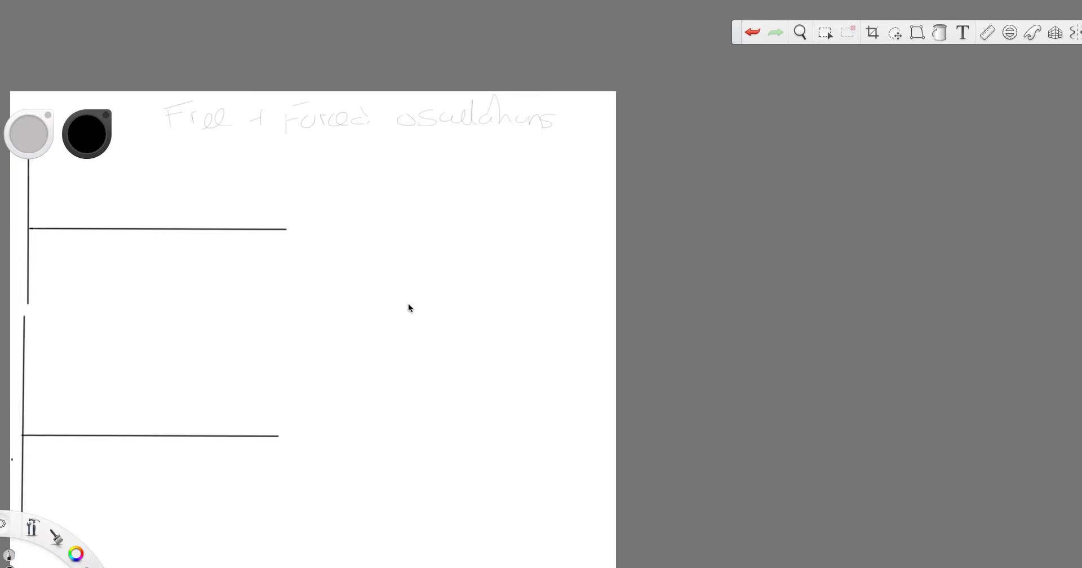
mouse_move(427, 282)
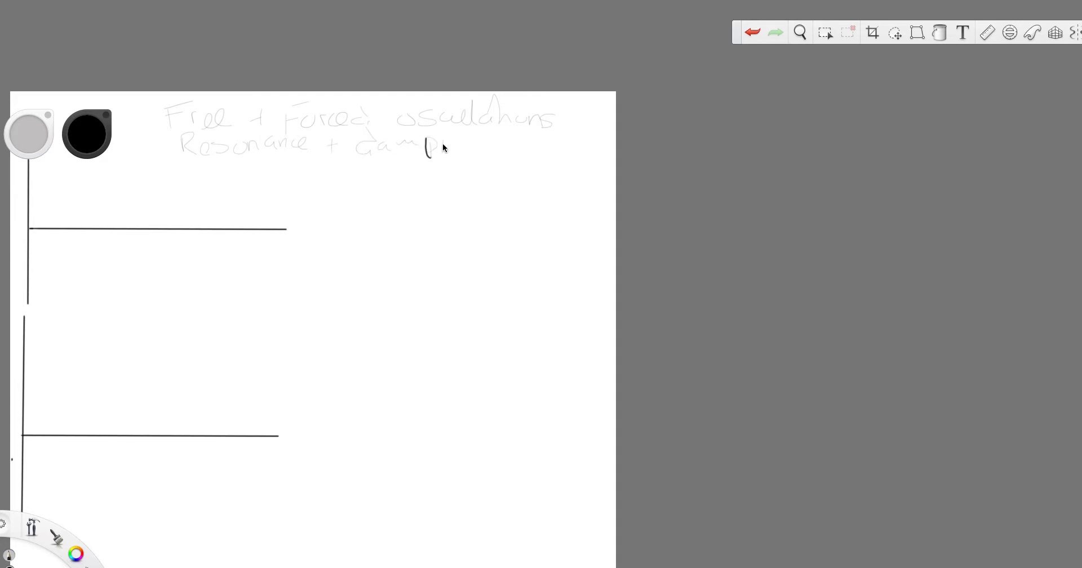
Handwrite more letters of 'Damping', then undo four botched strokes to rewrite them
left_click_drag(435, 138, 486, 159)
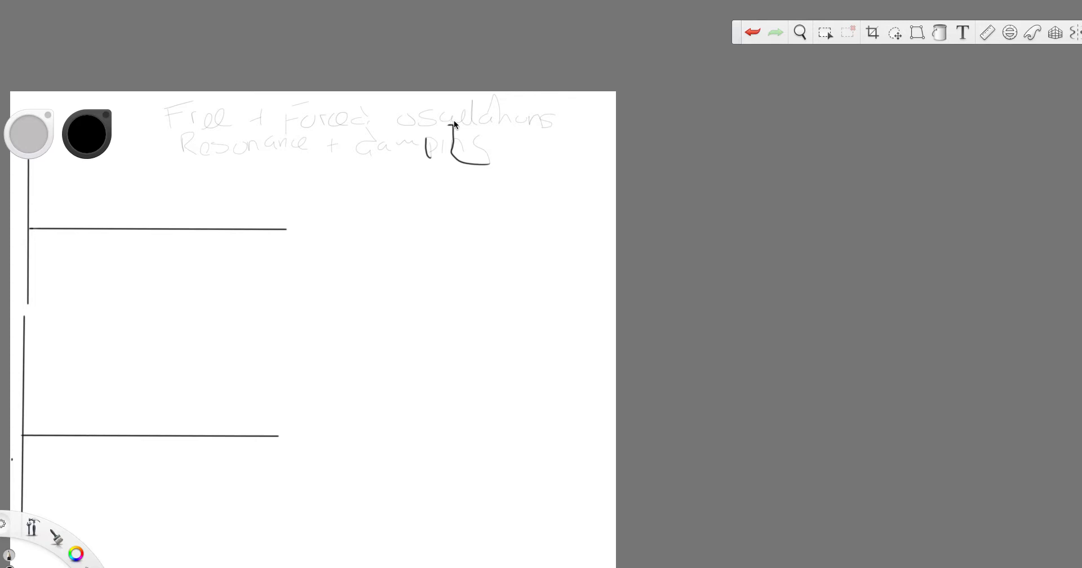
mouse_move(780, 58)
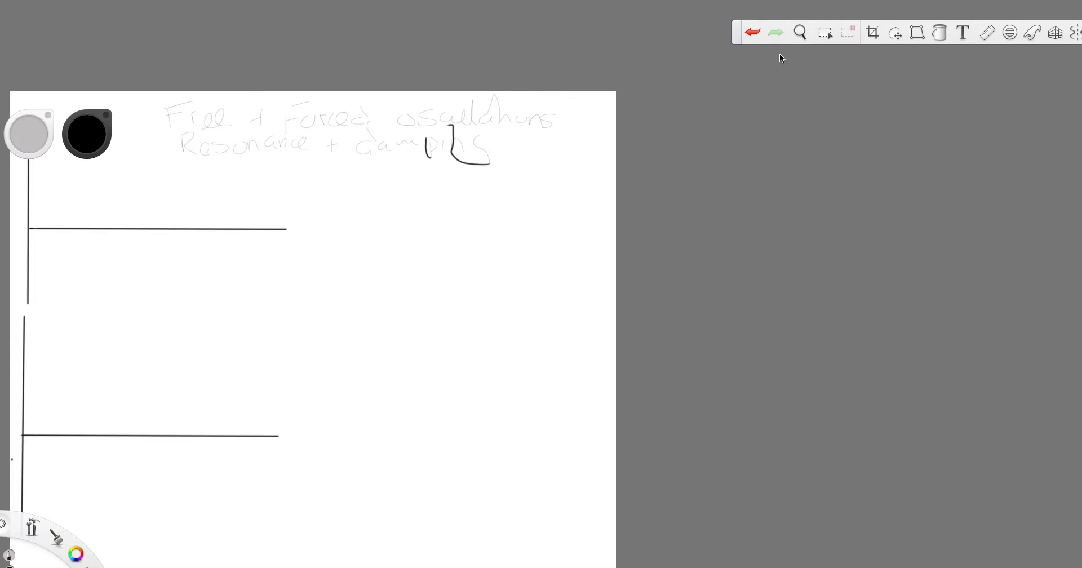
left_click(751, 32)
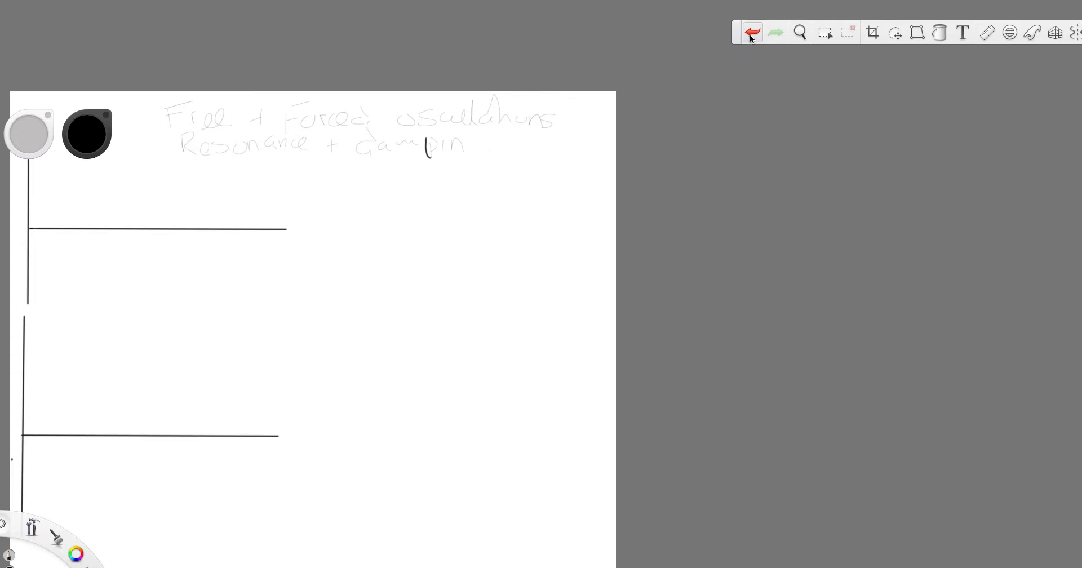
left_click(751, 32)
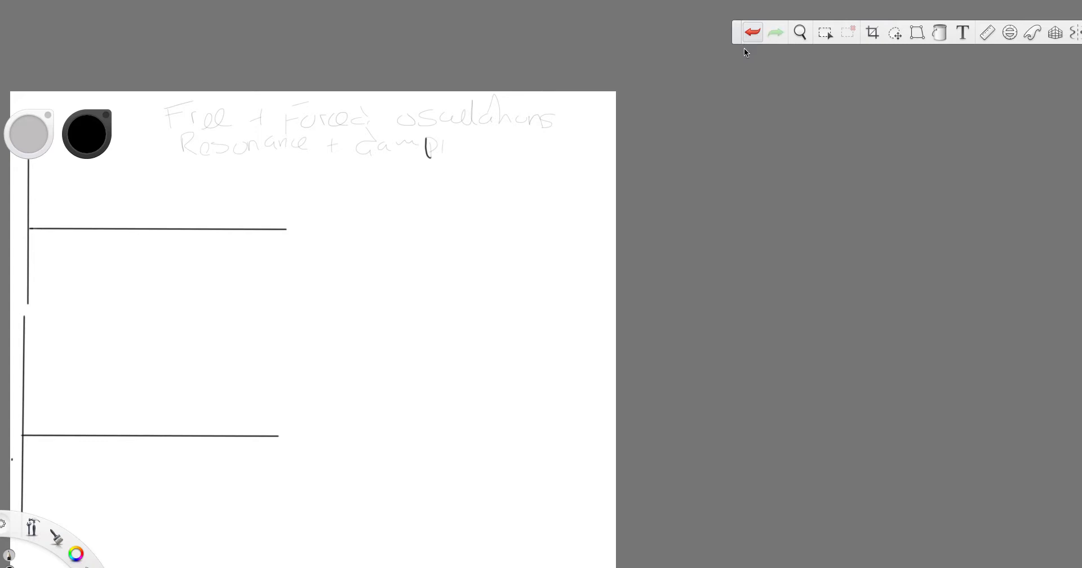
left_click(751, 31)
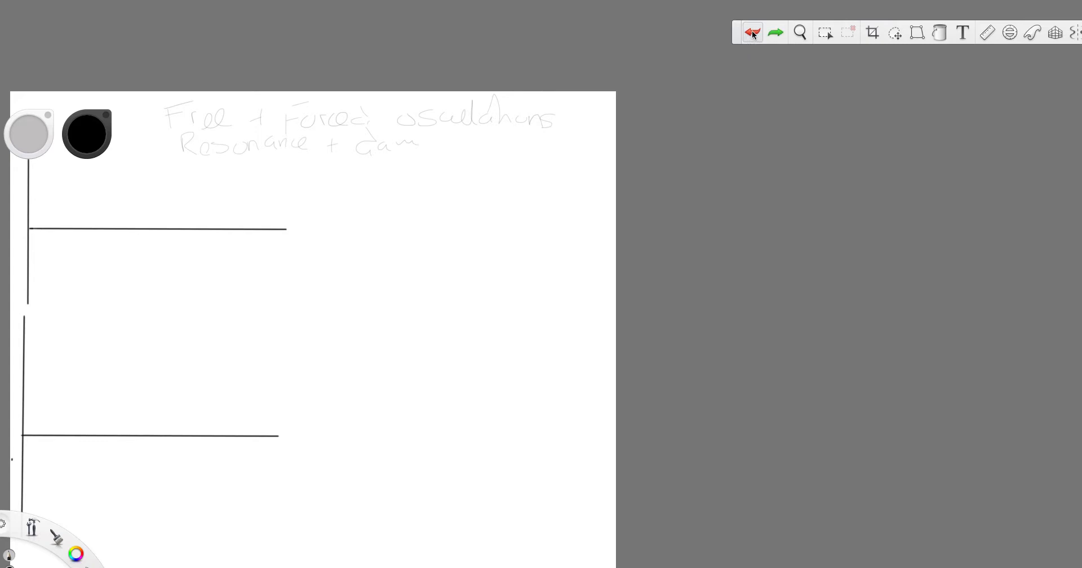
left_click(751, 31)
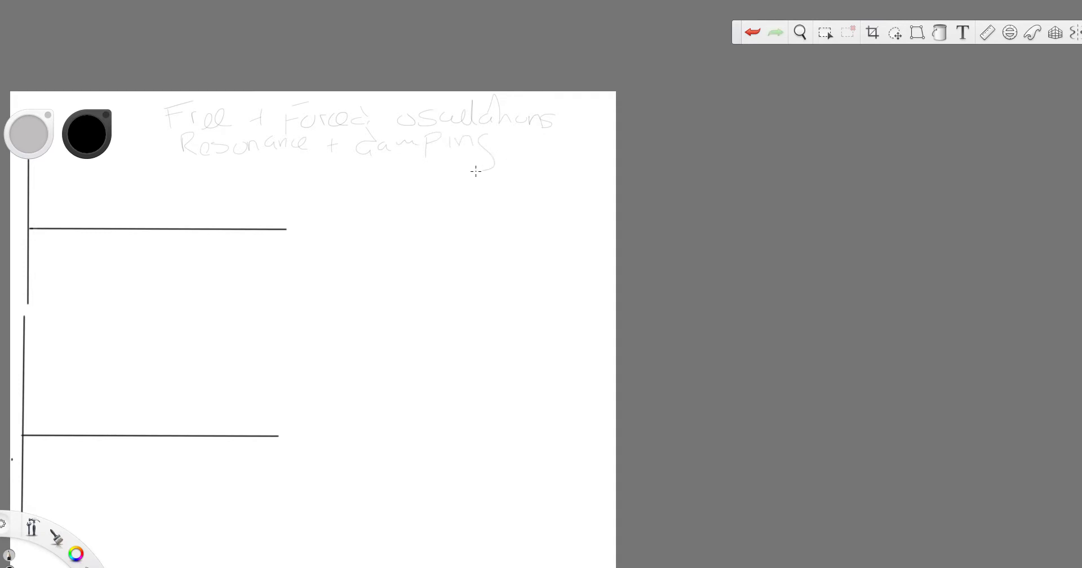
mouse_move(365, 181)
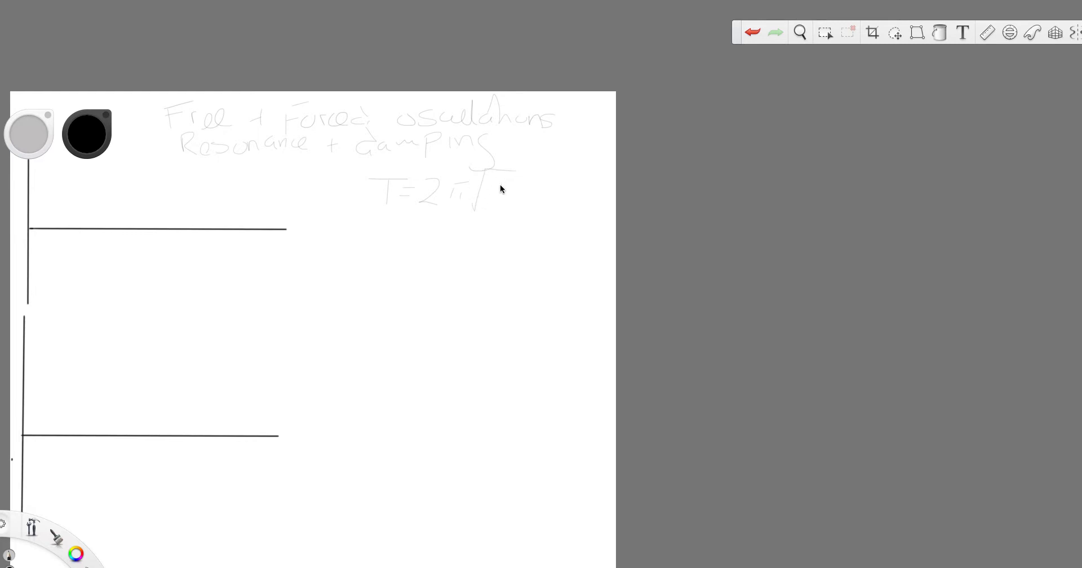
Write l/g under the root of T = 2π√(l/g), undoing a stray stroke
left_click_drag(483, 200, 521, 211)
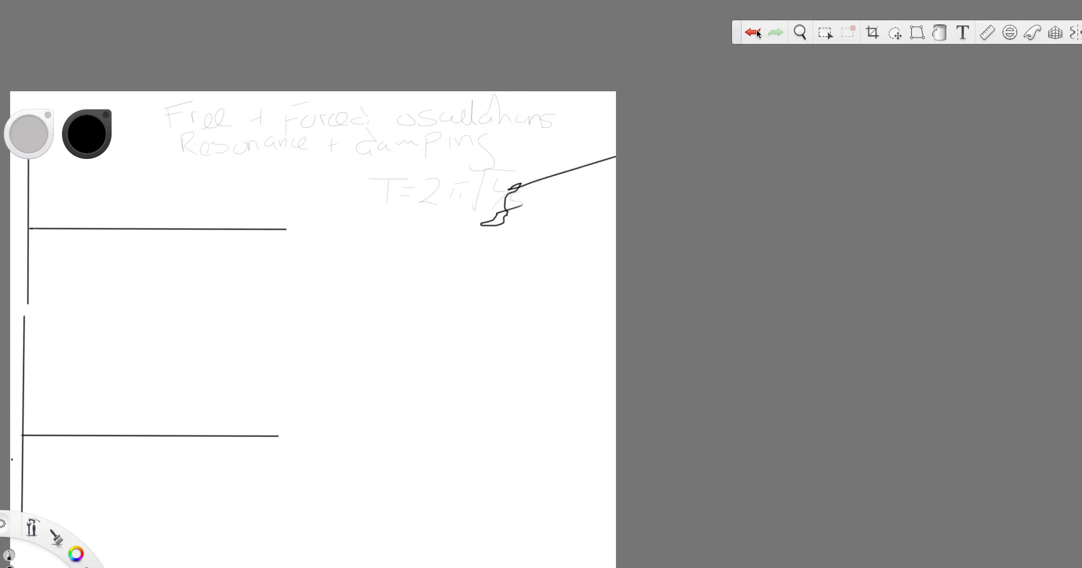
left_click(753, 32)
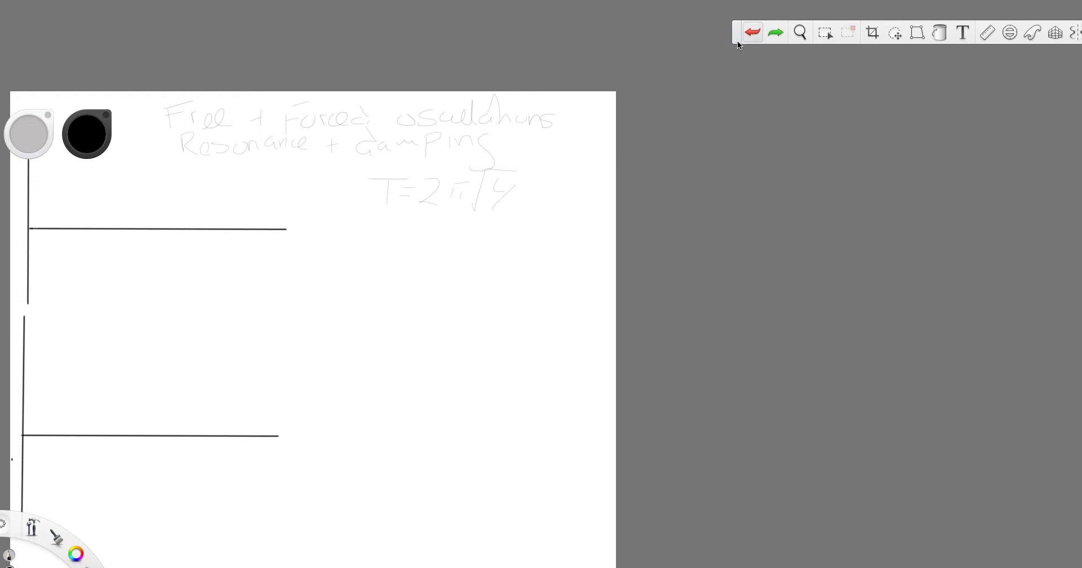
left_click_drag(514, 200, 520, 221)
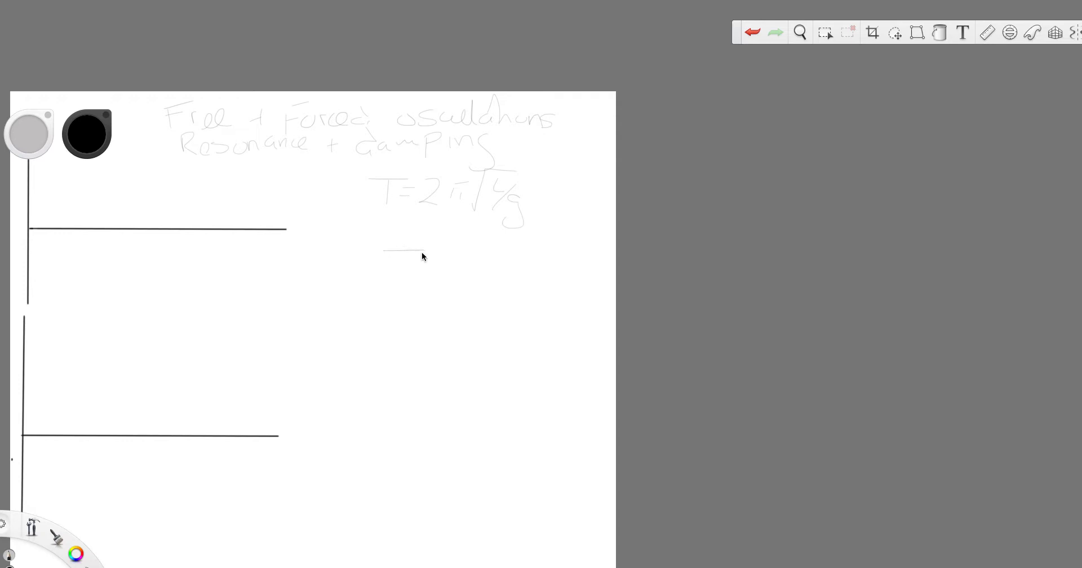
Begin T = 2π√(M/k) below the first formula, undoing its last stroke
left_click_drag(396, 269, 462, 273)
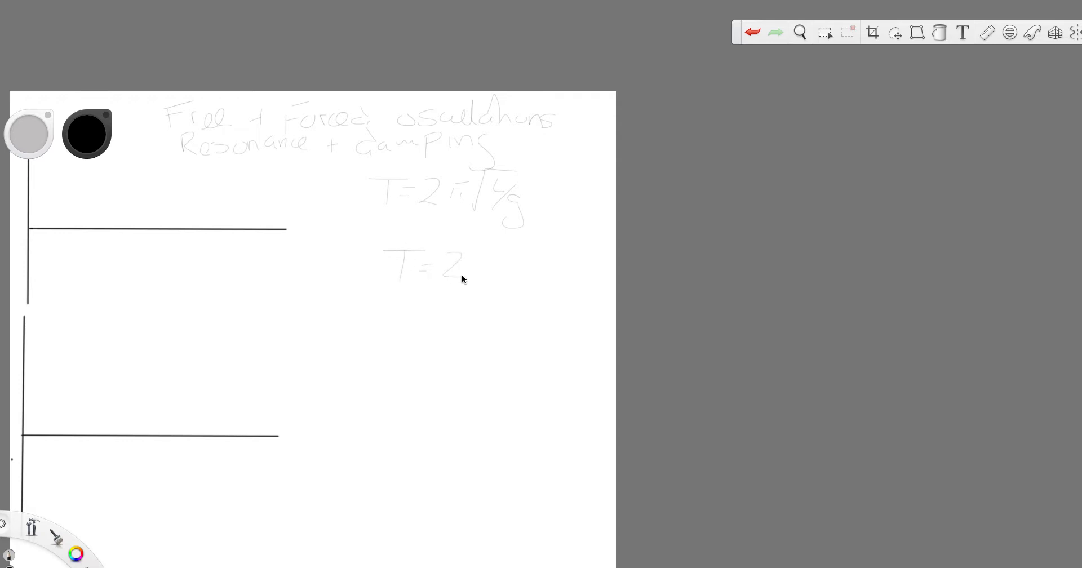
left_click_drag(476, 269, 532, 258)
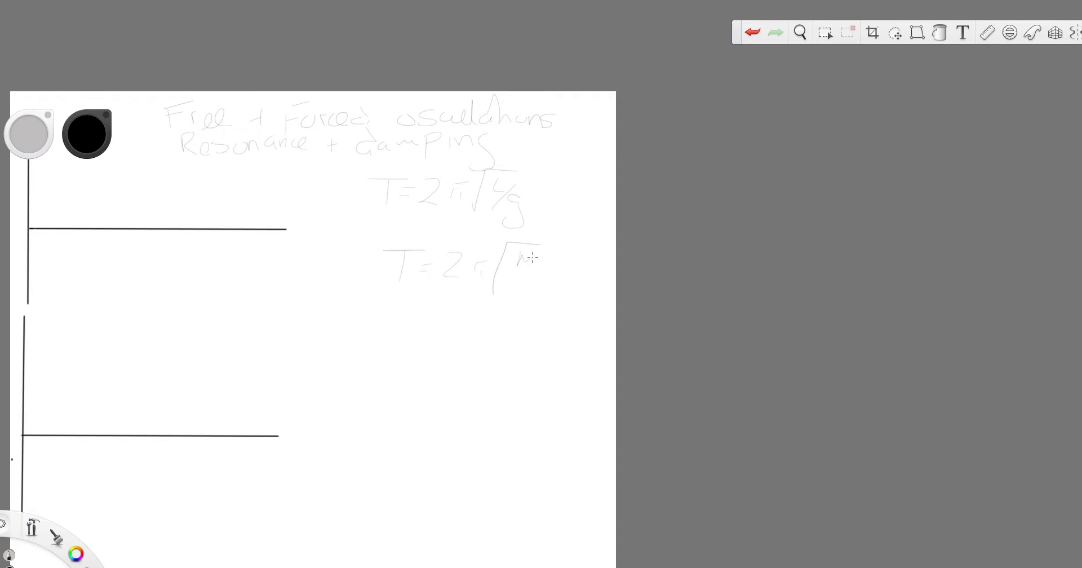
left_click_drag(521, 259, 553, 283)
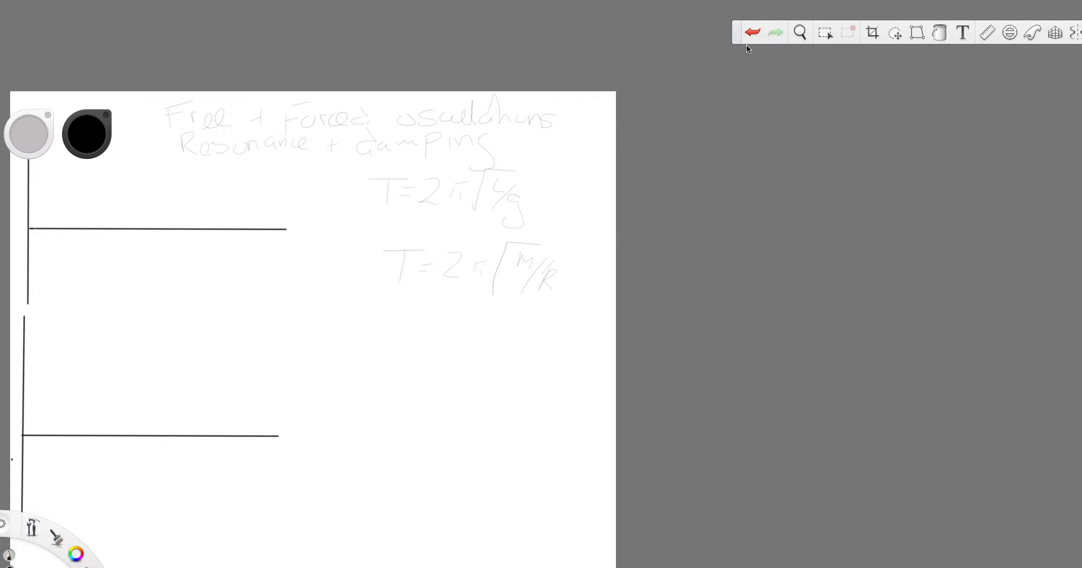
left_click(751, 31)
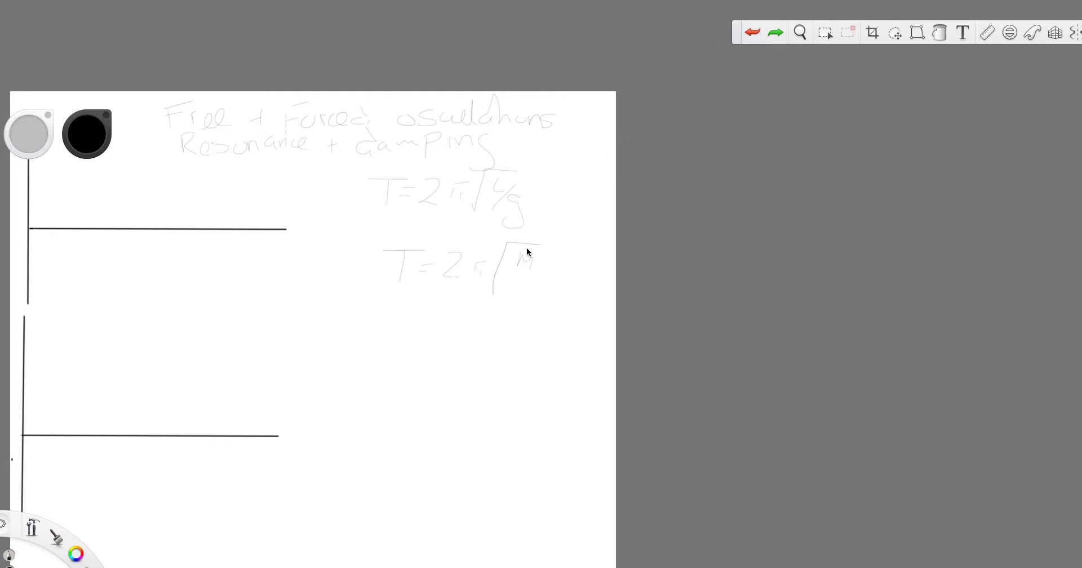
Rewrite M/k under the second root and circle the k and M
left_click_drag(524, 280, 541, 249)
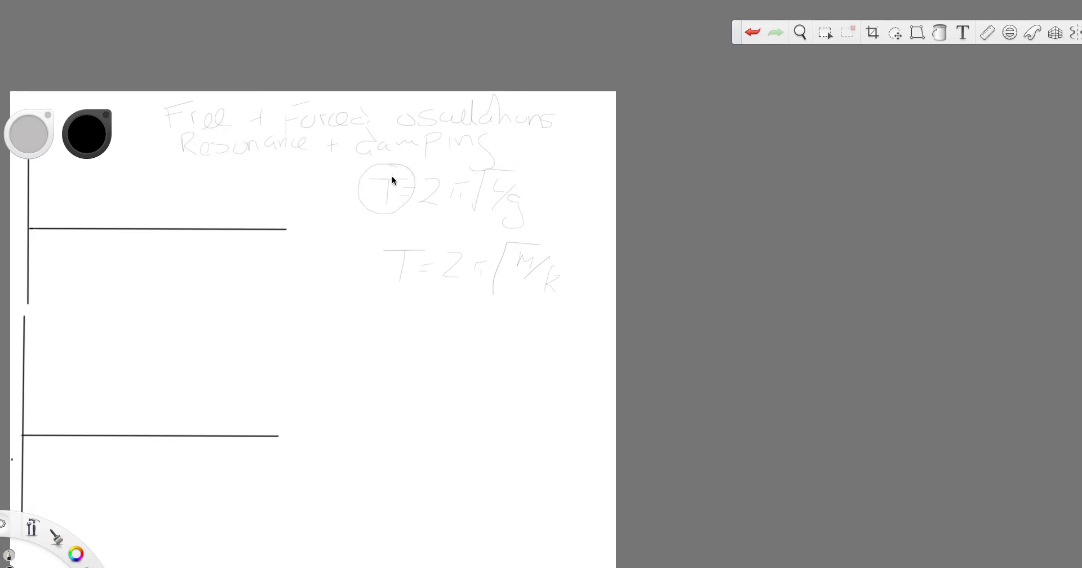
mouse_move(404, 289)
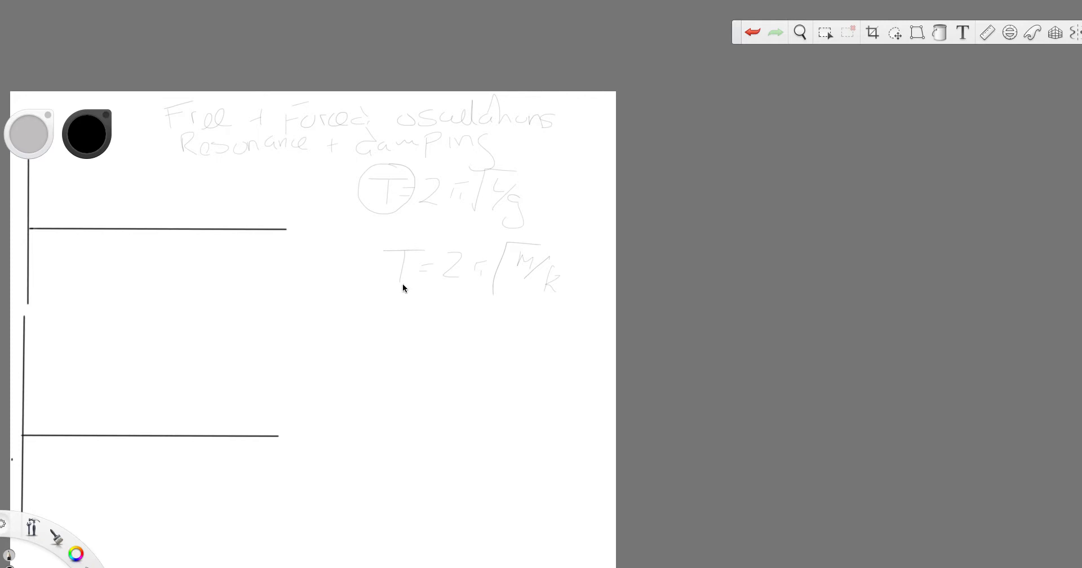
mouse_move(559, 282)
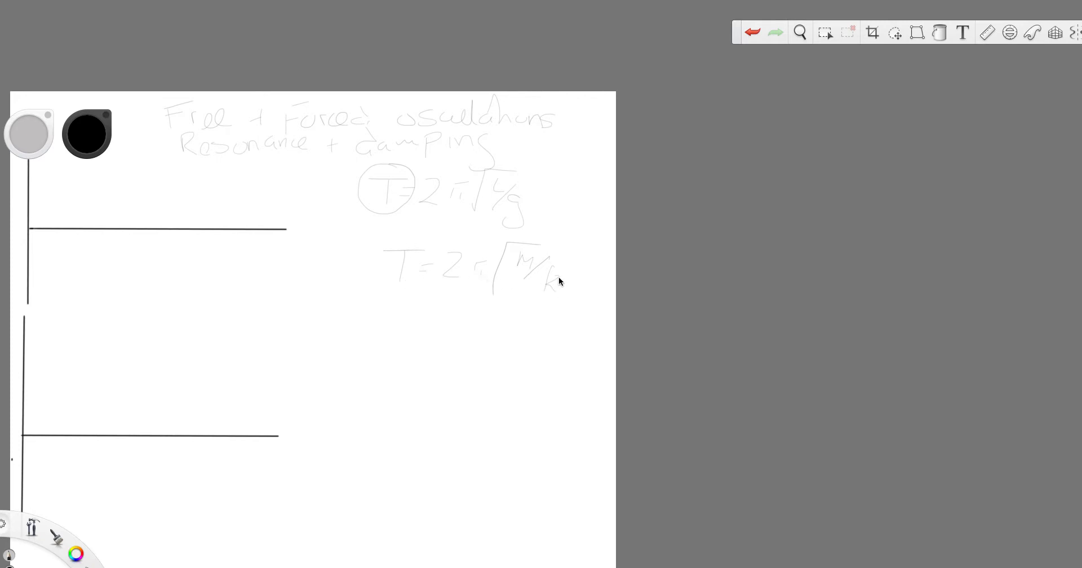
left_click_drag(545, 273, 562, 297)
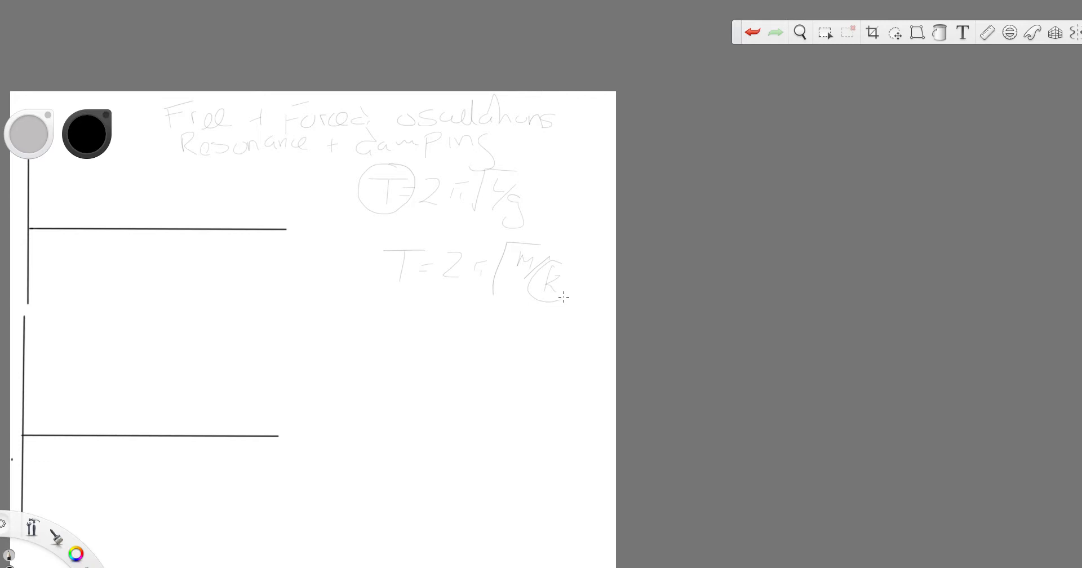
left_click_drag(563, 297, 538, 276)
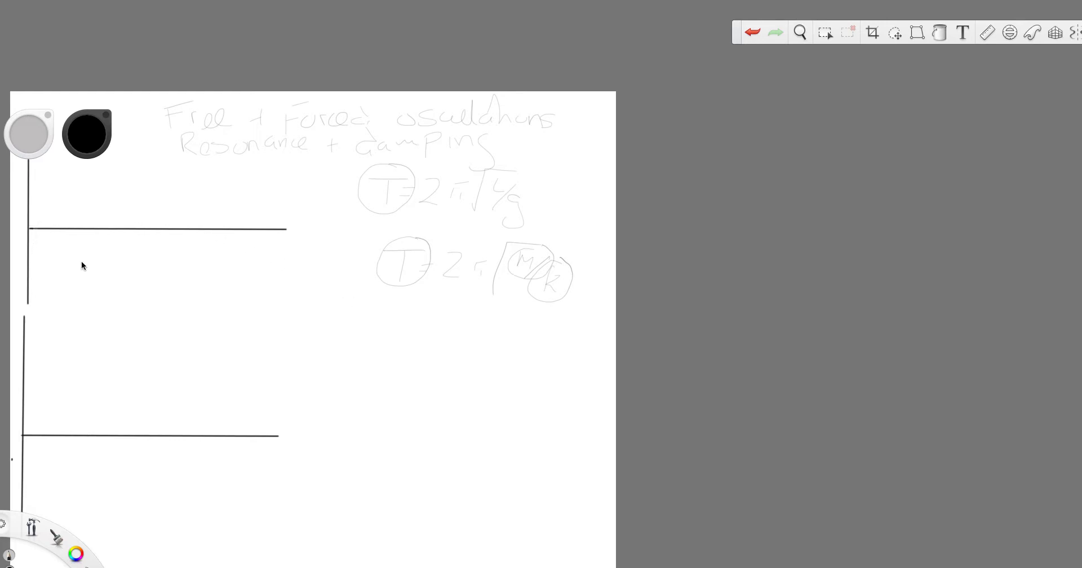
mouse_move(479, 199)
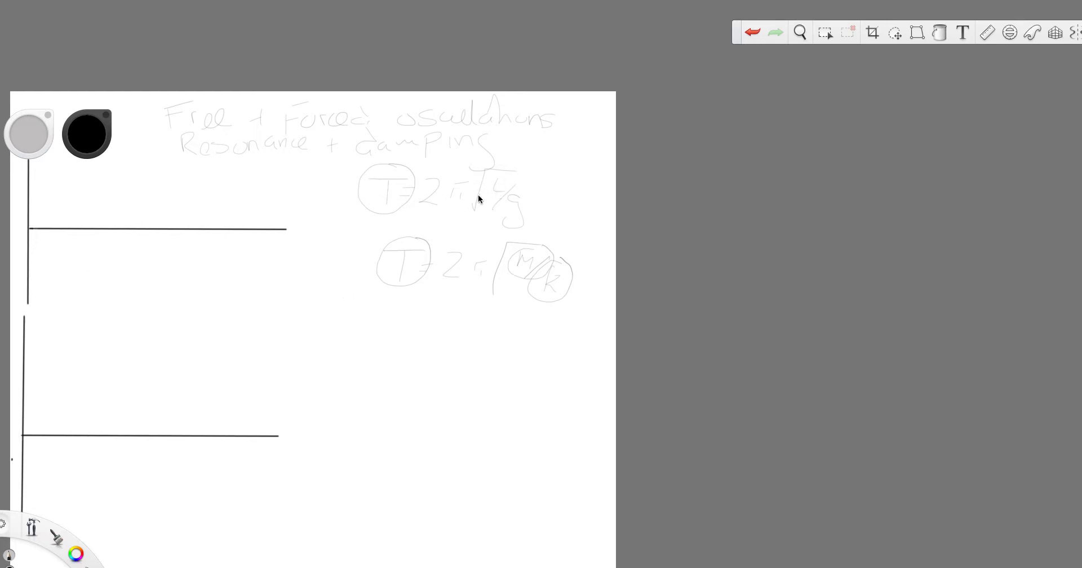
mouse_move(431, 185)
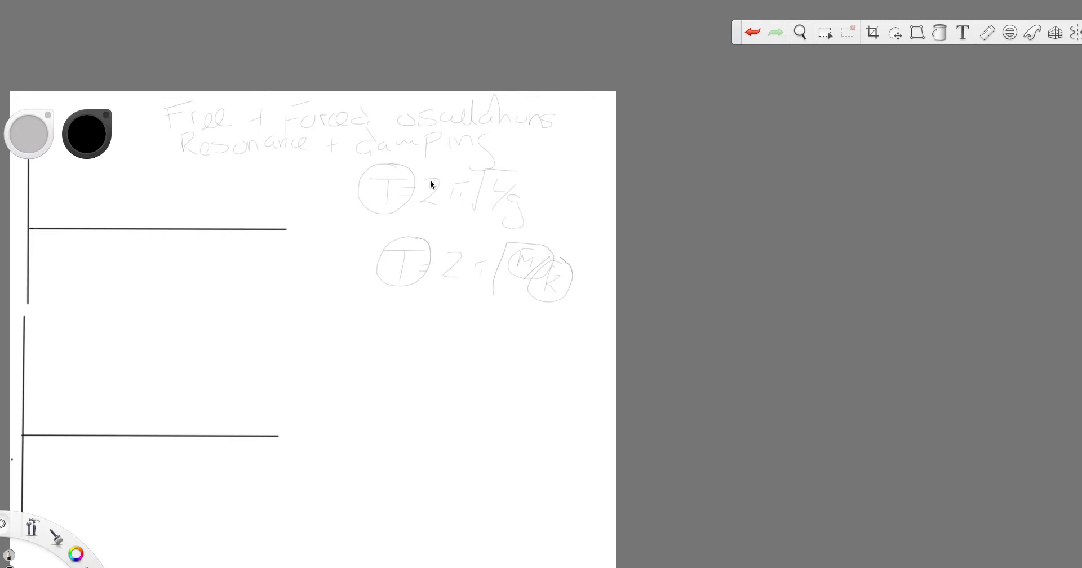
mouse_move(388, 202)
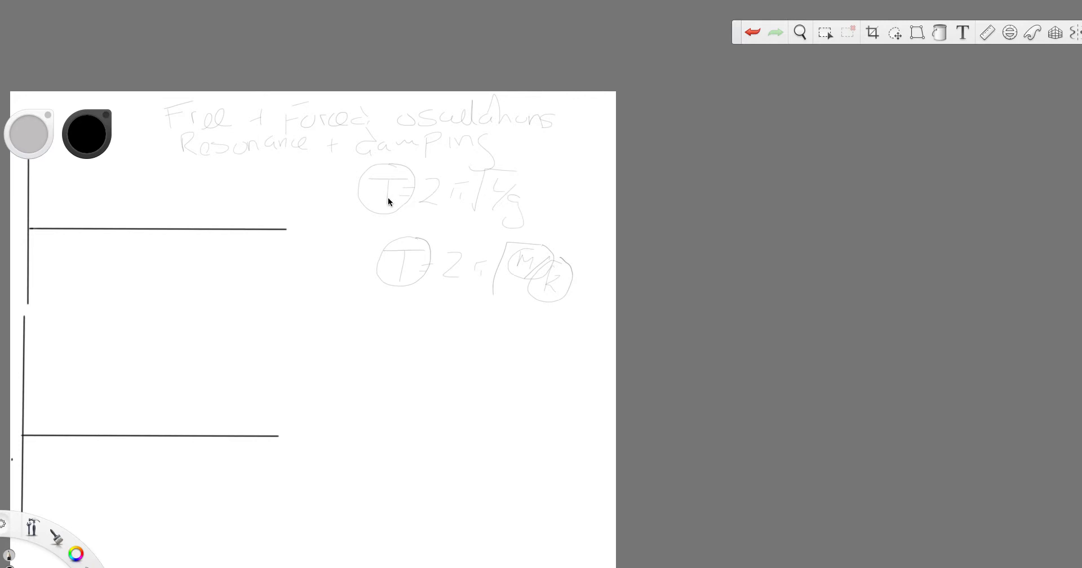
mouse_move(396, 212)
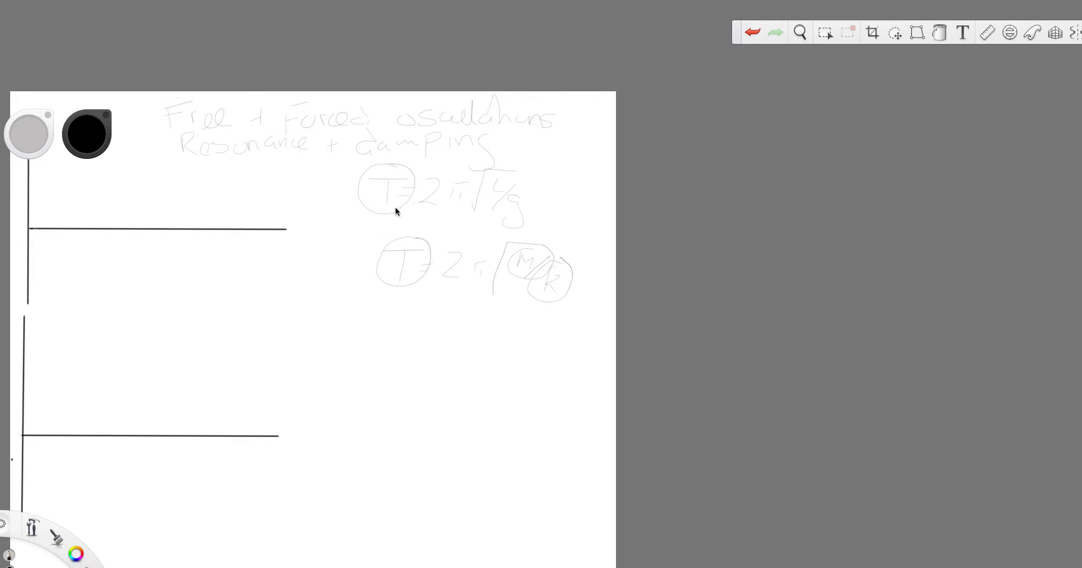
mouse_move(522, 270)
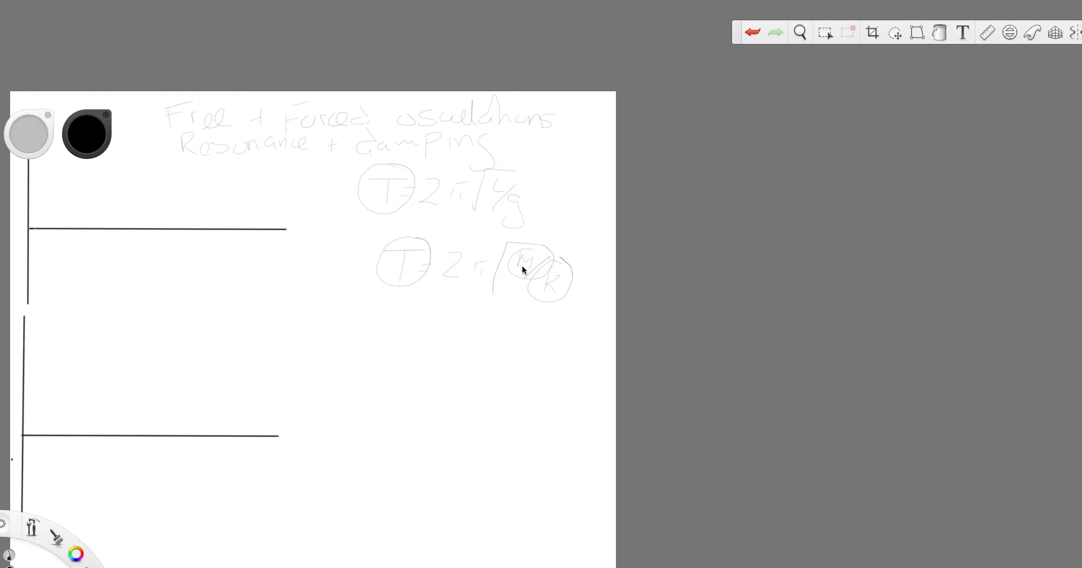
mouse_move(419, 246)
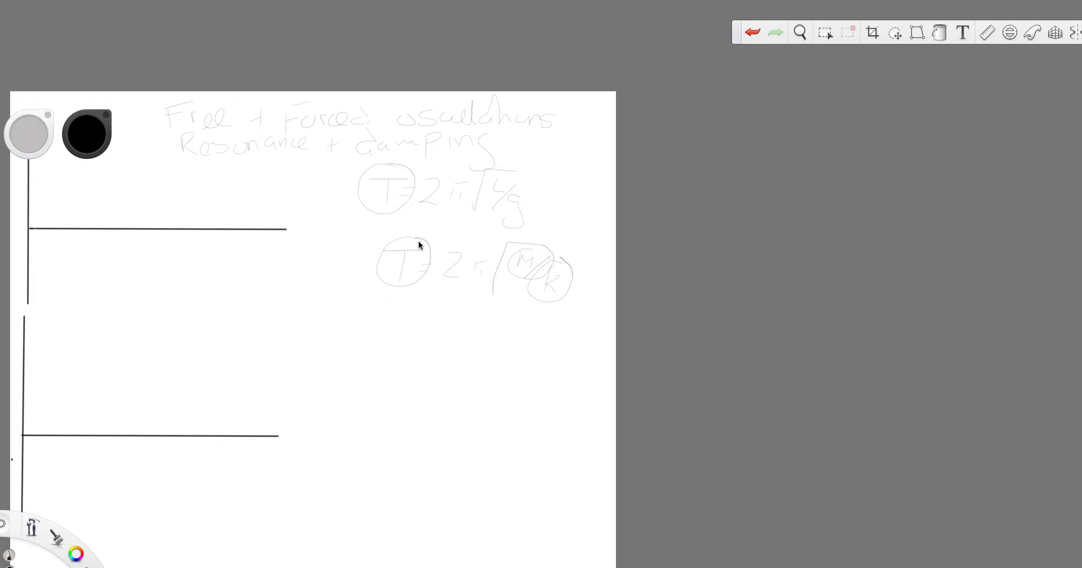
mouse_move(418, 259)
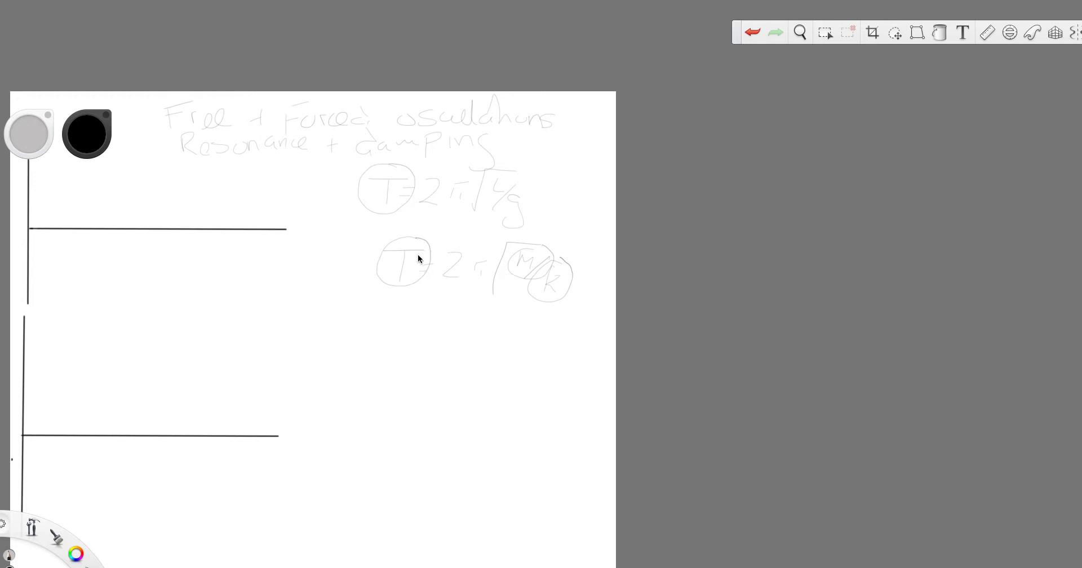
mouse_move(460, 271)
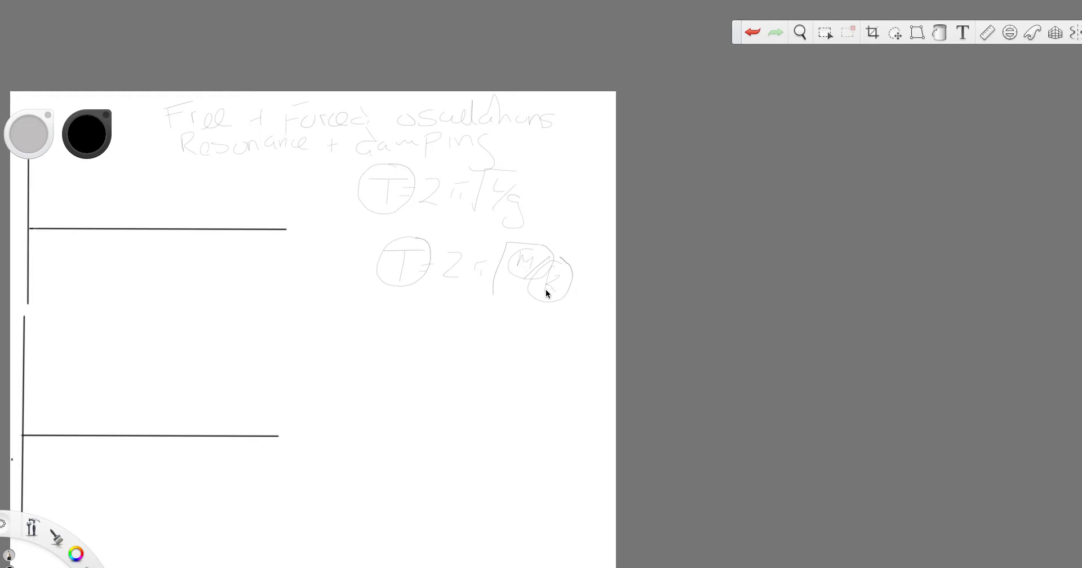
mouse_move(300, 234)
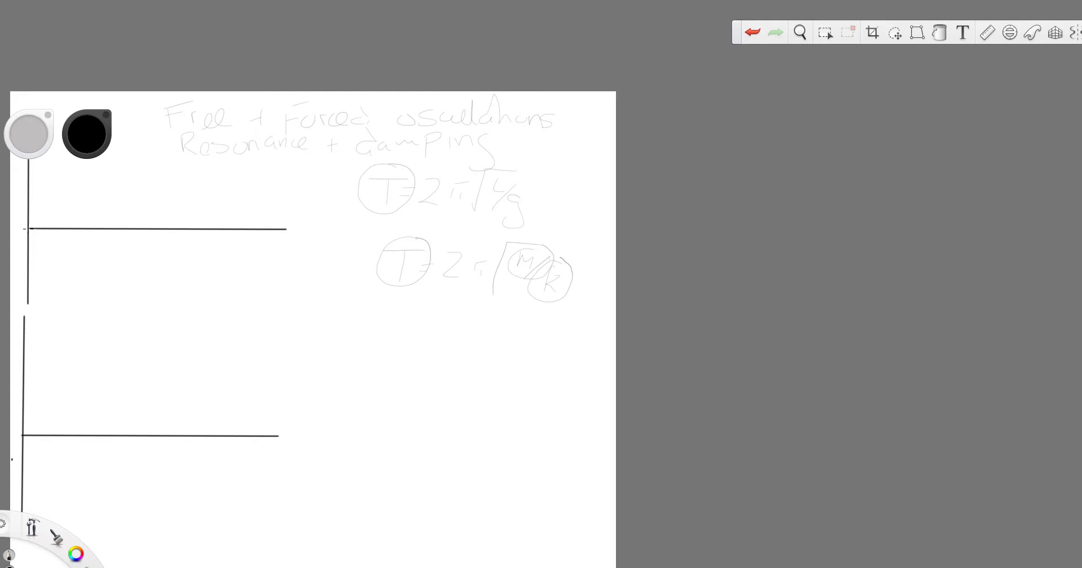
Sketch a sine wave across the upper axes and label the vertical axis A/m
left_click_drag(31, 228, 69, 194)
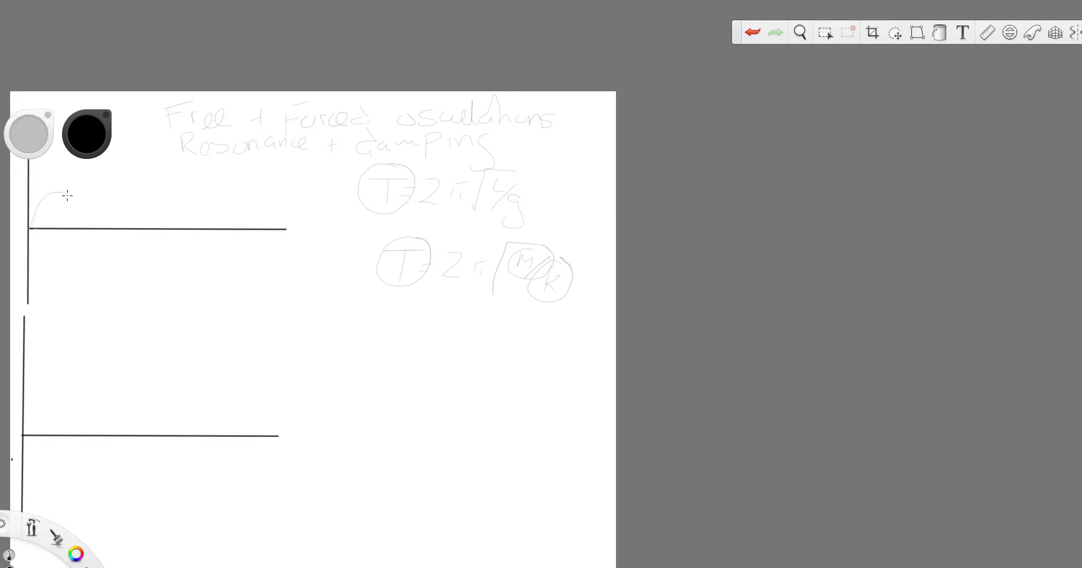
left_click_drag(38, 197, 144, 255)
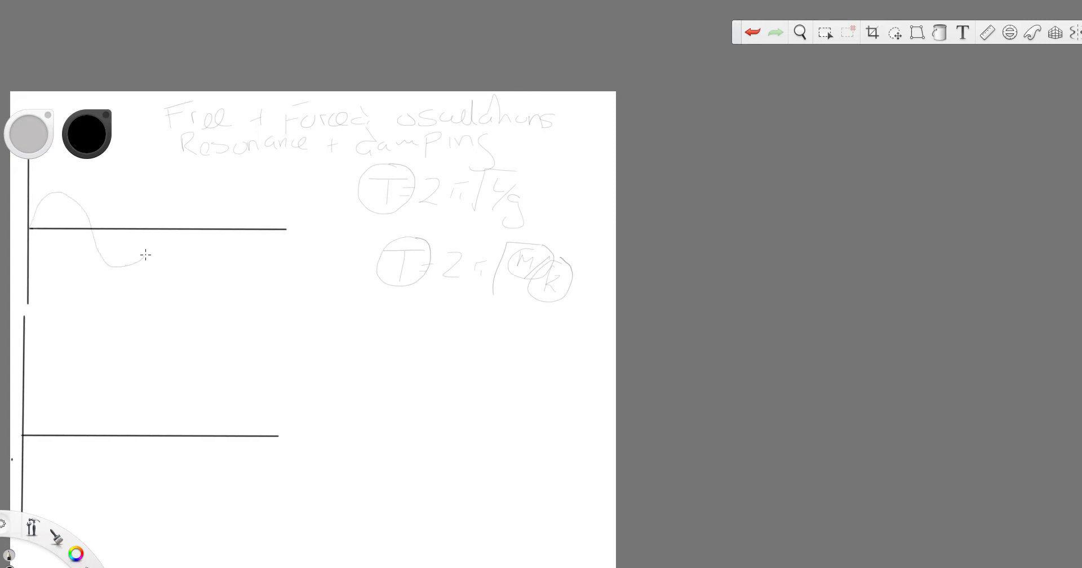
left_click_drag(145, 255, 223, 216)
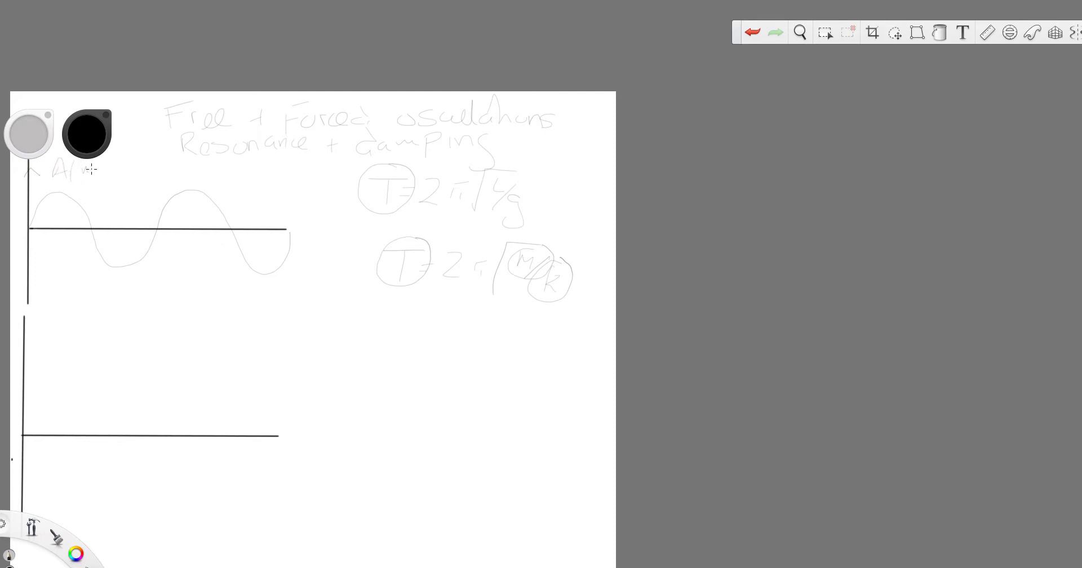
left_click_drag(285, 225, 307, 238)
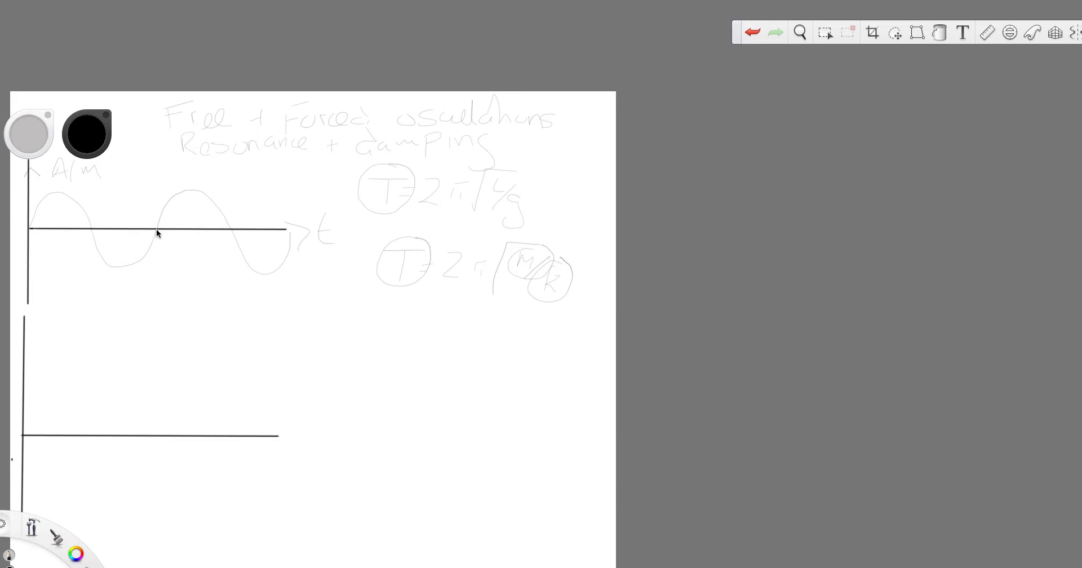
mouse_move(152, 261)
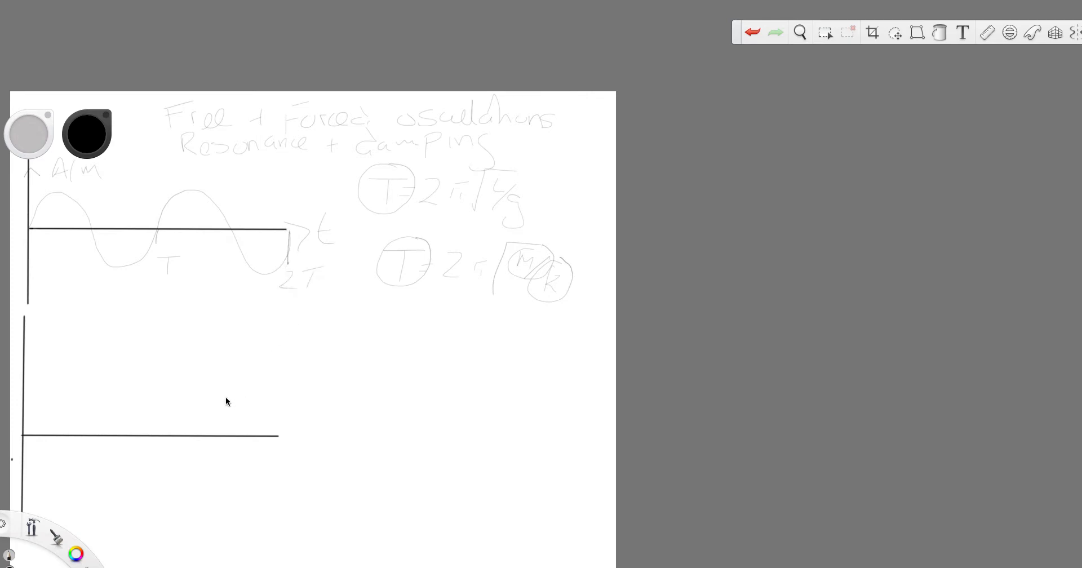
mouse_move(221, 398)
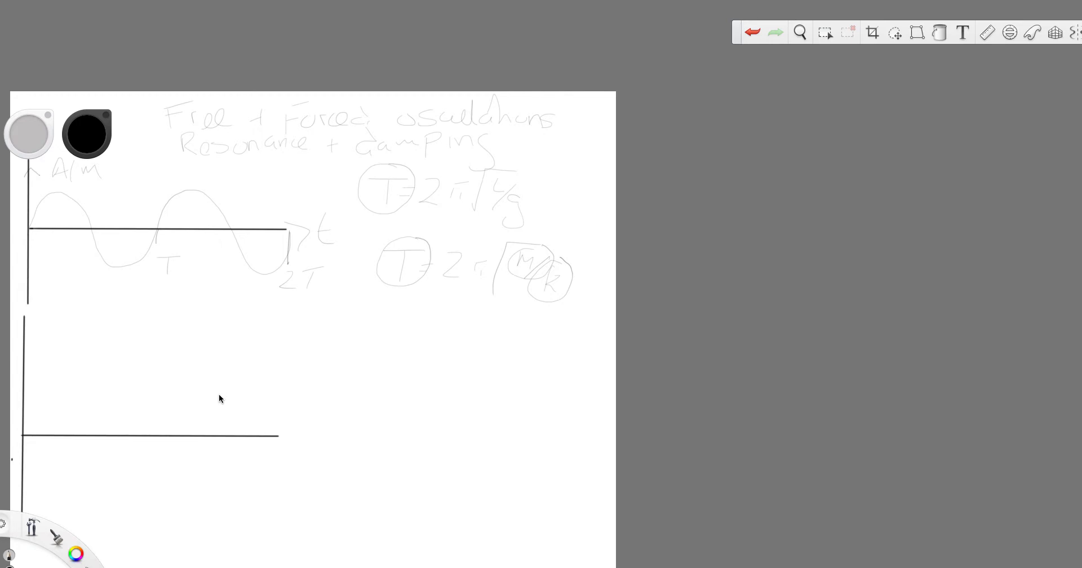
mouse_move(329, 320)
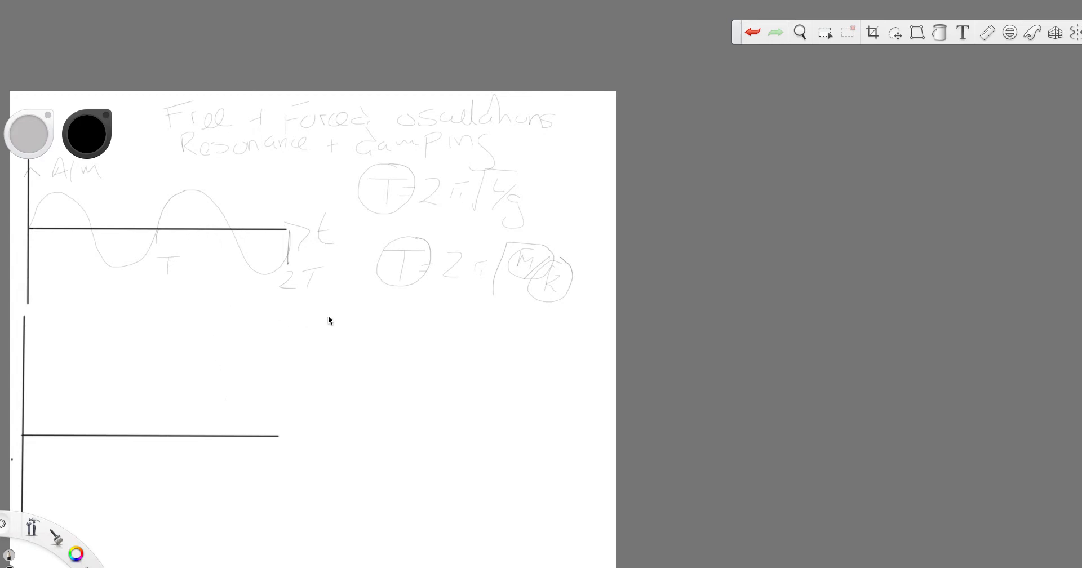
mouse_move(365, 307)
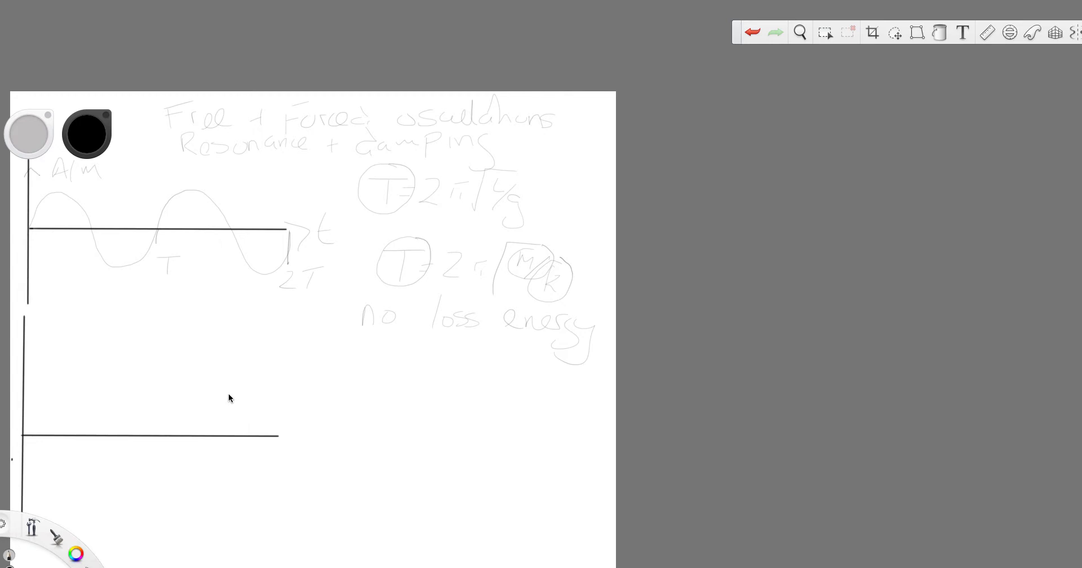
mouse_move(305, 304)
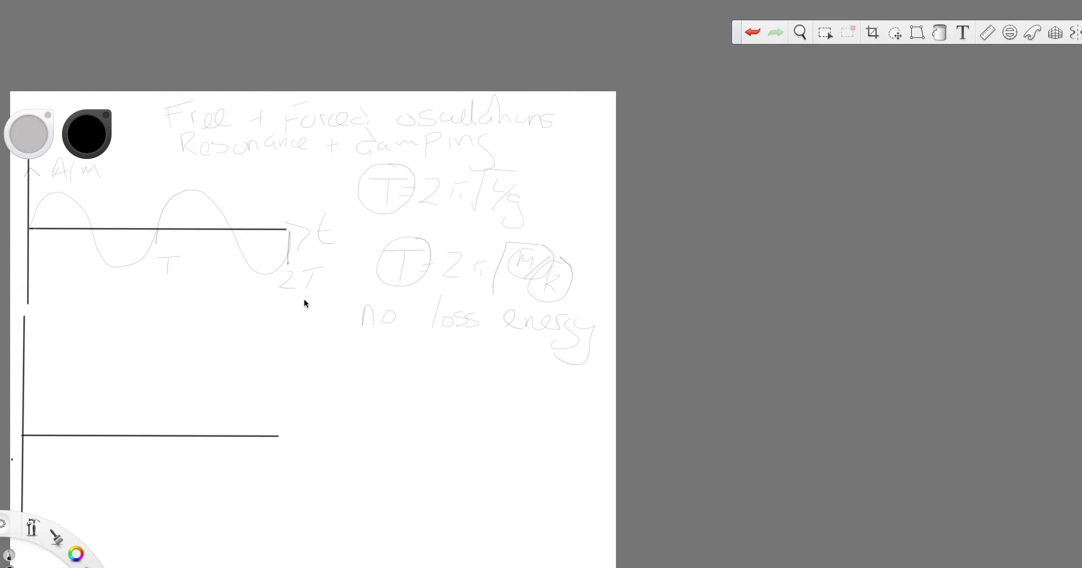
mouse_move(302, 308)
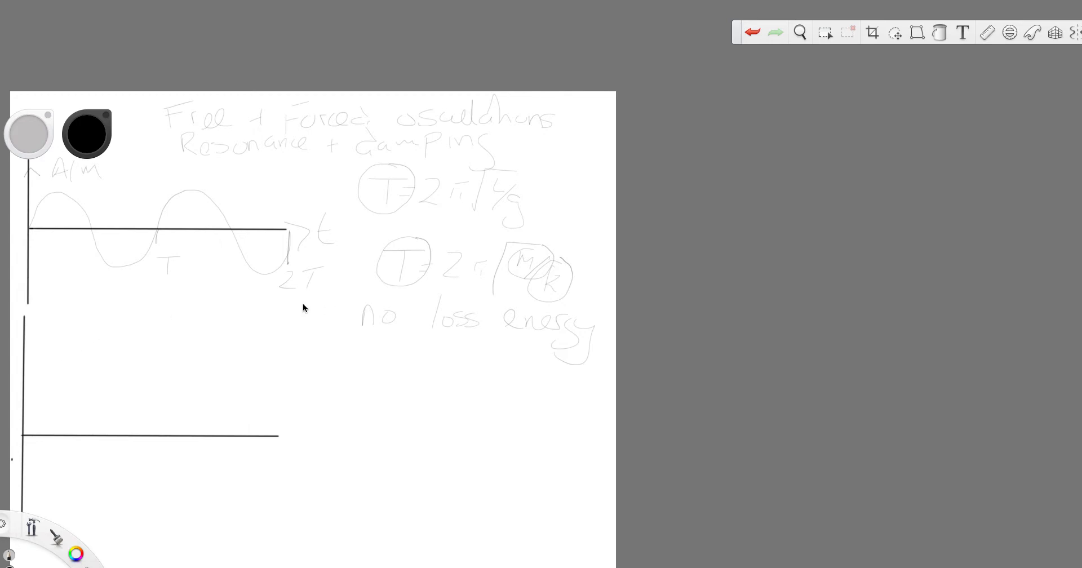
mouse_move(372, 296)
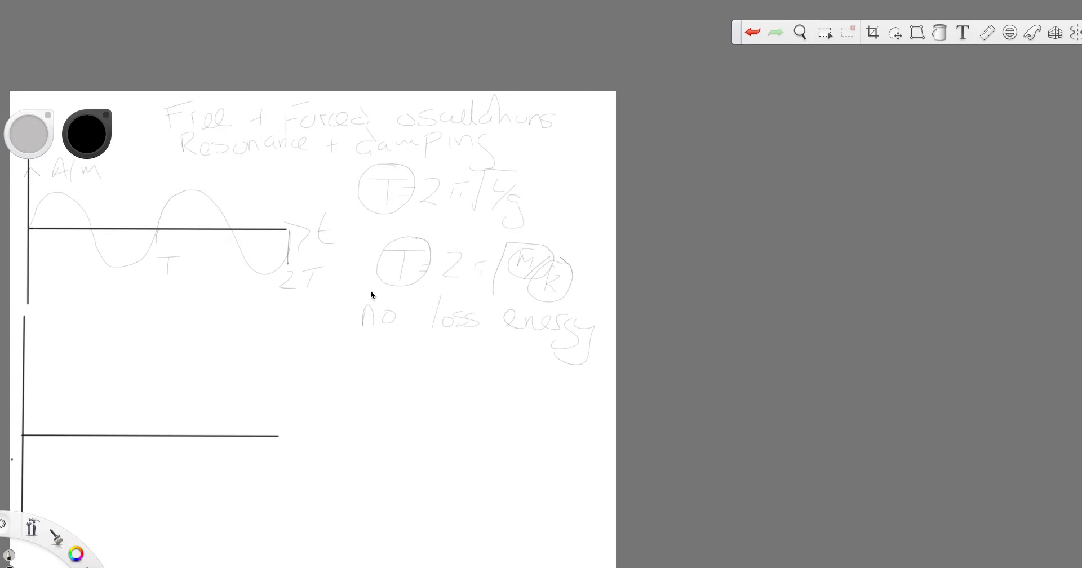
mouse_move(489, 267)
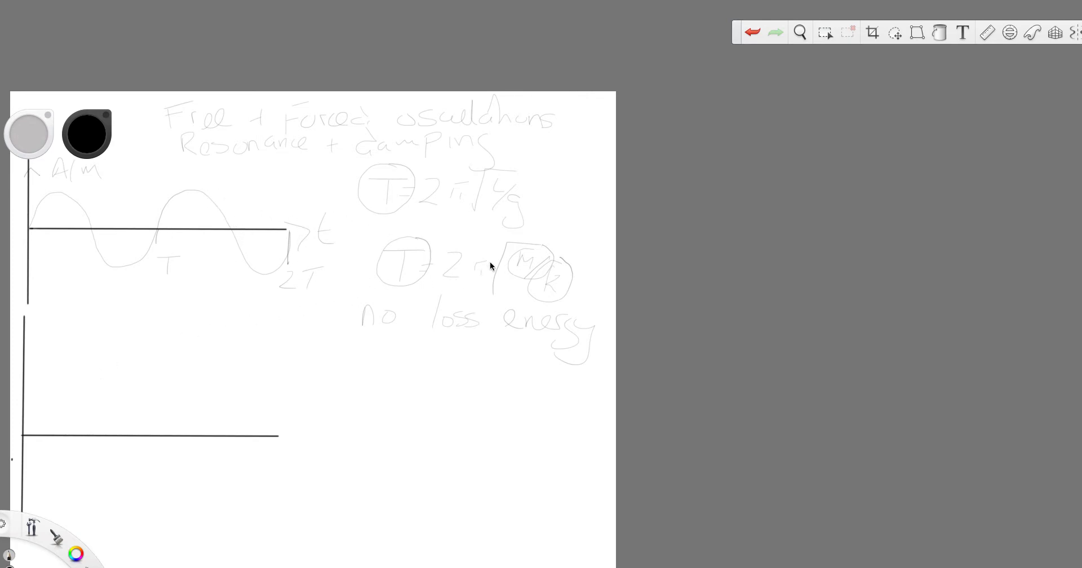
mouse_move(332, 293)
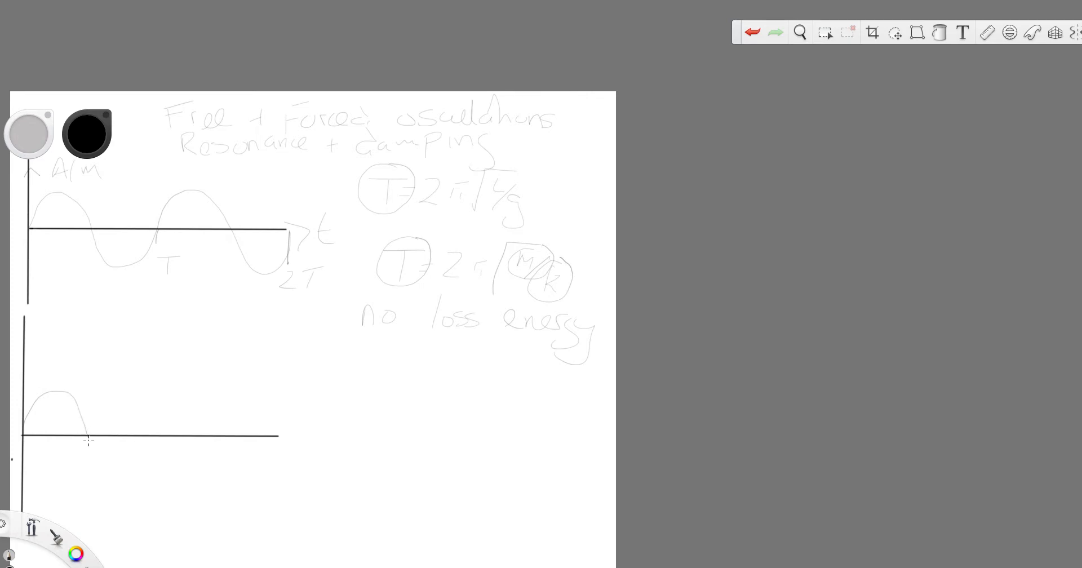
Draw a sine wave on the lower axes, add an arrowhead, and label t/s
left_click_drag(86, 441, 176, 427)
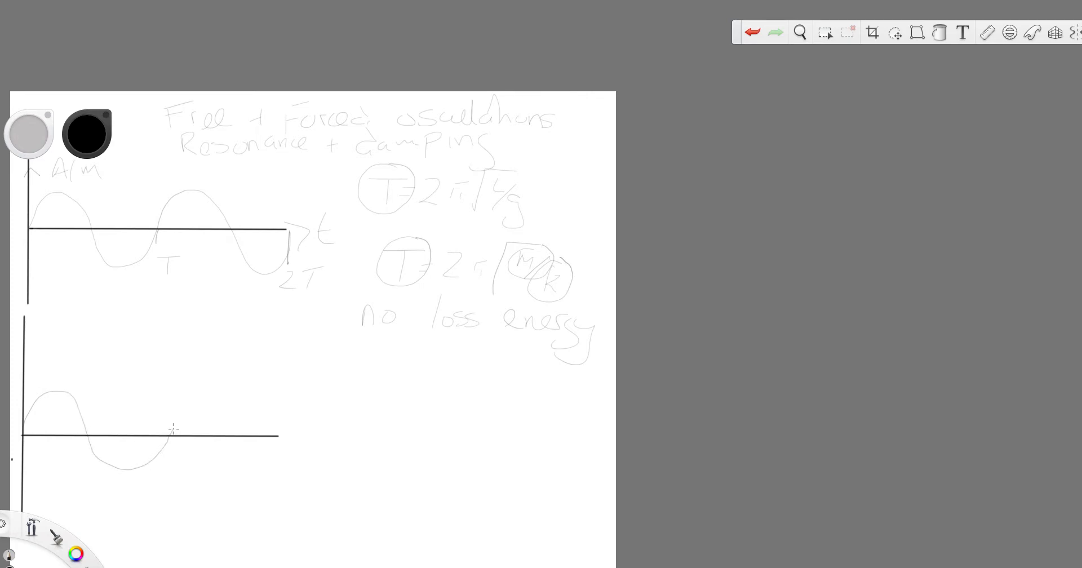
left_click_drag(173, 428, 247, 460)
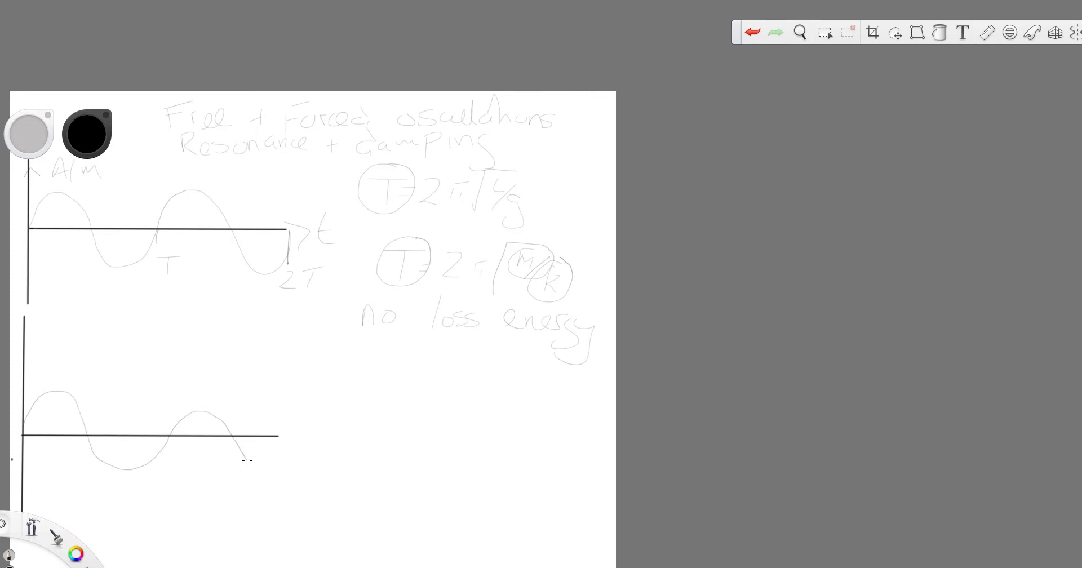
left_click_drag(246, 461, 287, 435)
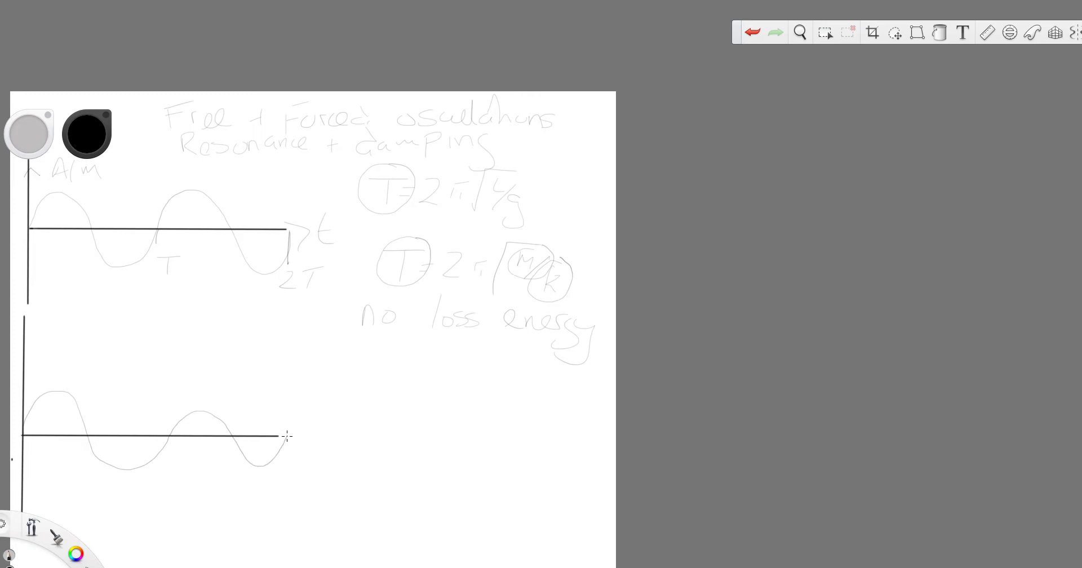
left_click_drag(280, 438, 297, 452)
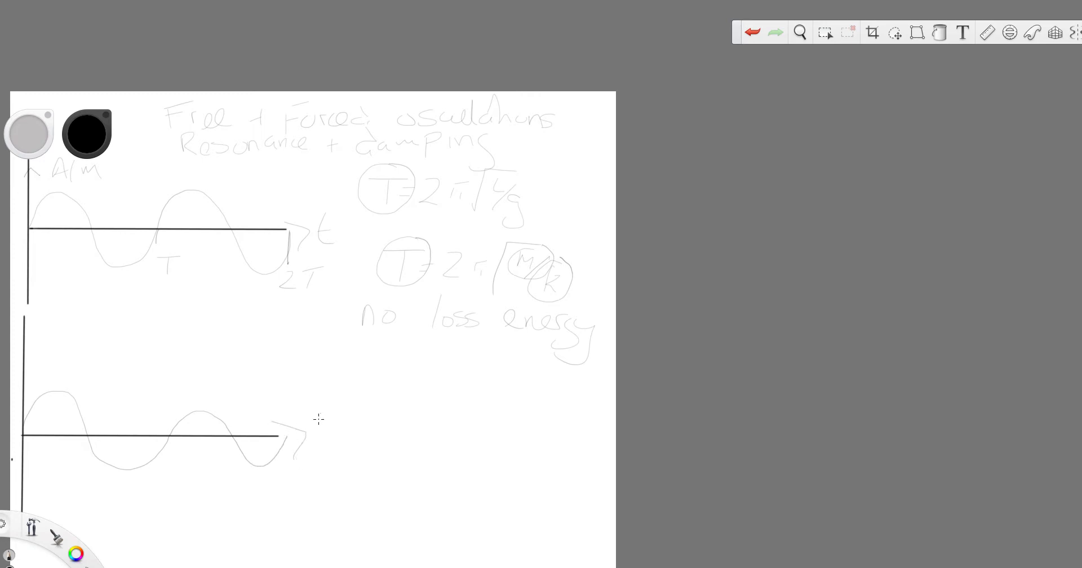
type("t/s")
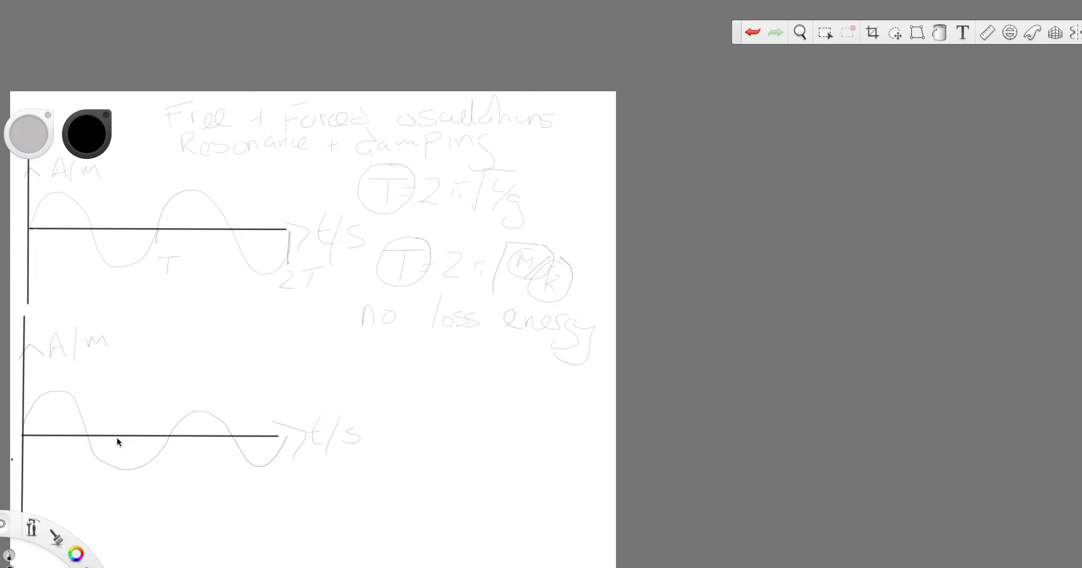
mouse_move(220, 417)
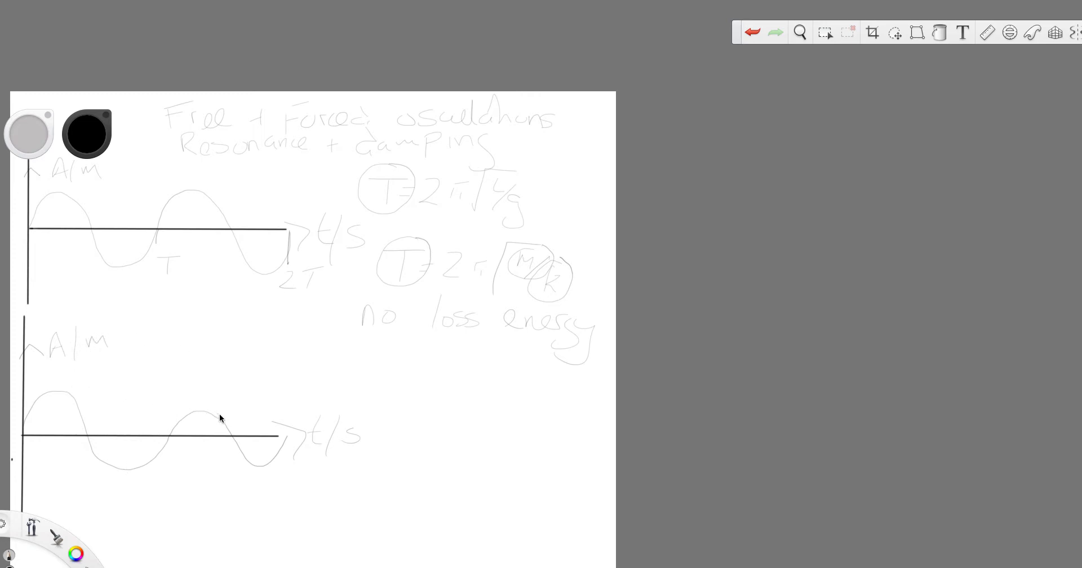
mouse_move(30, 483)
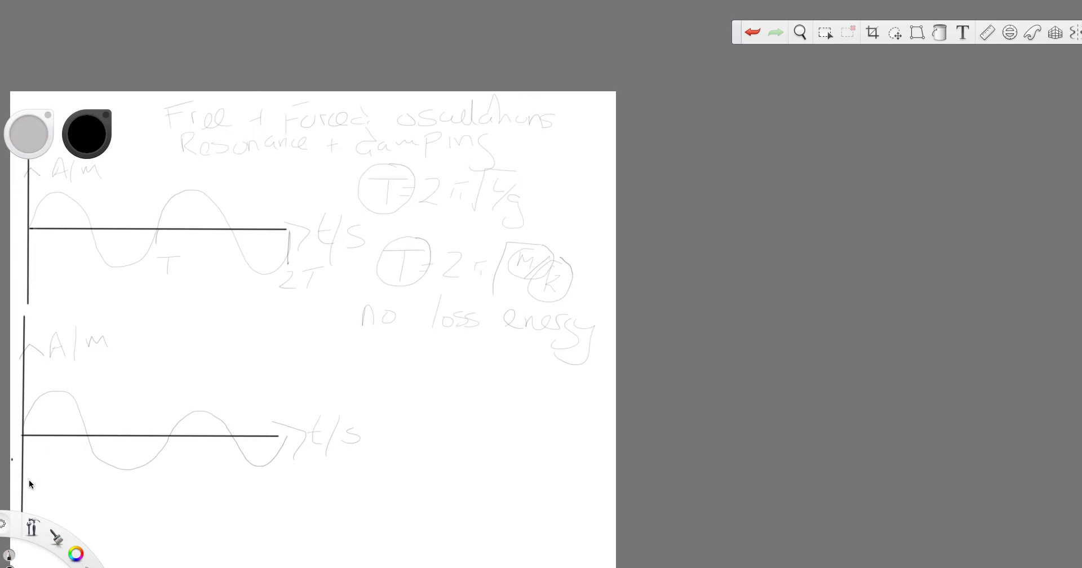
mouse_move(320, 461)
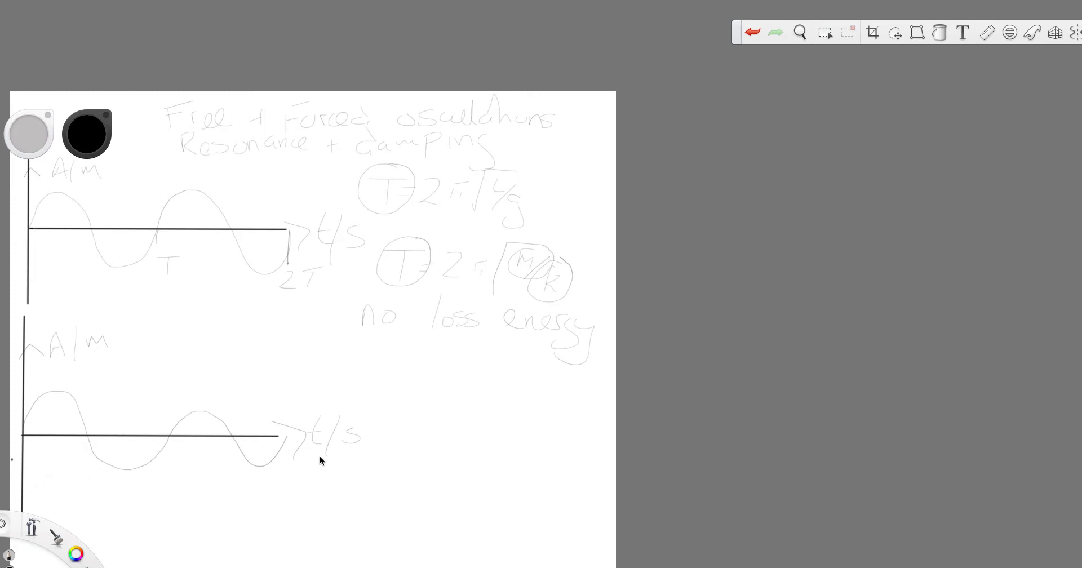
mouse_move(98, 291)
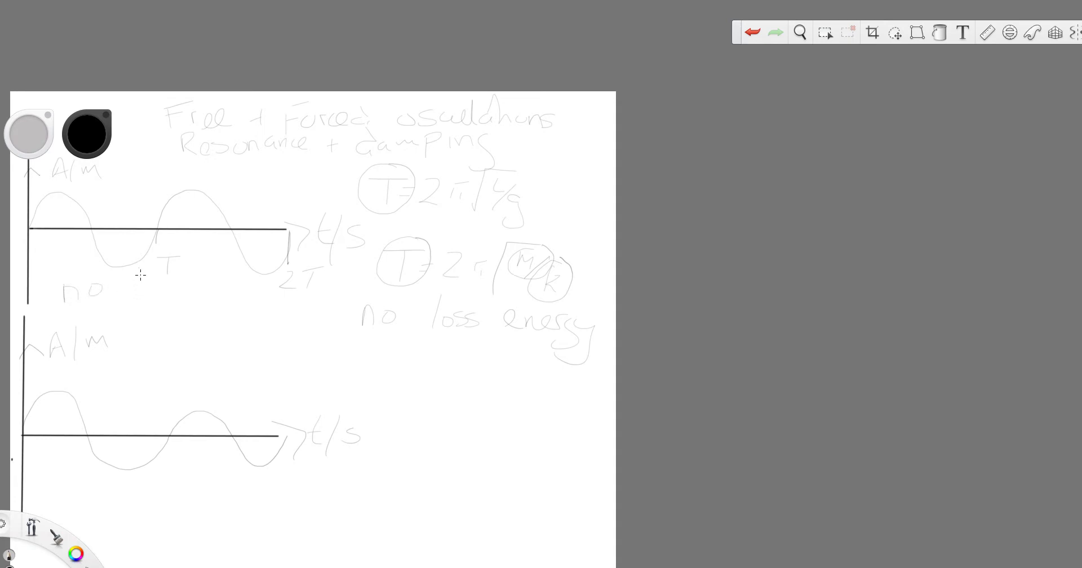
Write 'no damping' under the upper graph and begin a note beside the lower graph
left_click_drag(131, 290, 221, 297)
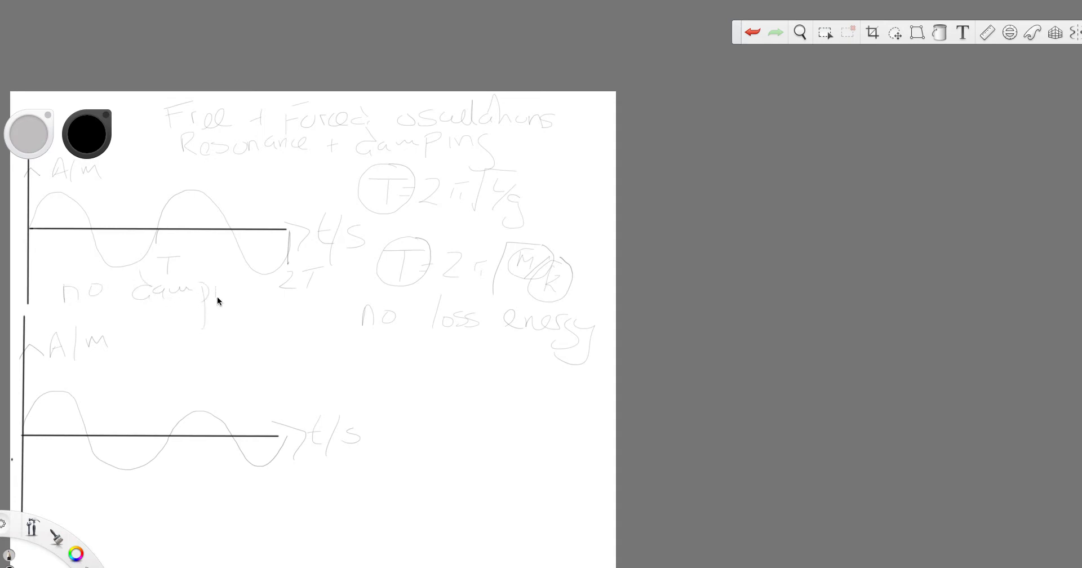
left_click_drag(221, 290, 258, 331)
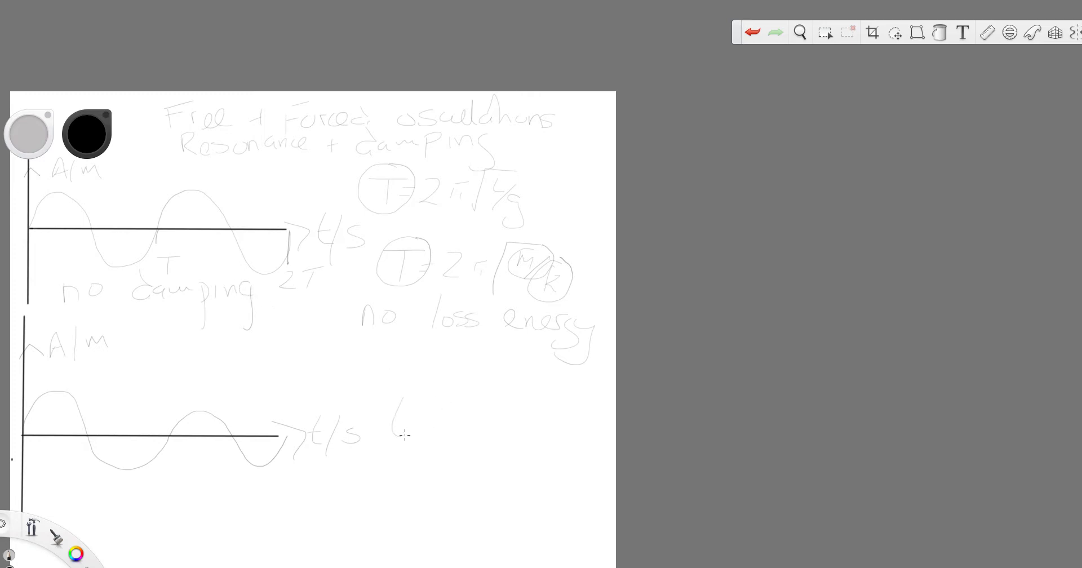
left_click_drag(390, 428, 469, 442)
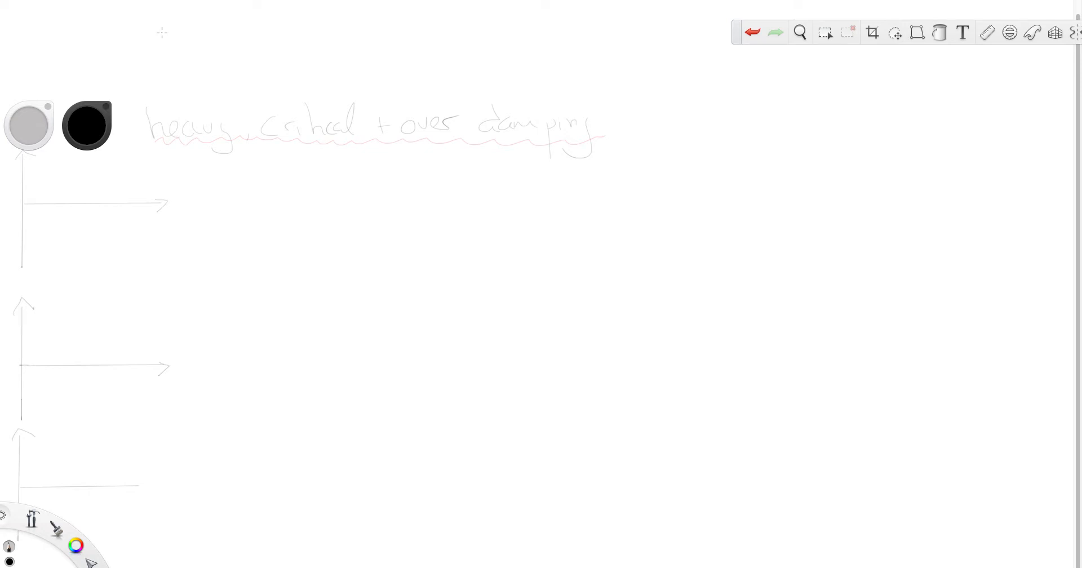
mouse_move(67, 291)
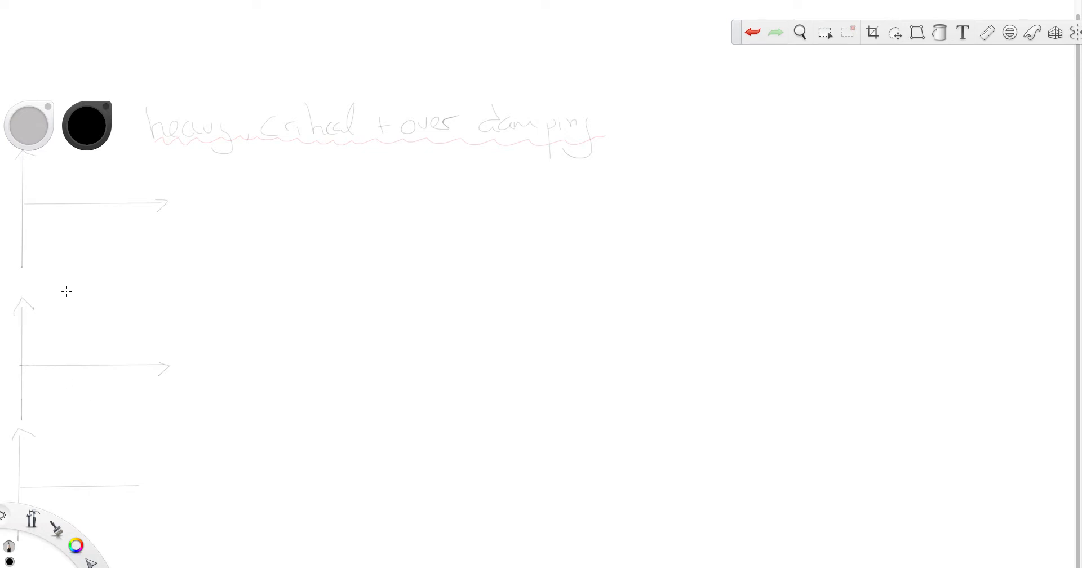
mouse_move(25, 202)
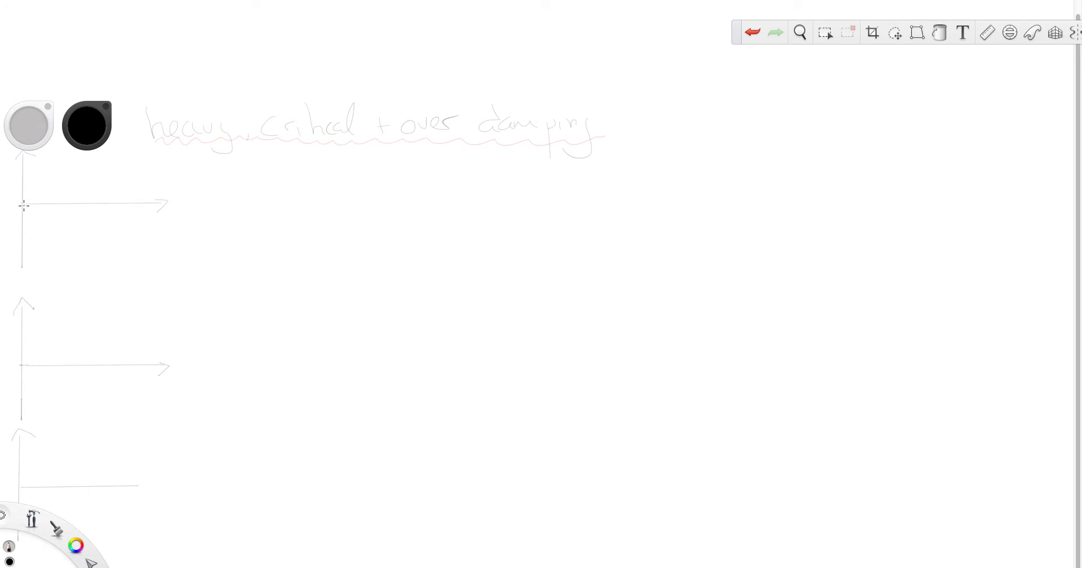
mouse_move(21, 171)
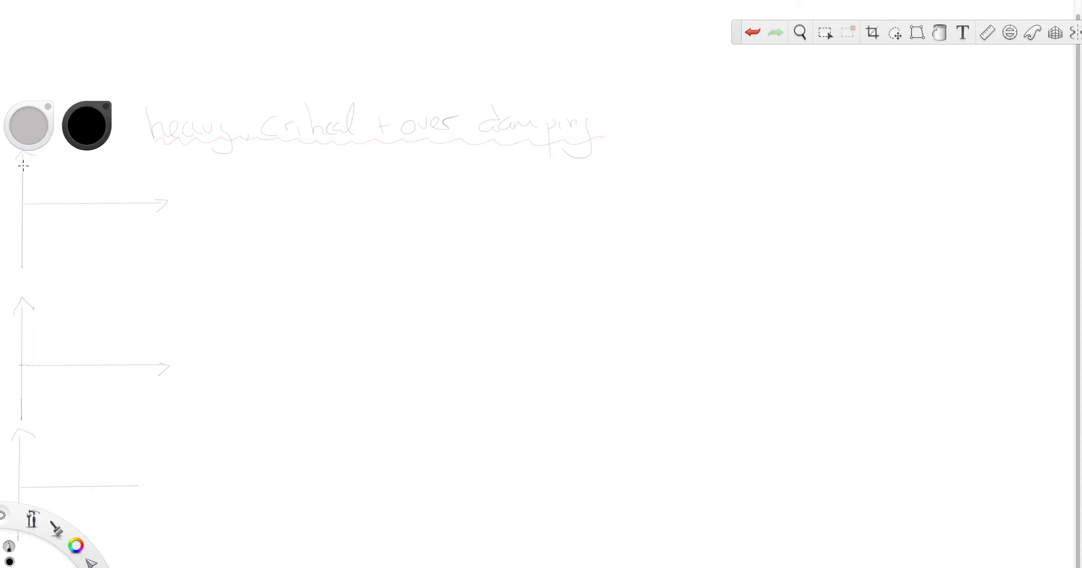
mouse_move(50, 157)
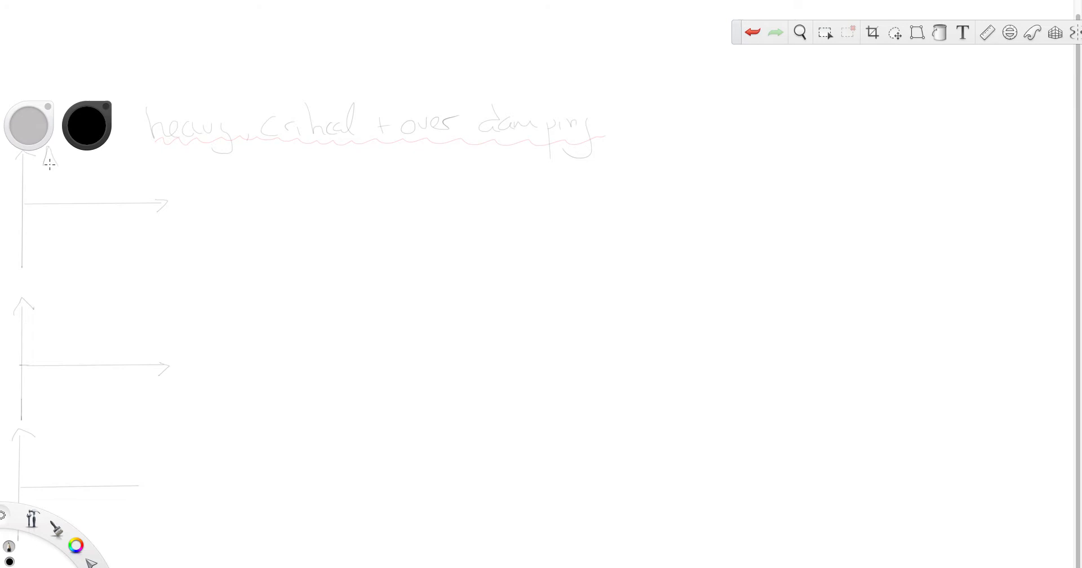
Undo a stray long line, then label the top axes A/m and t/s
left_click_drag(48, 162, 131, 165)
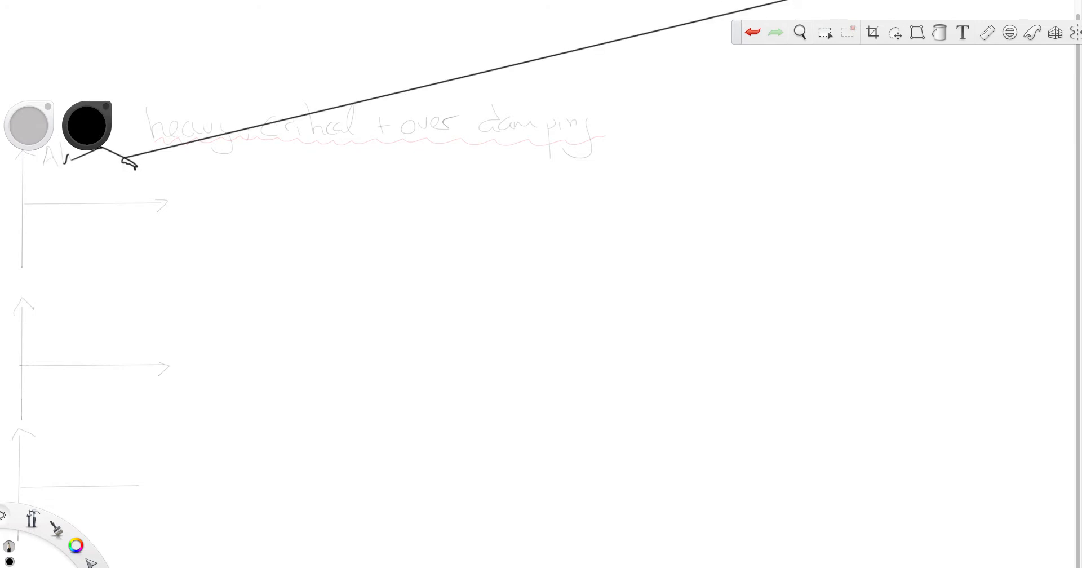
left_click(752, 32)
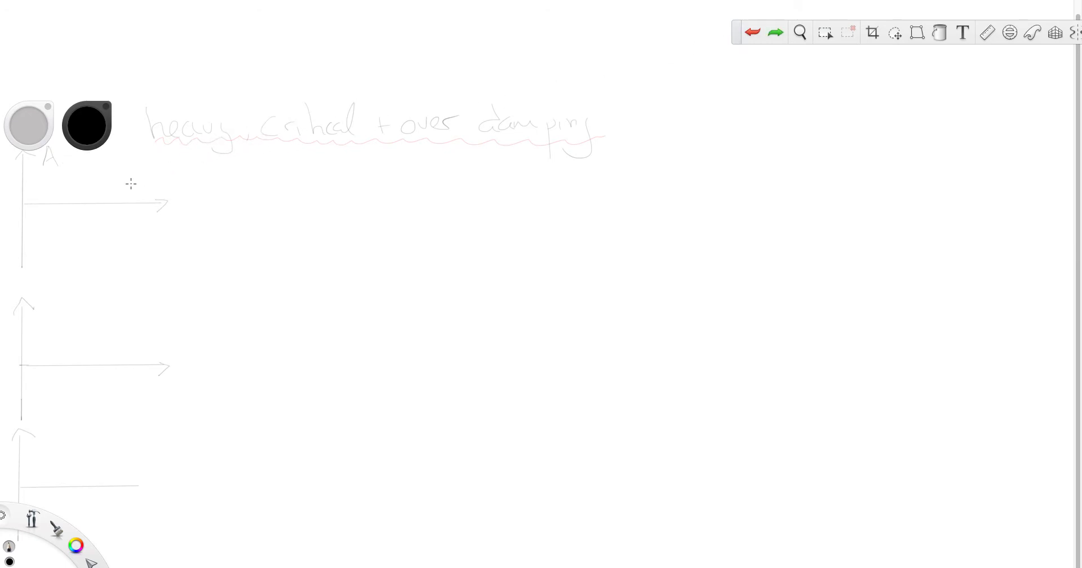
mouse_move(58, 144)
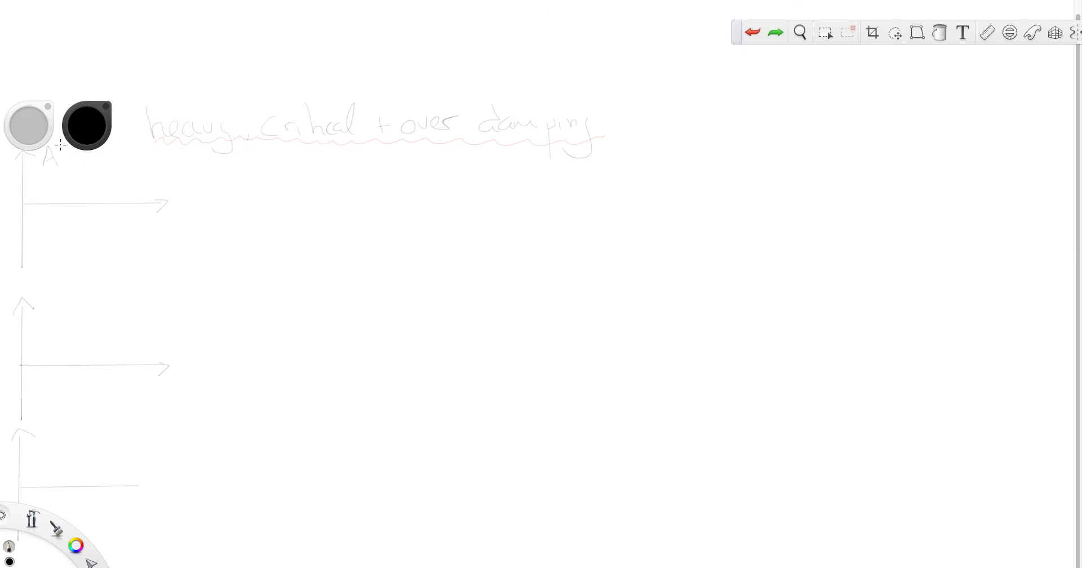
left_click_drag(62, 148, 89, 158)
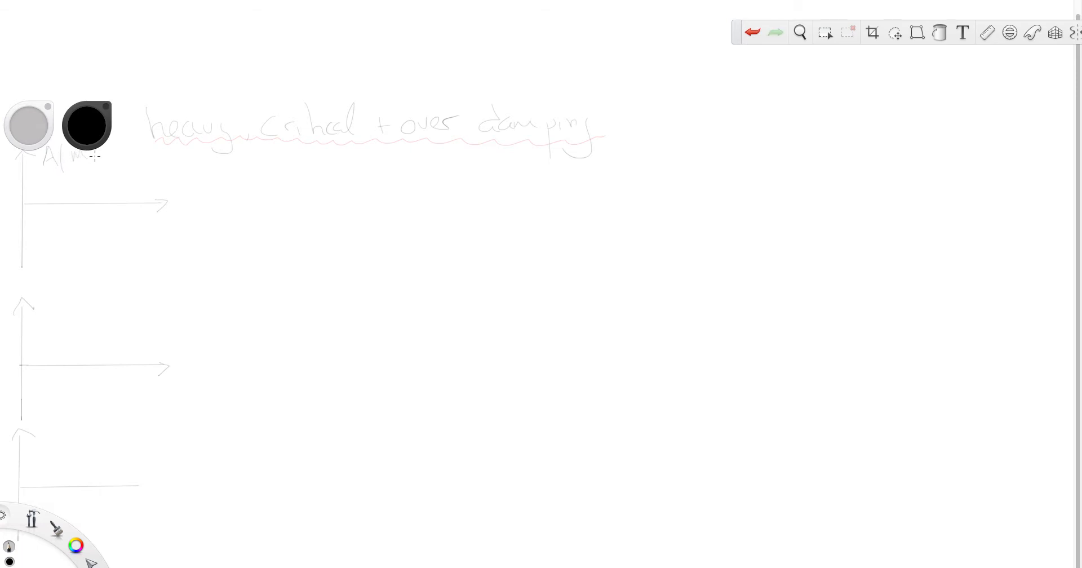
left_click_drag(179, 207, 203, 200)
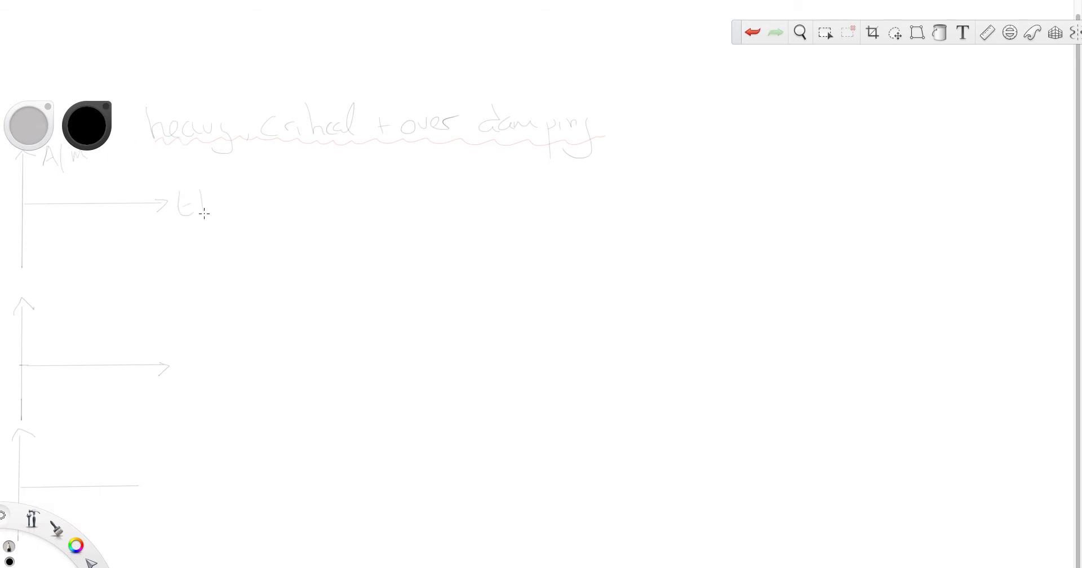
left_click_drag(210, 197, 224, 211)
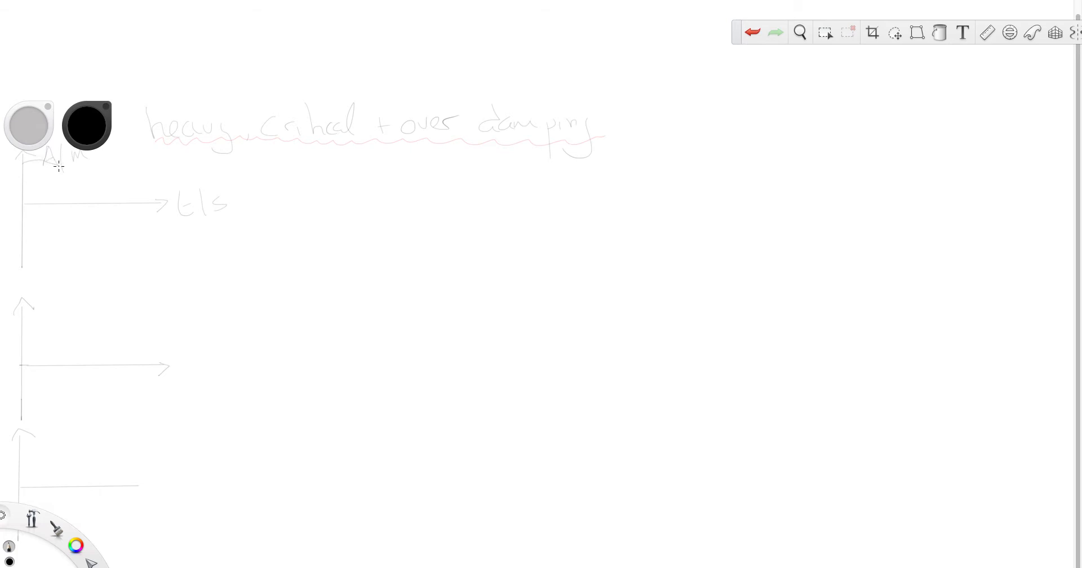
mouse_move(76, 181)
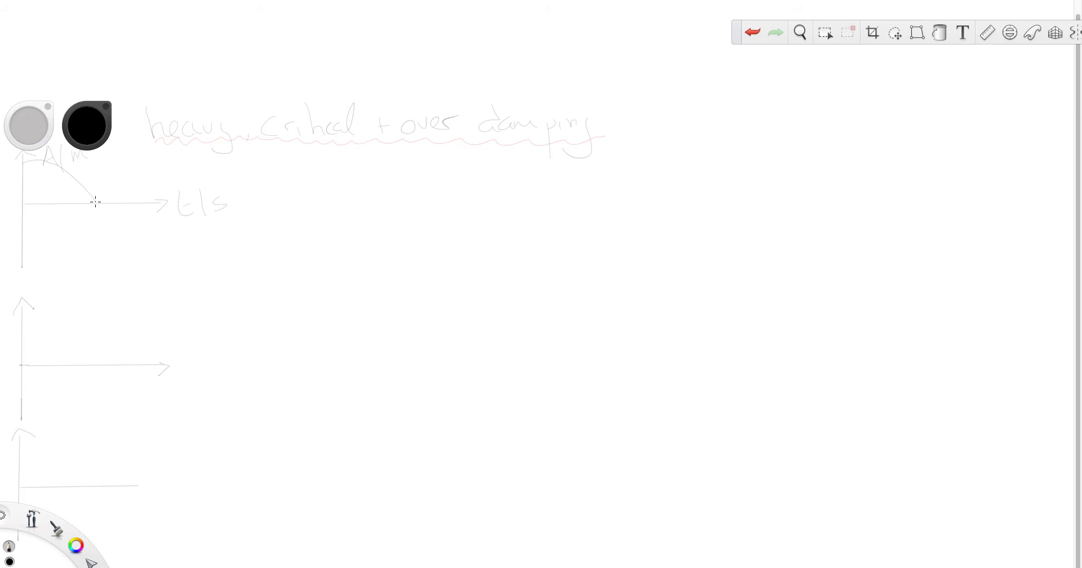
mouse_move(162, 285)
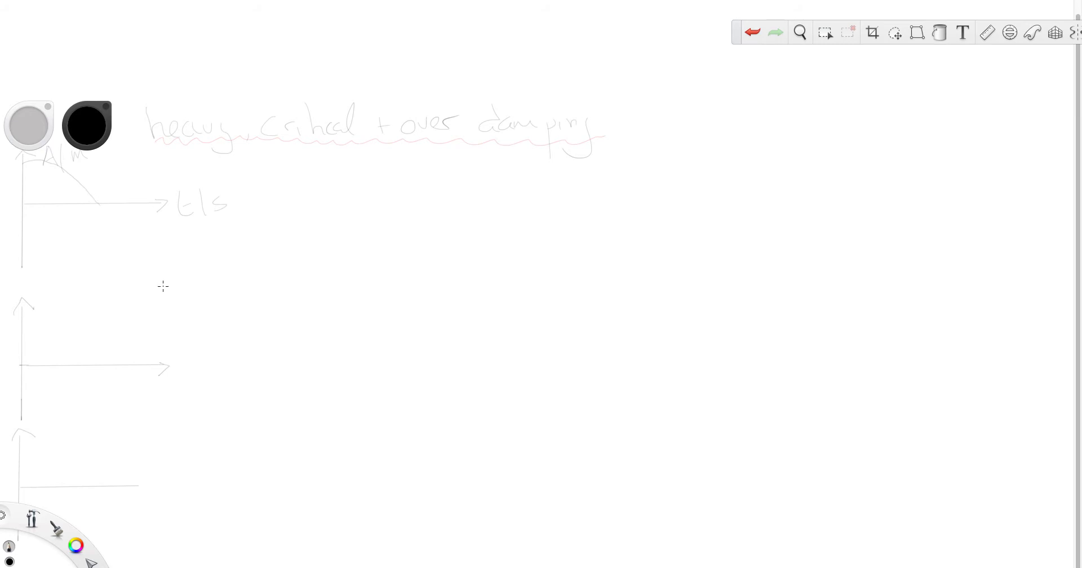
mouse_move(394, 230)
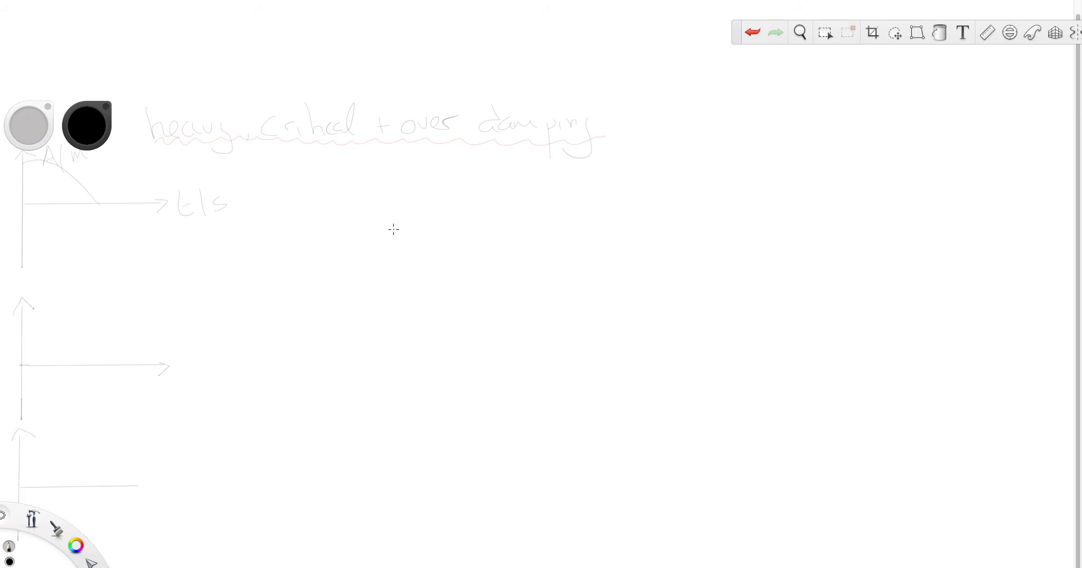
Write 'heavy' by graph one, draw graph two's settling curve, and write 'critical damping'
left_click_drag(277, 187, 318, 176)
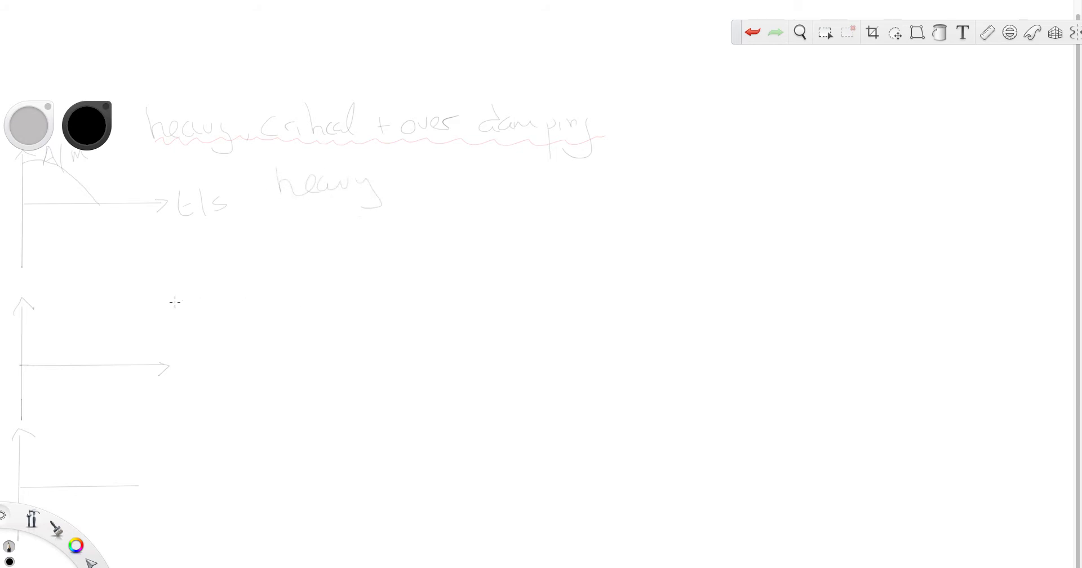
mouse_move(25, 320)
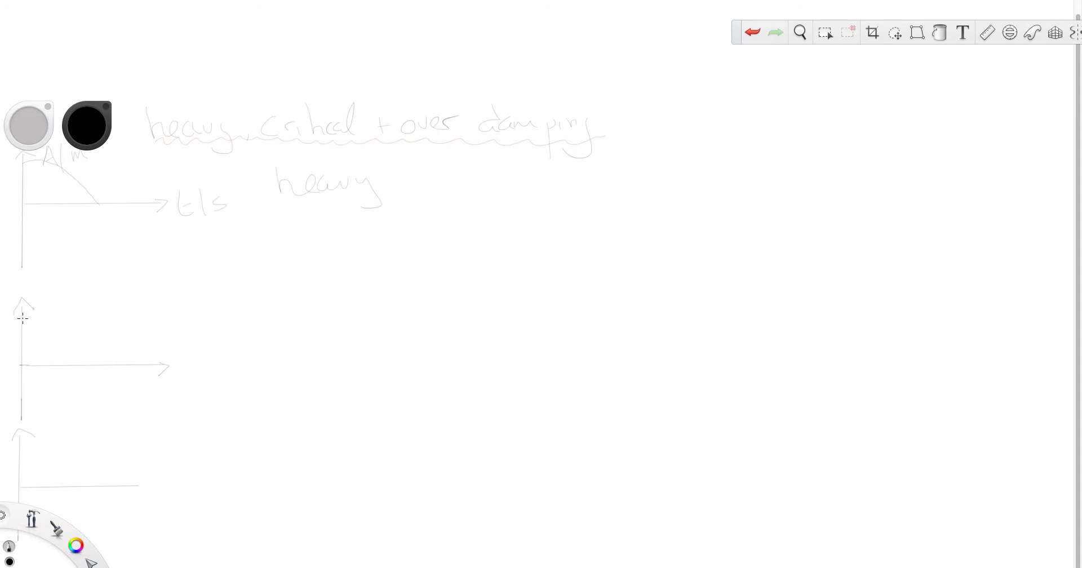
left_click_drag(23, 314, 59, 338)
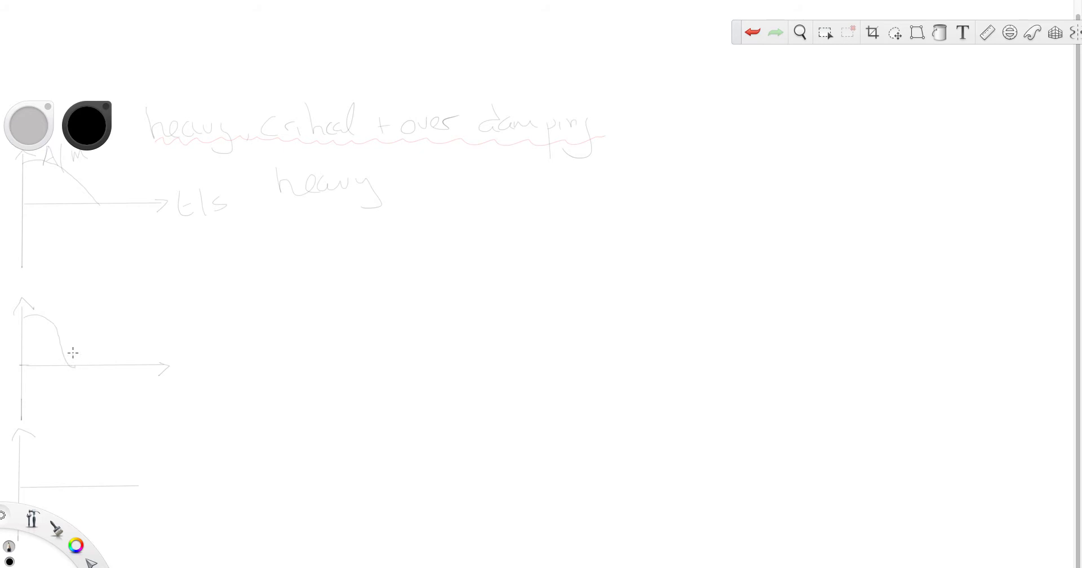
mouse_move(257, 308)
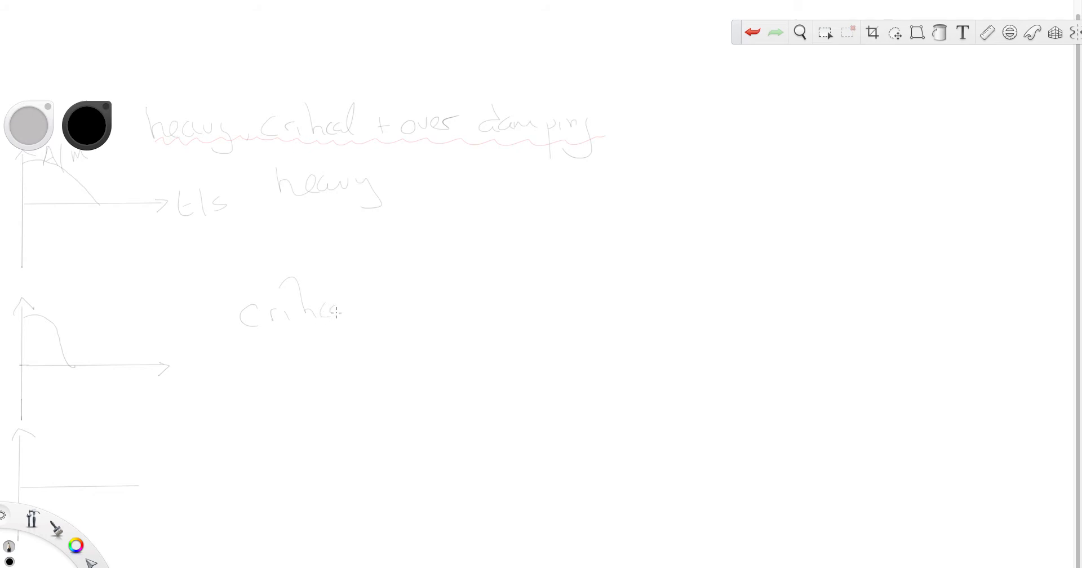
left_click_drag(324, 311, 421, 303)
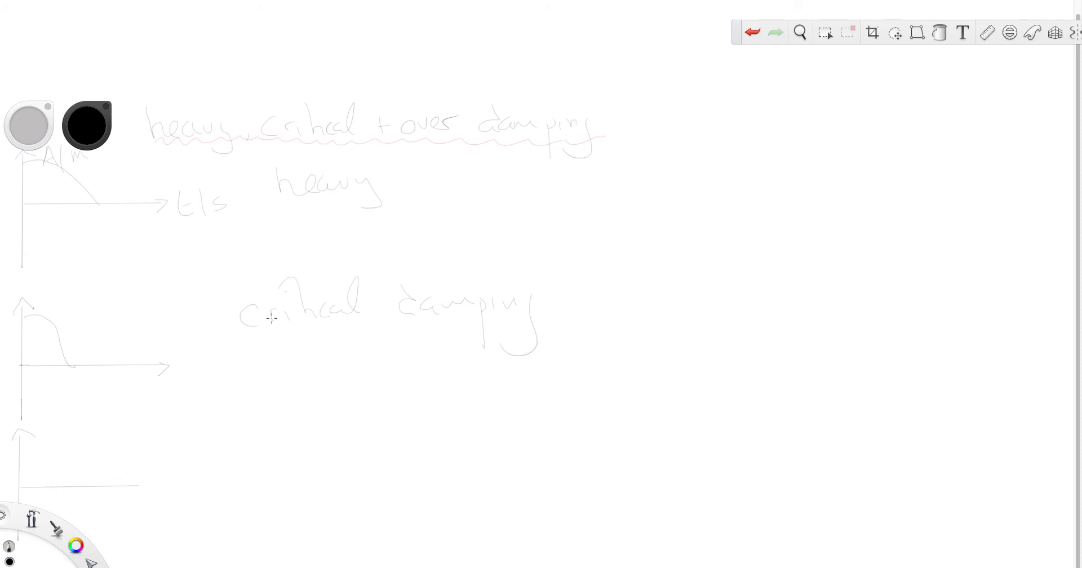
mouse_move(21, 445)
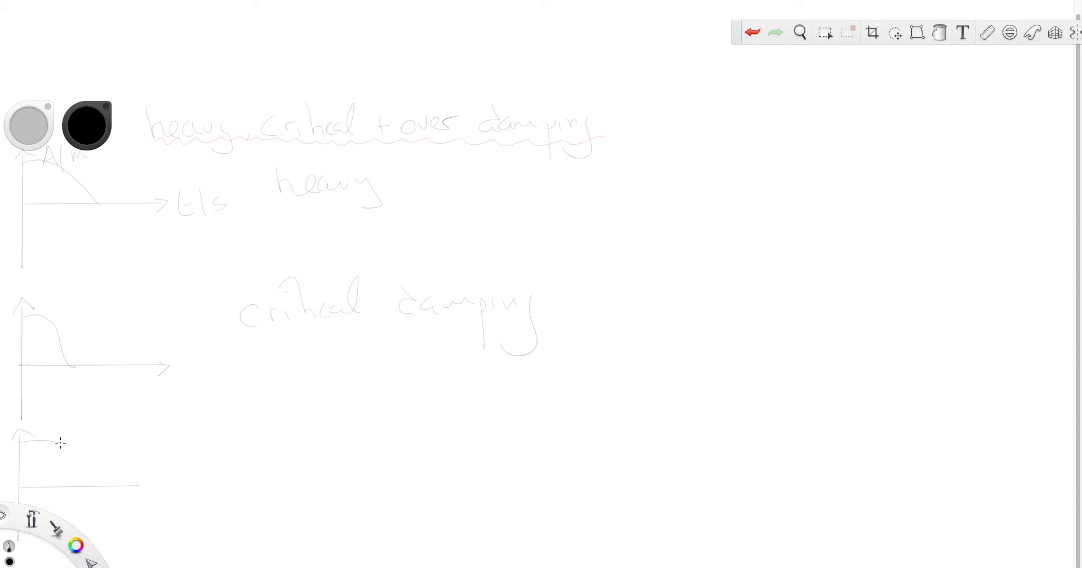
Draw a shallow, slowly falling curve across the bottom graph
left_click_drag(61, 442, 127, 449)
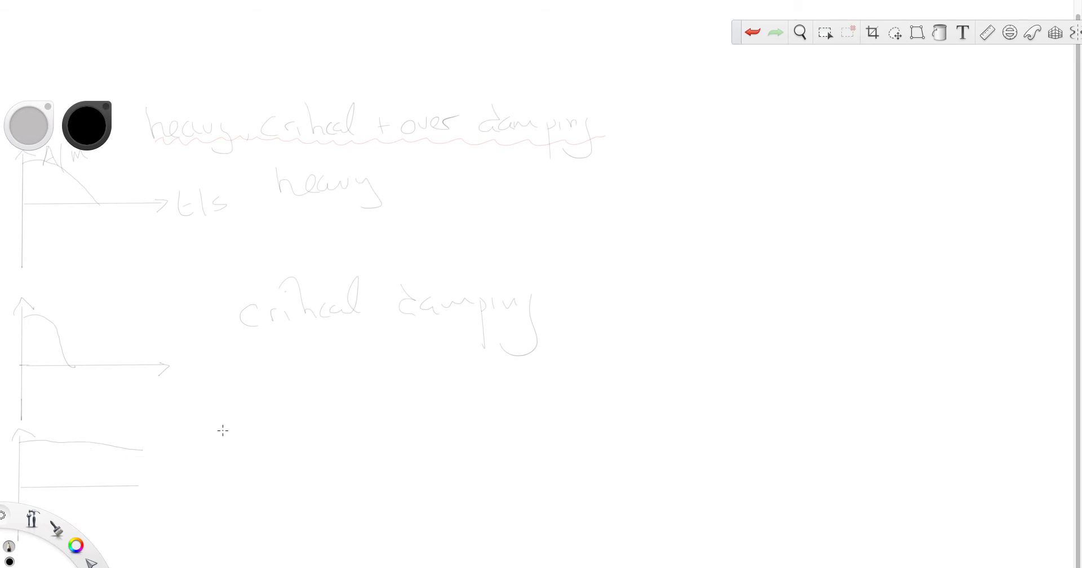
mouse_move(260, 437)
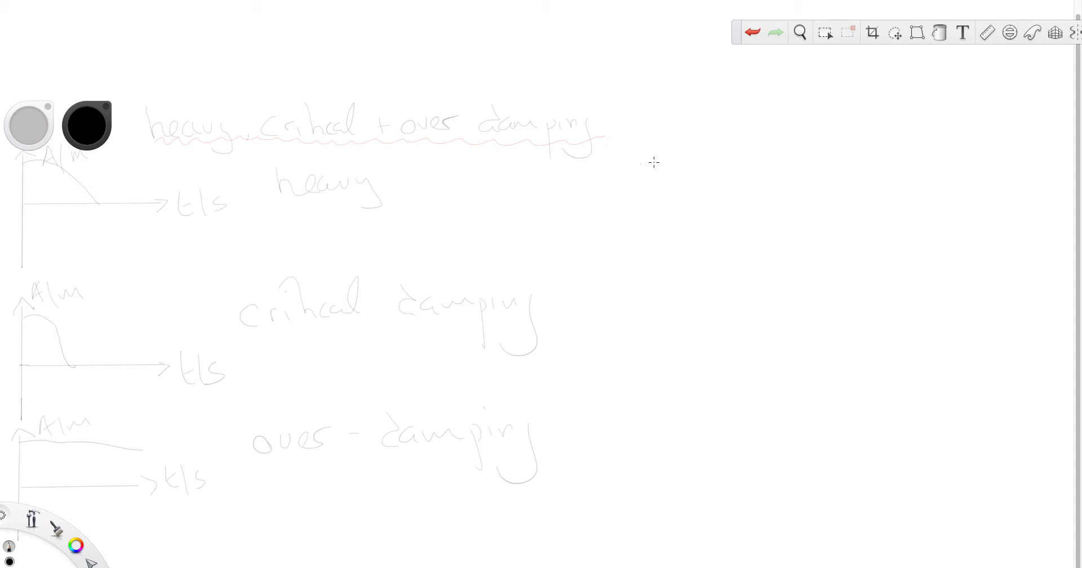
mouse_move(711, 189)
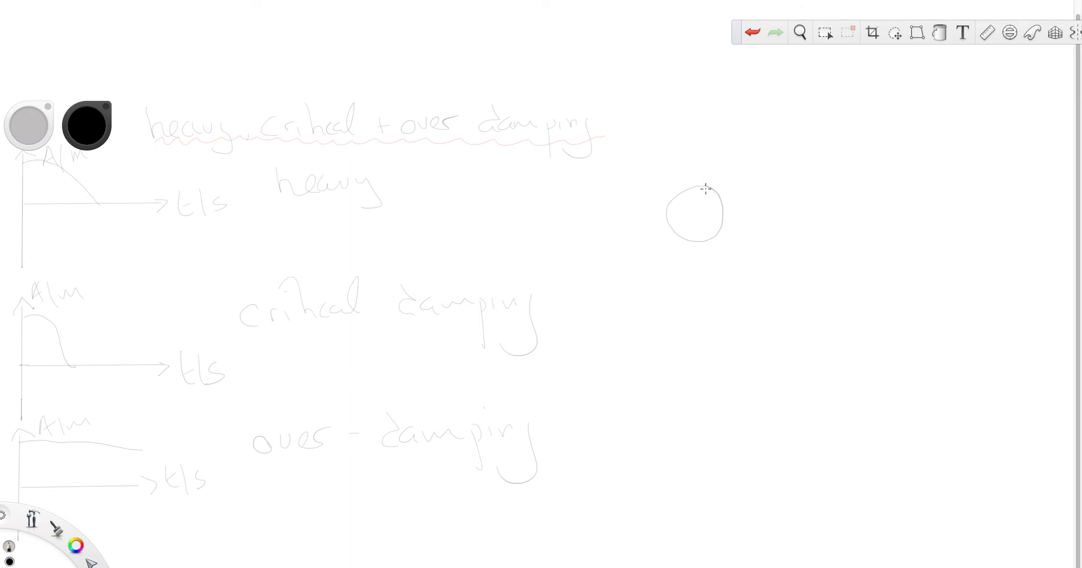
Draw a small hub circle inside the wheel circle
left_click_drag(690, 218, 704, 215)
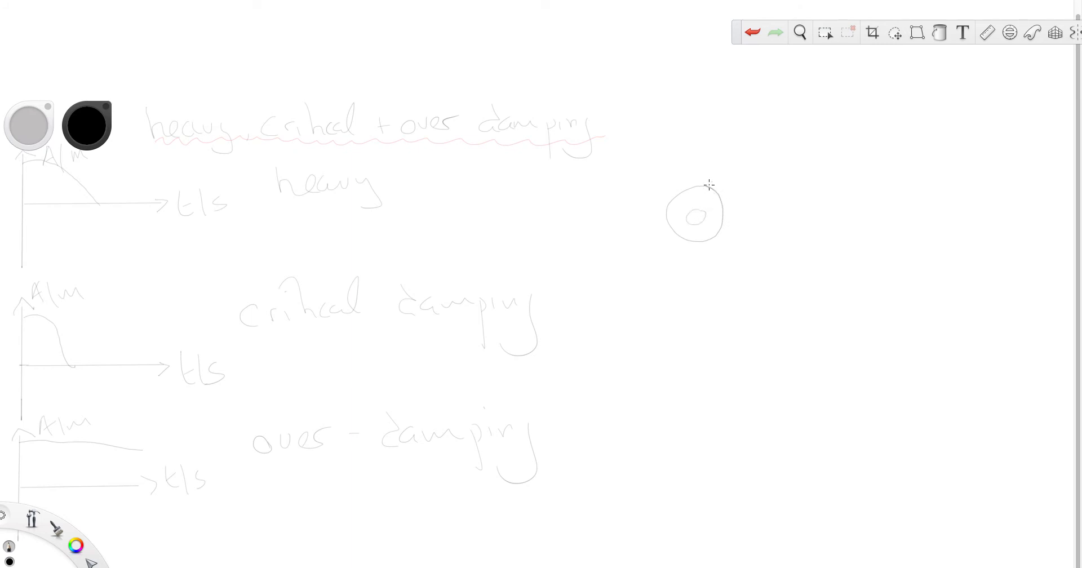
mouse_move(692, 179)
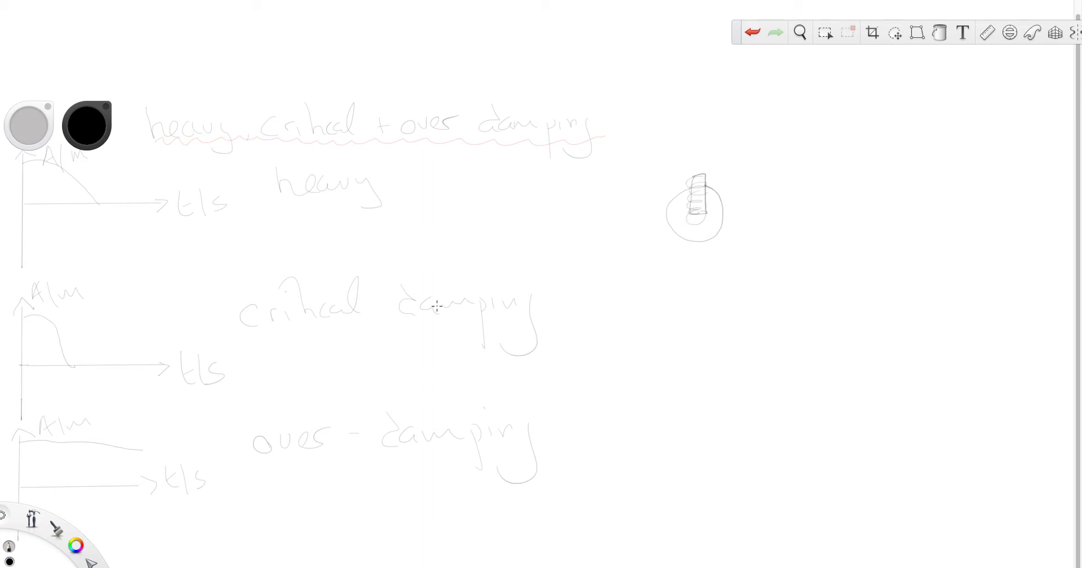
mouse_move(445, 215)
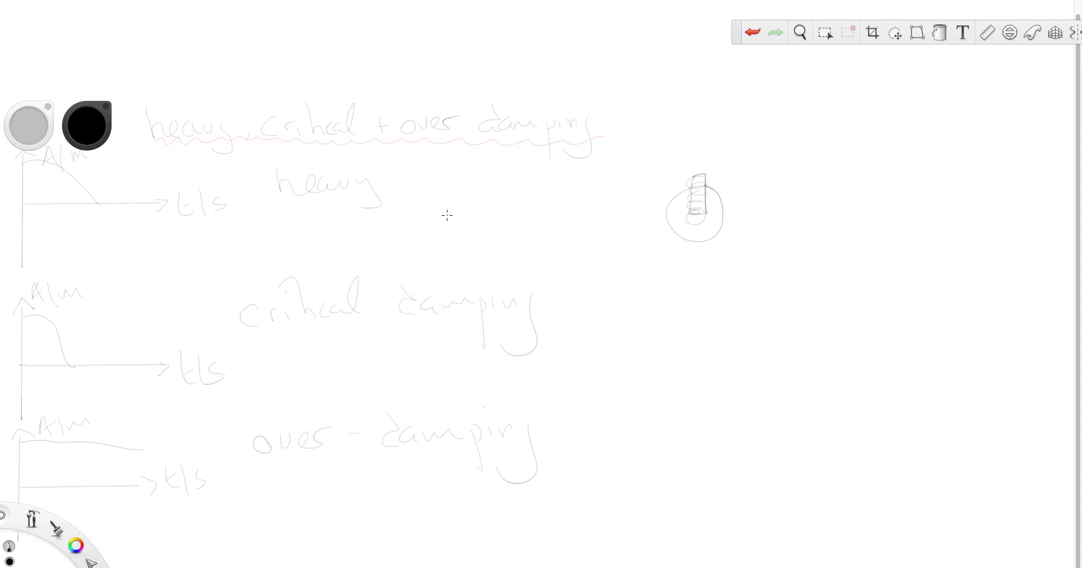
mouse_move(327, 200)
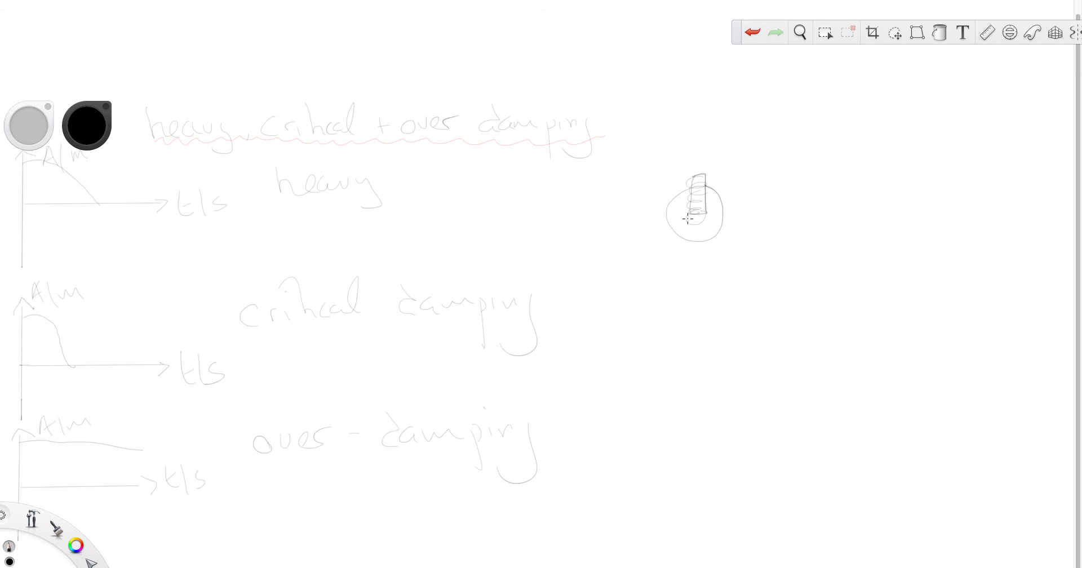
mouse_move(641, 254)
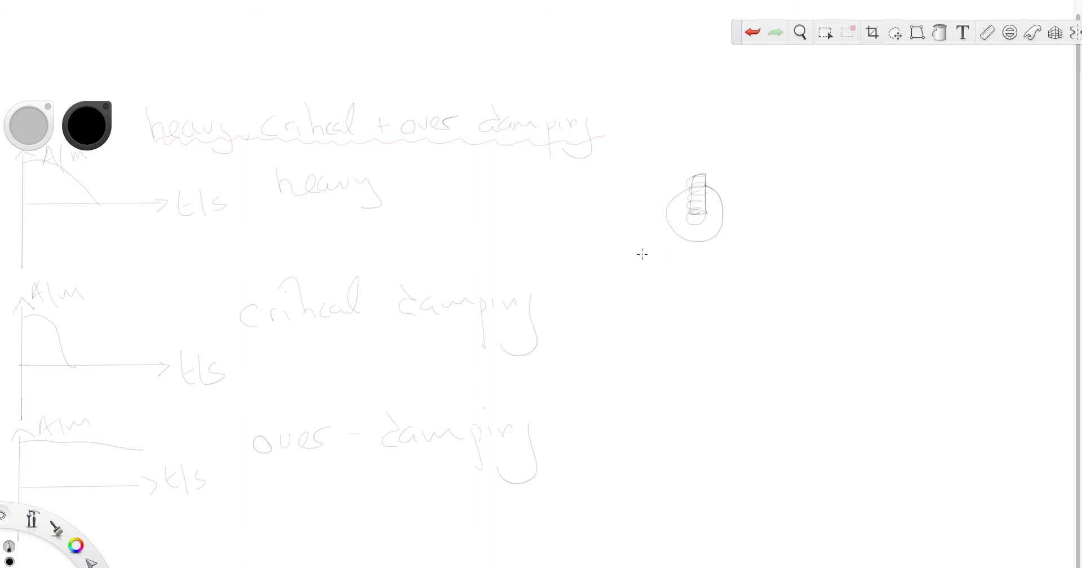
Draw two ground lines with an arrow, a second wheel, and a ringed-circle third wheel
left_click_drag(643, 255, 774, 256)
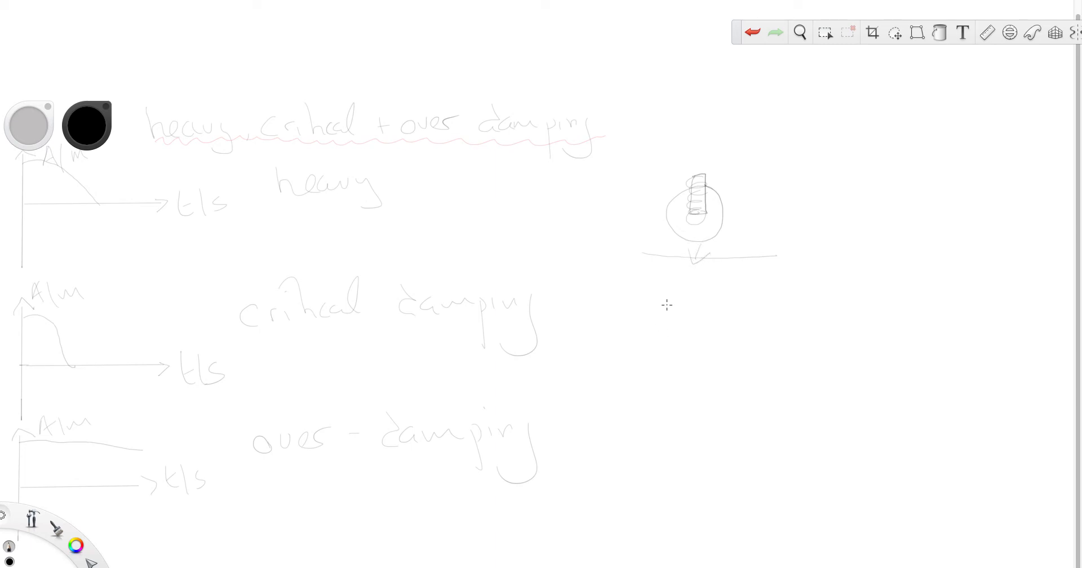
mouse_move(627, 335)
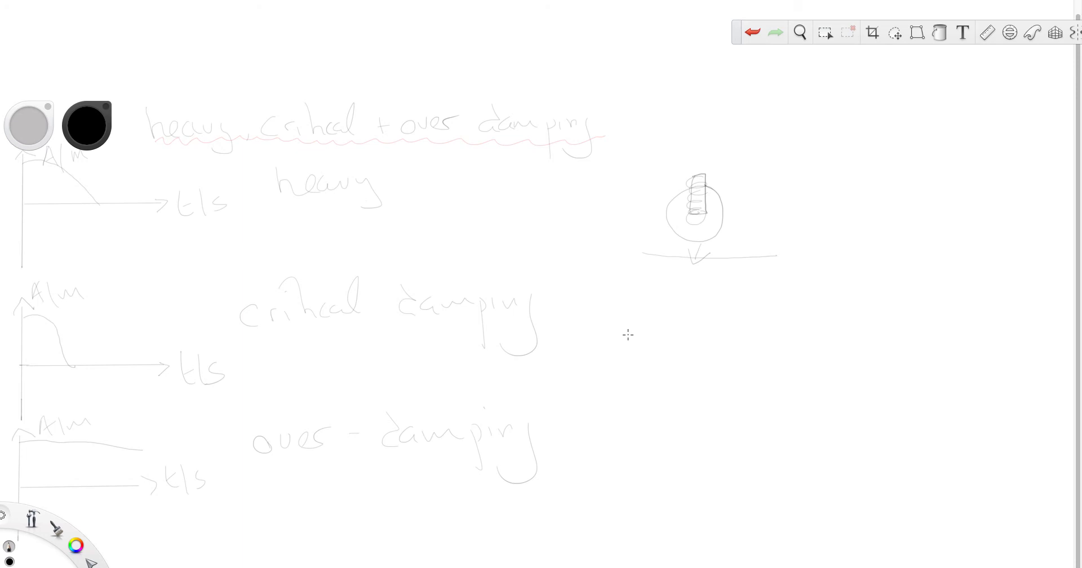
mouse_move(619, 377)
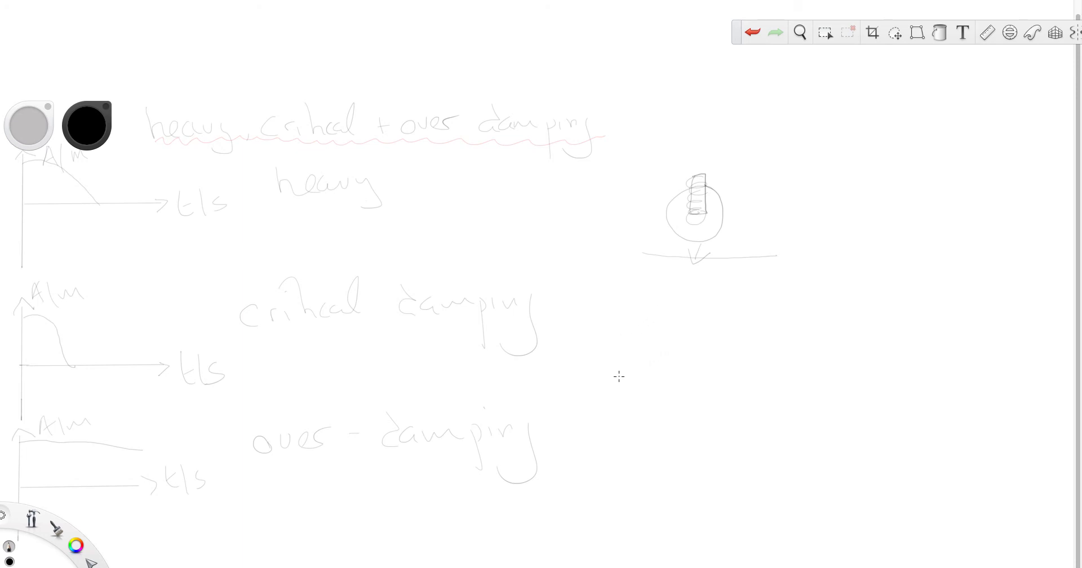
left_click_drag(618, 378, 781, 383)
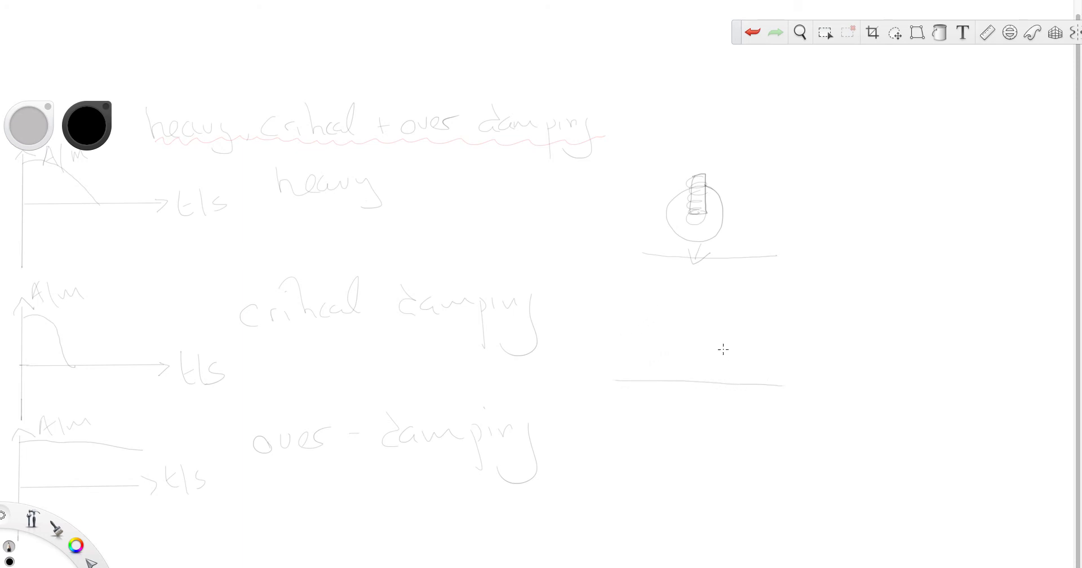
left_click_drag(680, 345, 714, 344)
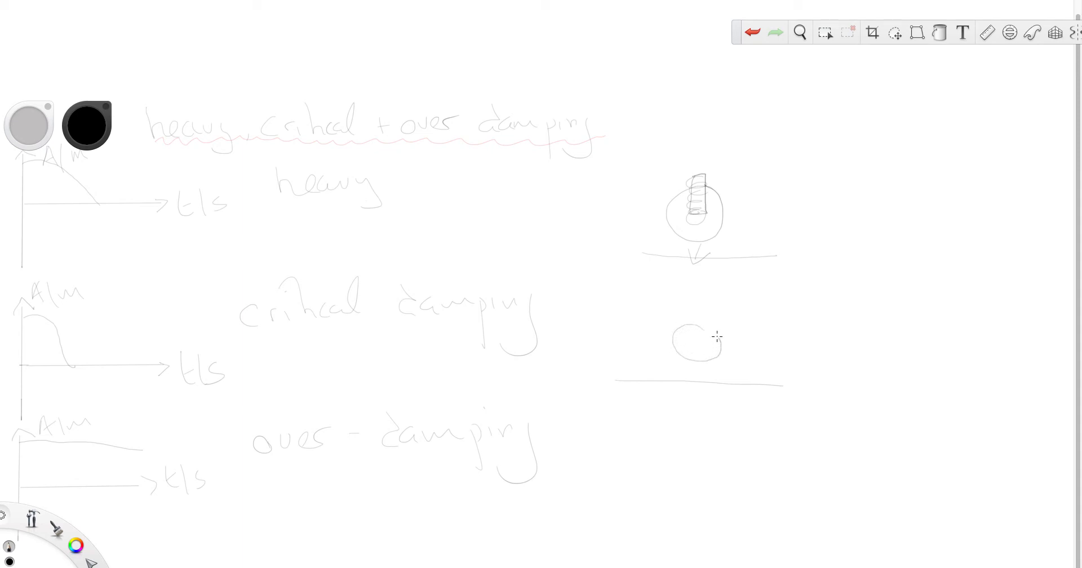
left_click_drag(697, 345, 697, 383)
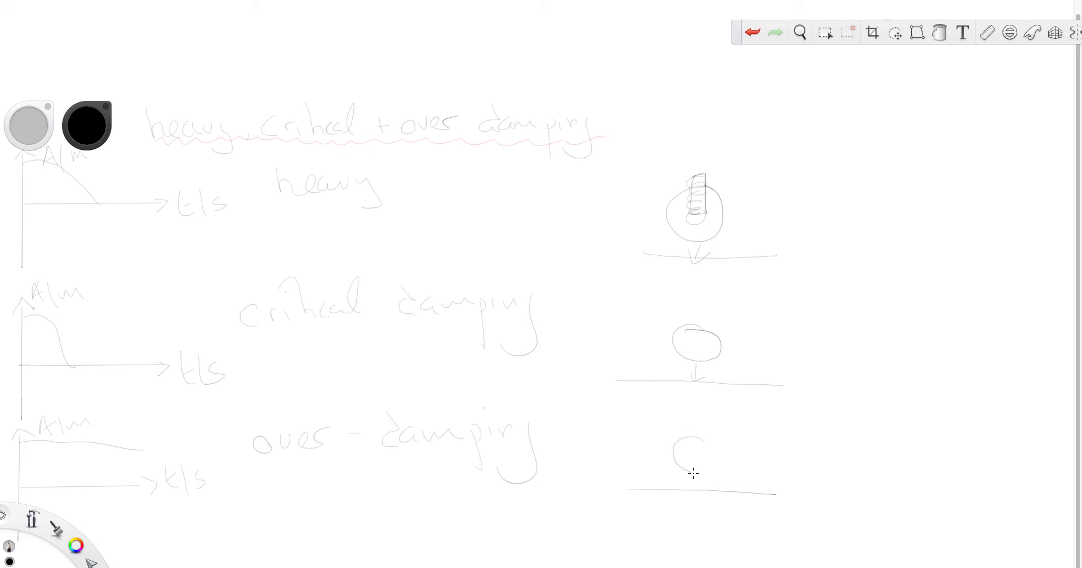
left_click_drag(680, 439, 697, 473)
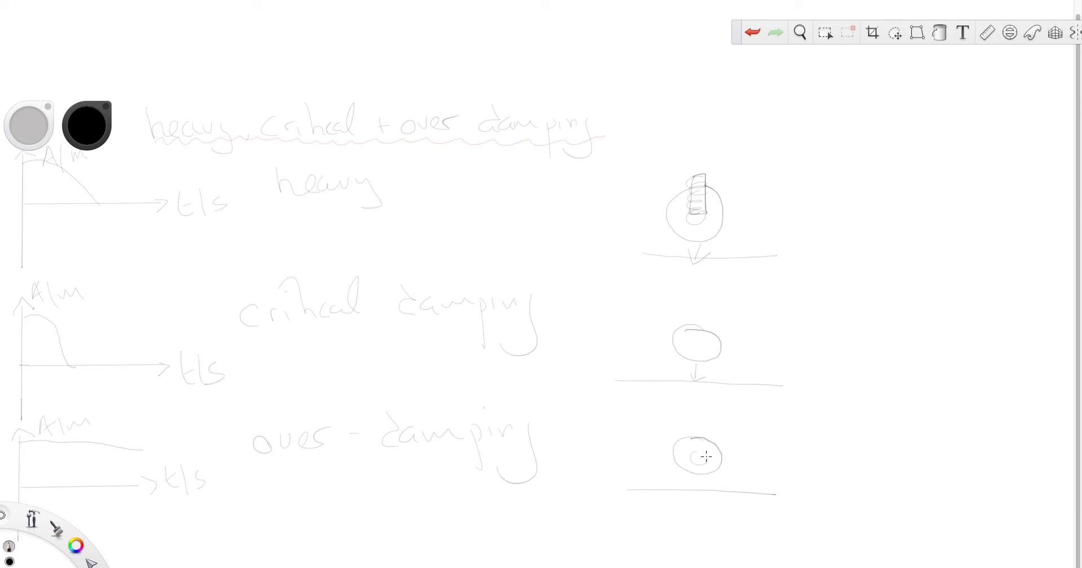
left_click_drag(694, 457, 703, 461)
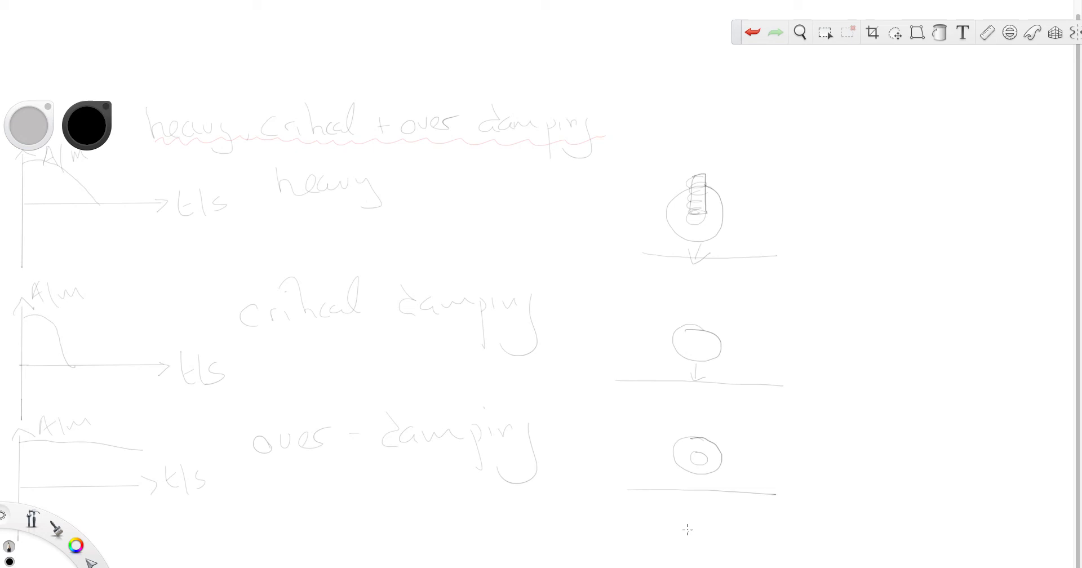
mouse_move(432, 258)
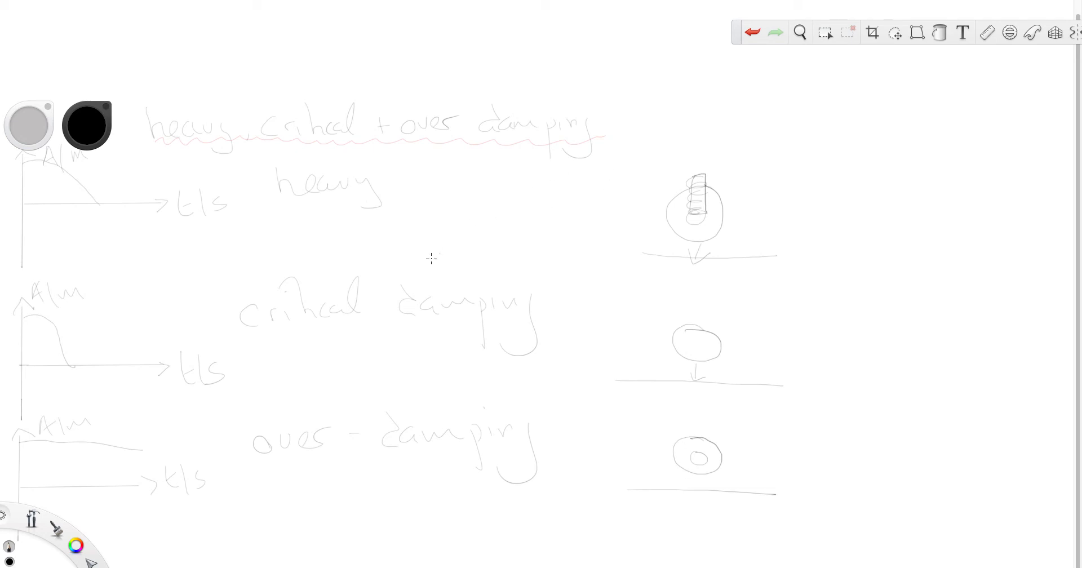
mouse_move(820, 302)
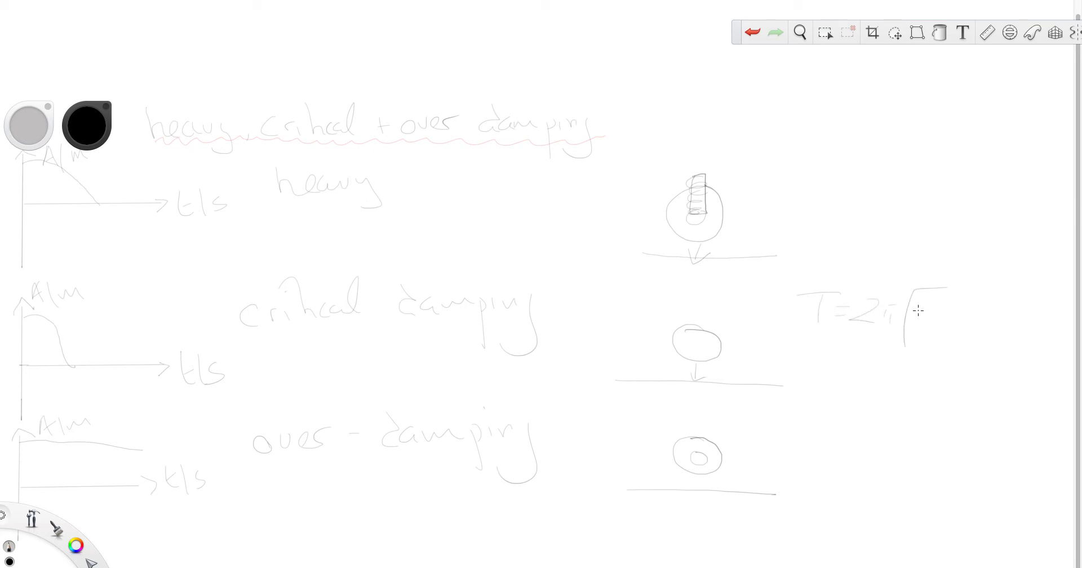
Write m/k under the square root to complete the formula T = 2π√(m/k)
left_click_drag(925, 310, 952, 338)
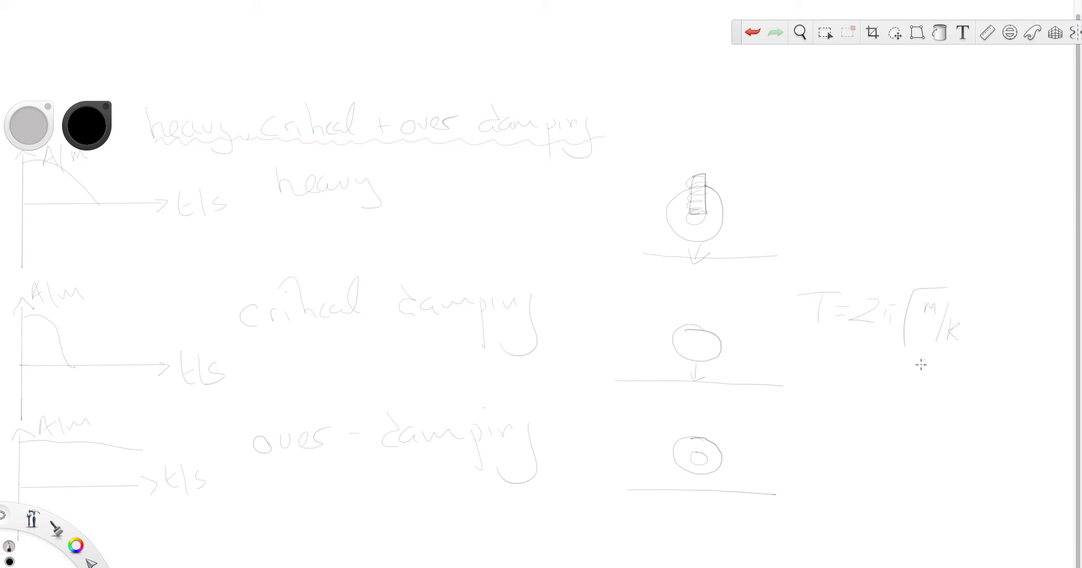
mouse_move(872, 422)
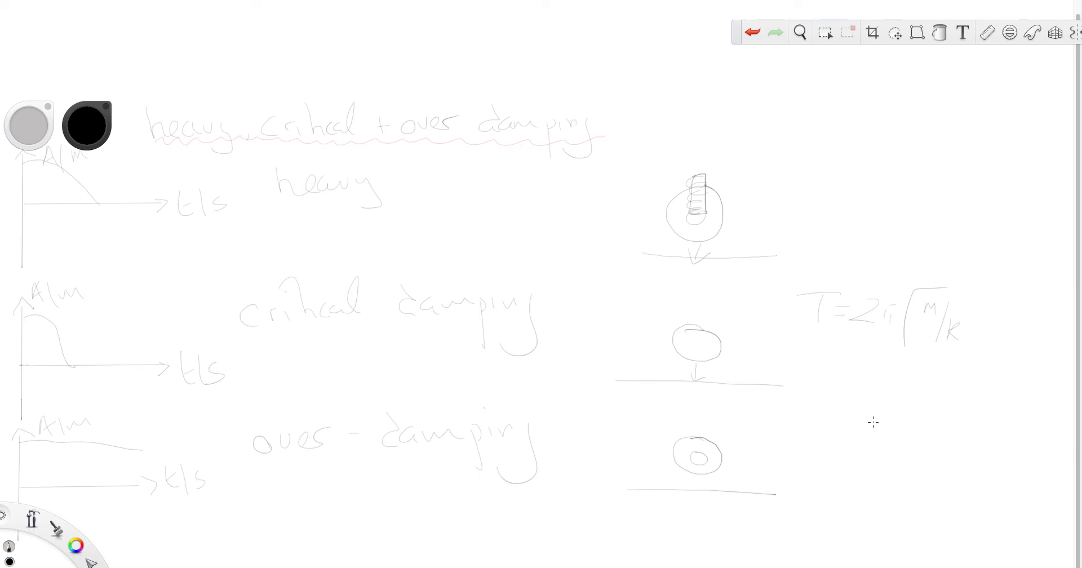
mouse_move(868, 418)
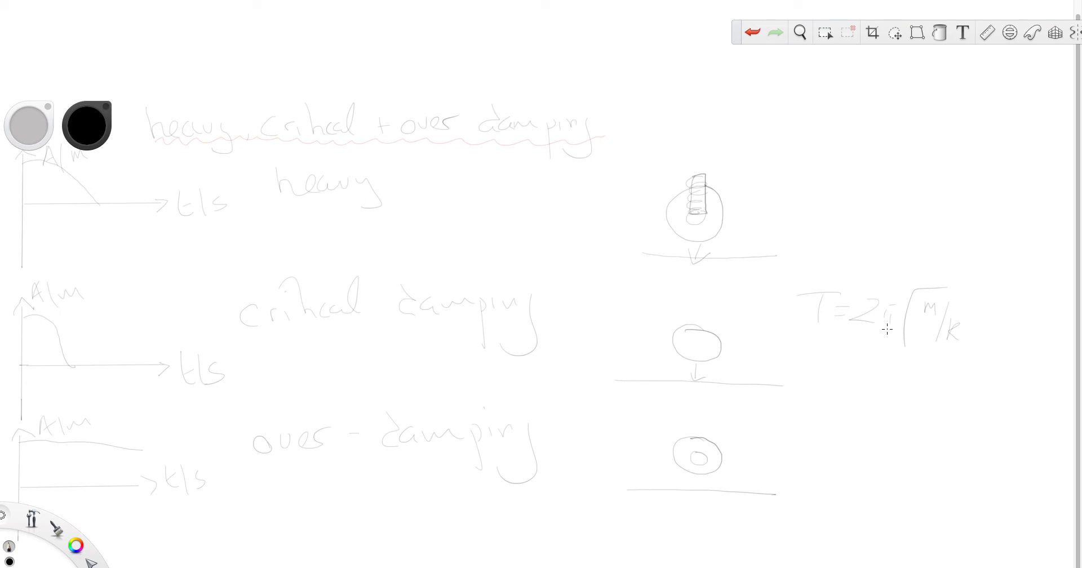
mouse_move(768, 215)
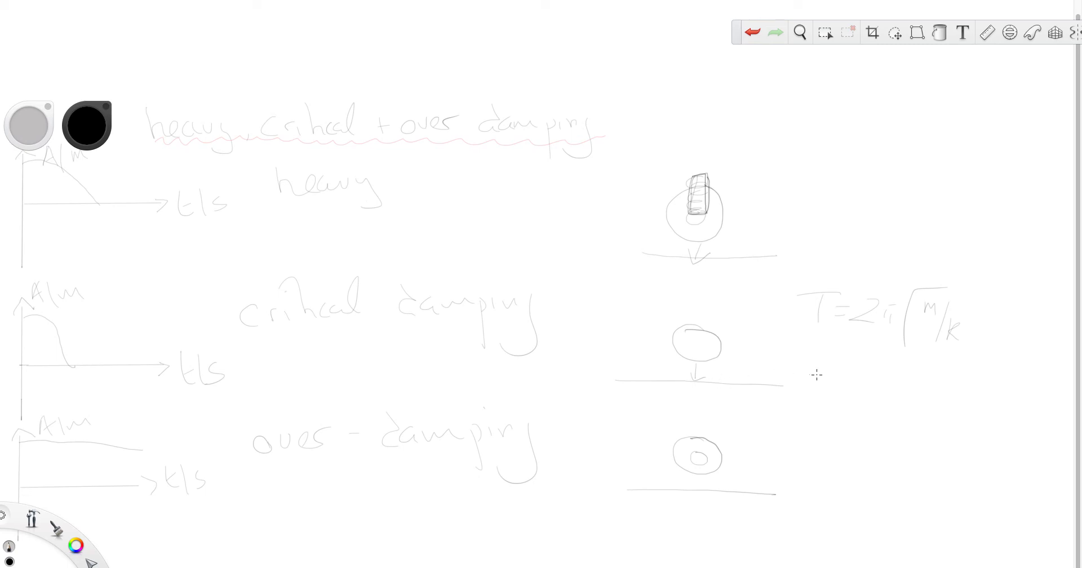
mouse_move(841, 304)
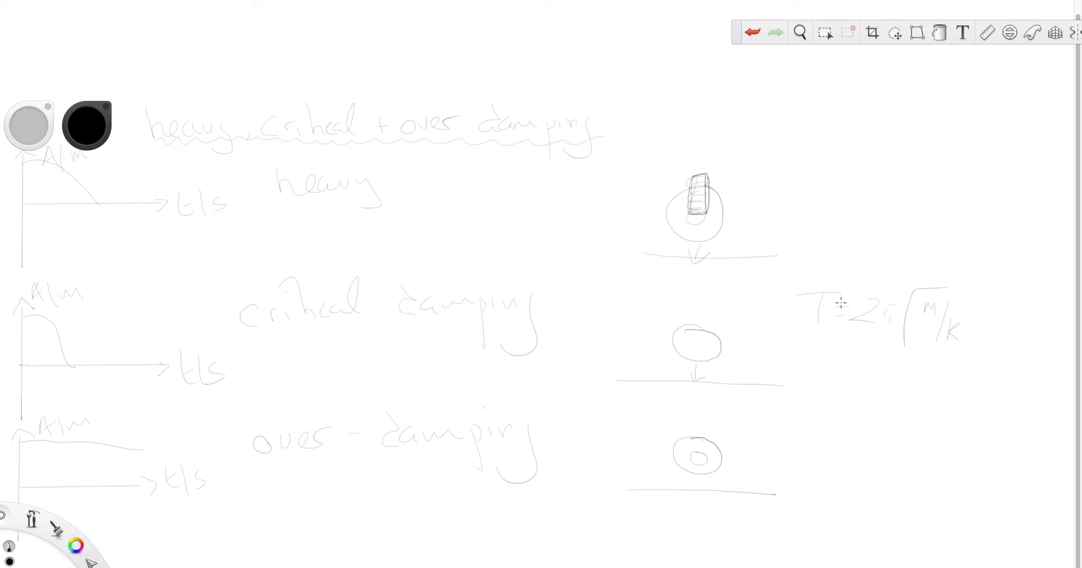
mouse_move(885, 177)
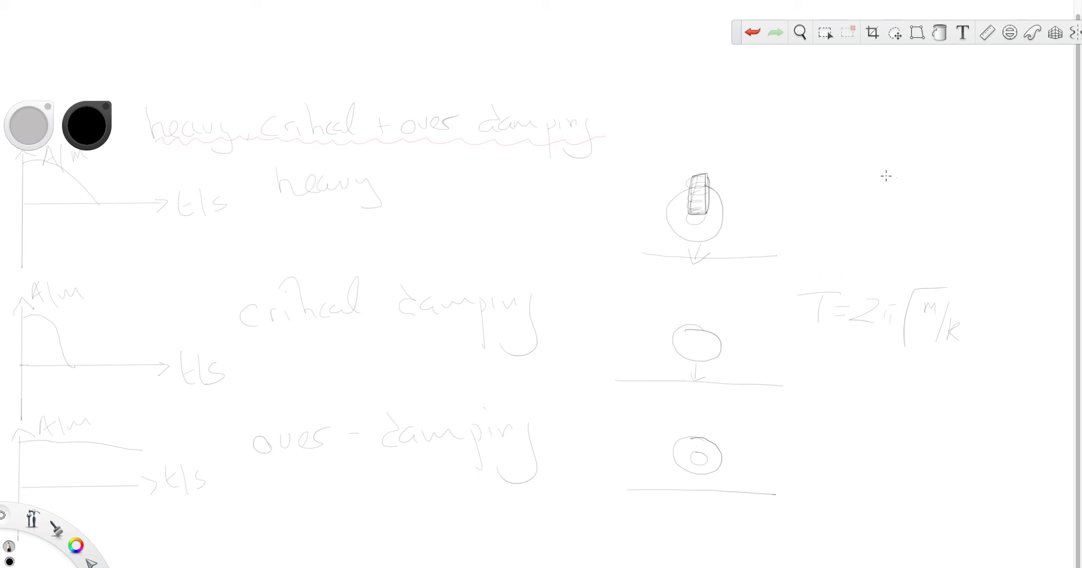
mouse_move(534, 302)
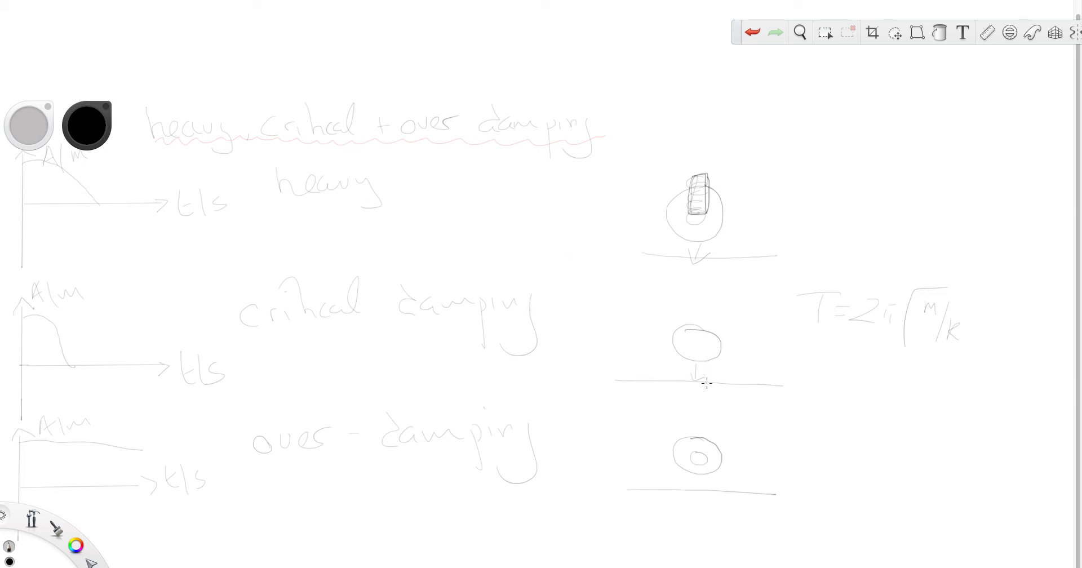
mouse_move(699, 356)
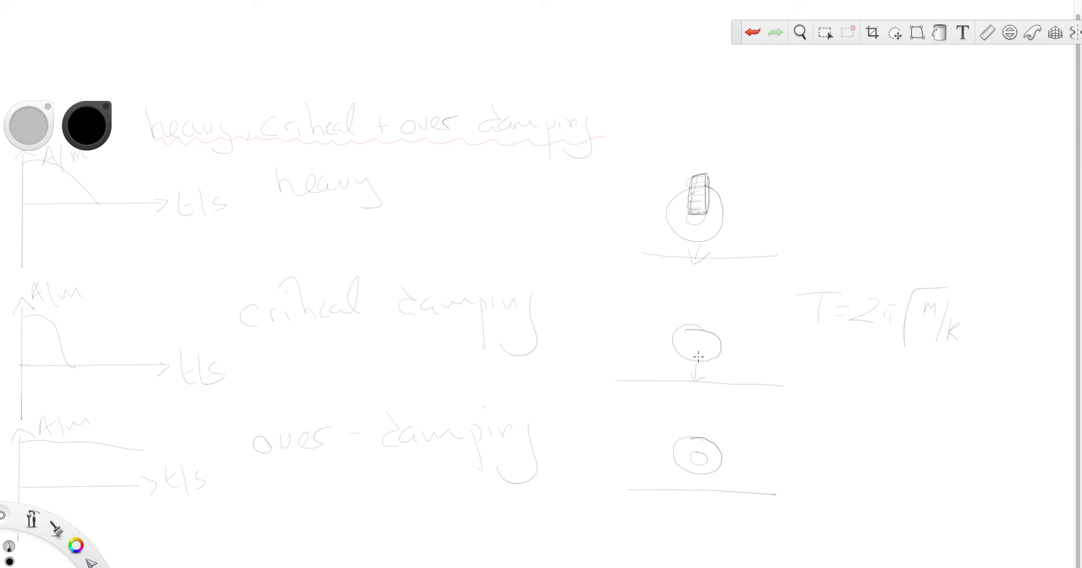
mouse_move(695, 384)
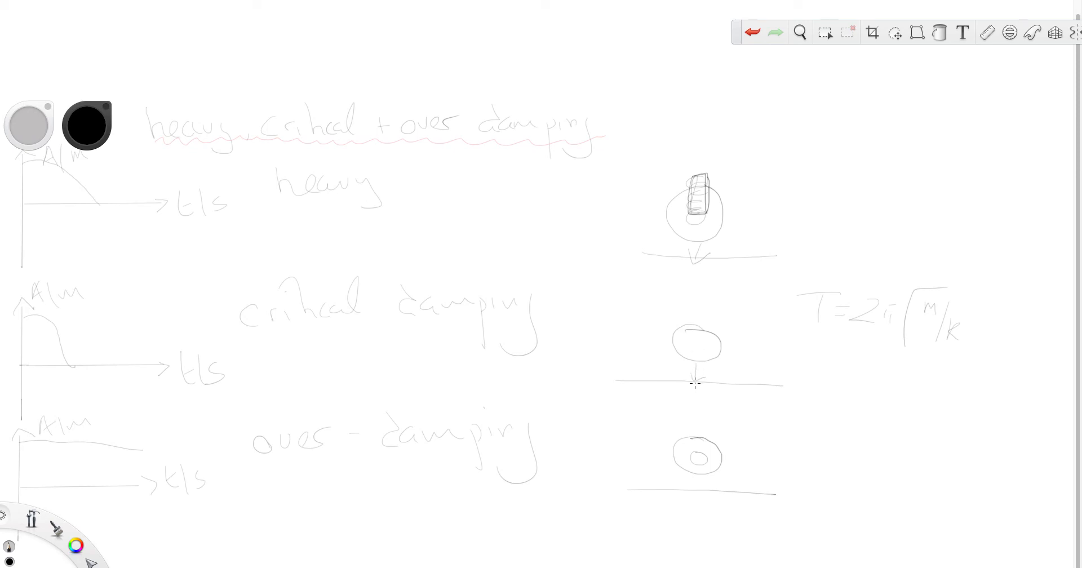
mouse_move(694, 380)
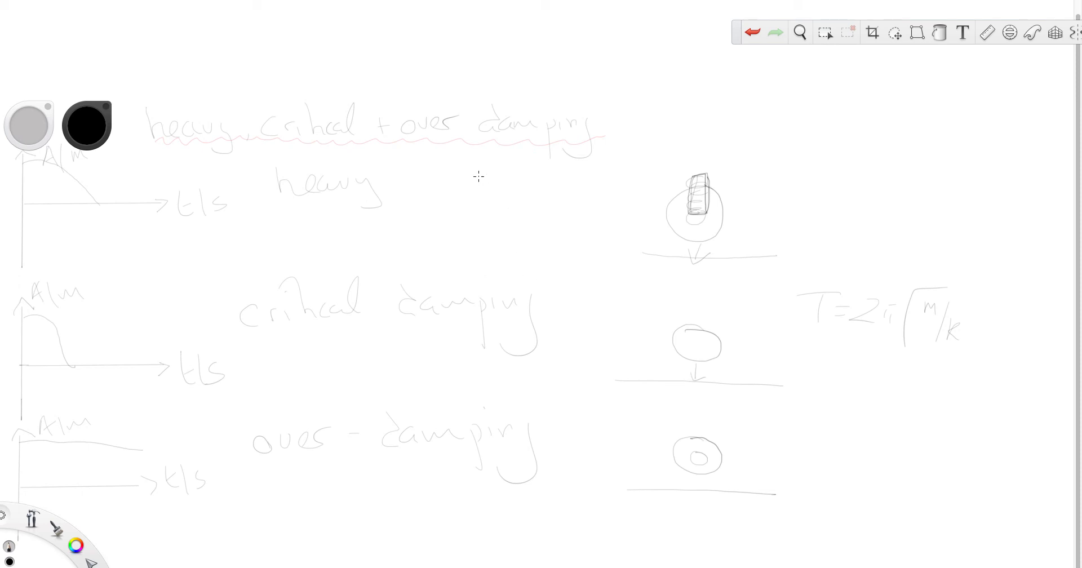
Draw axes beside 'heavy' with an oscillating wave that gradually flattens out
left_click_drag(471, 166, 523, 204)
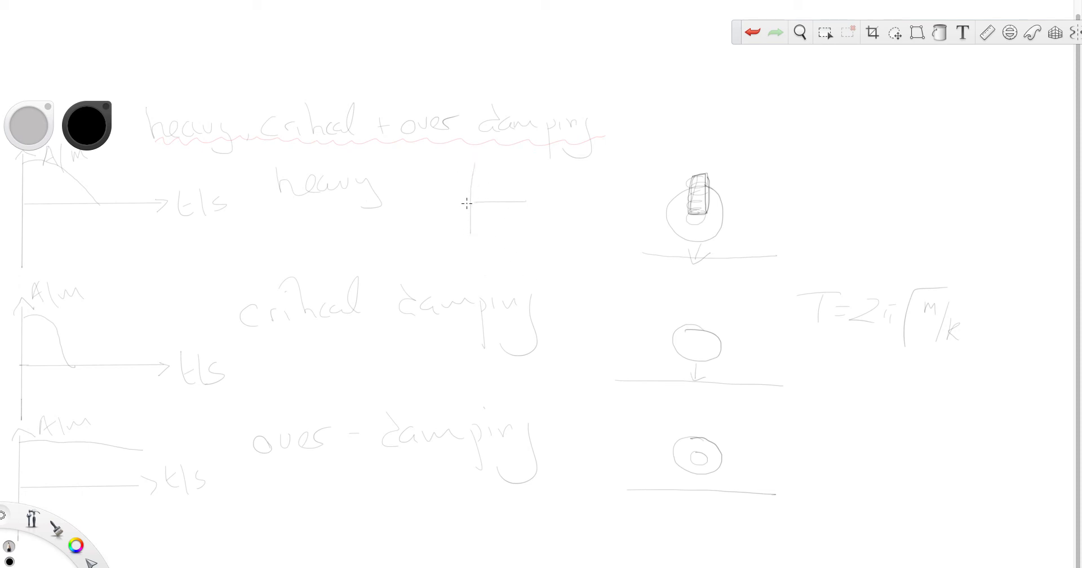
left_click_drag(471, 202, 569, 206)
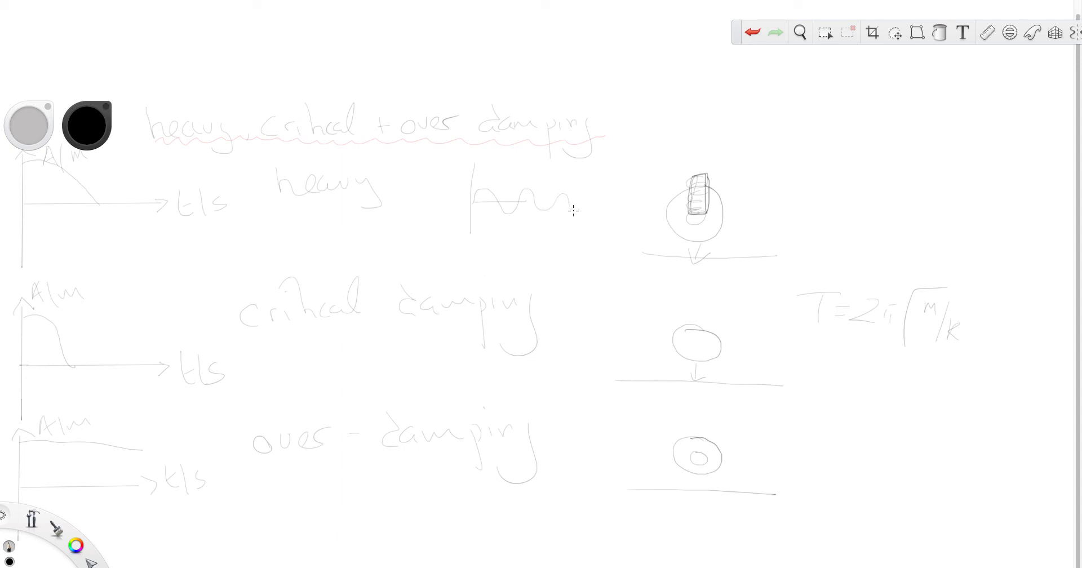
left_click_drag(573, 207, 628, 202)
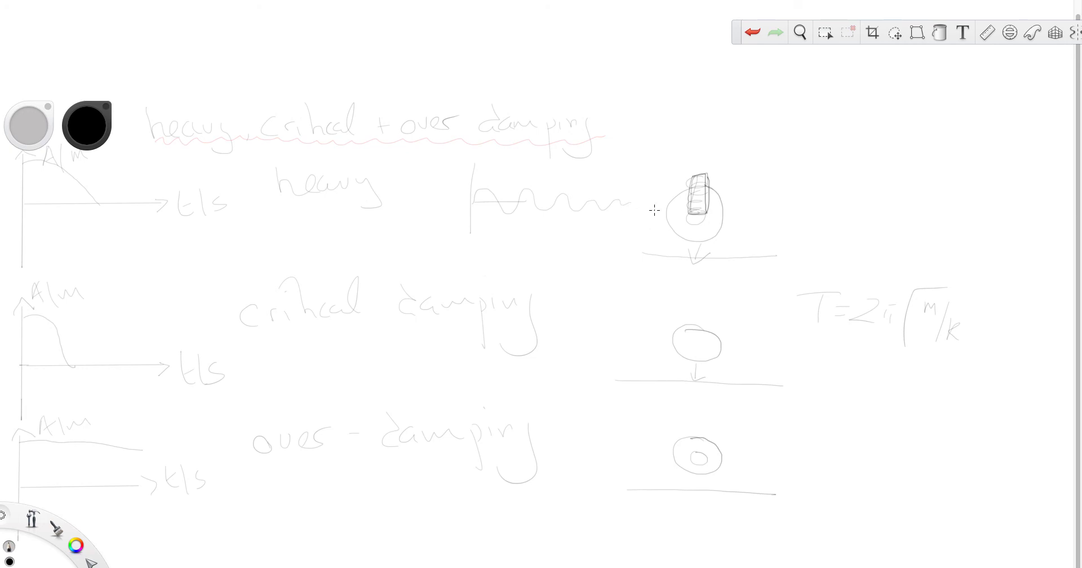
mouse_move(695, 369)
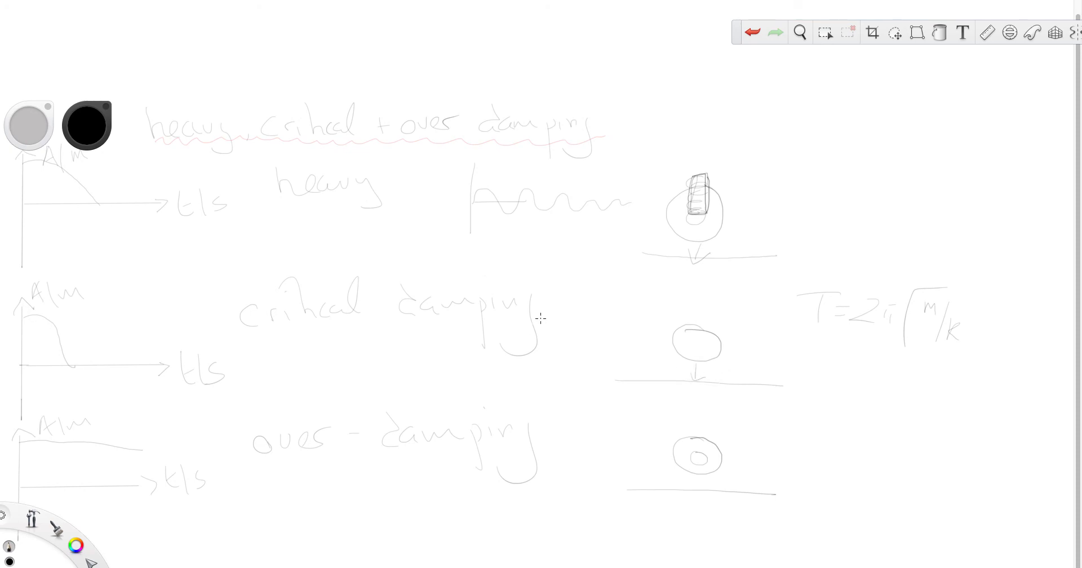
mouse_move(587, 286)
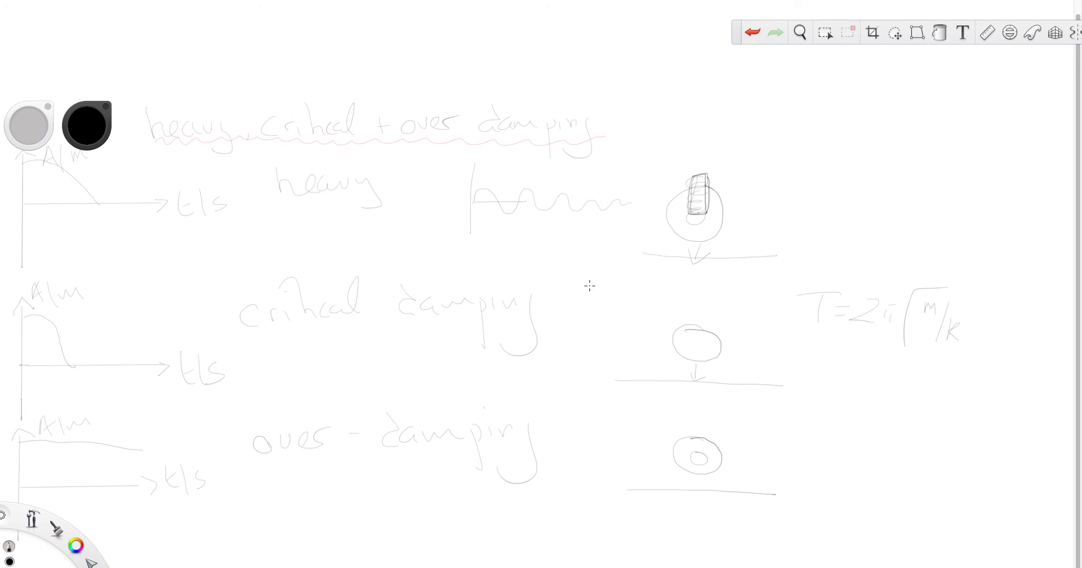
mouse_move(325, 209)
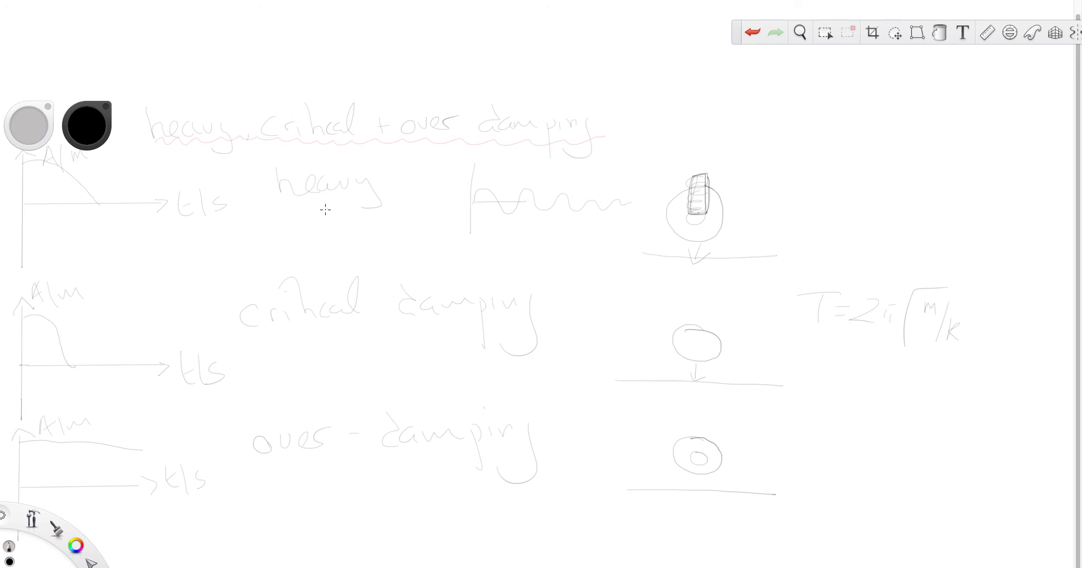
mouse_move(61, 154)
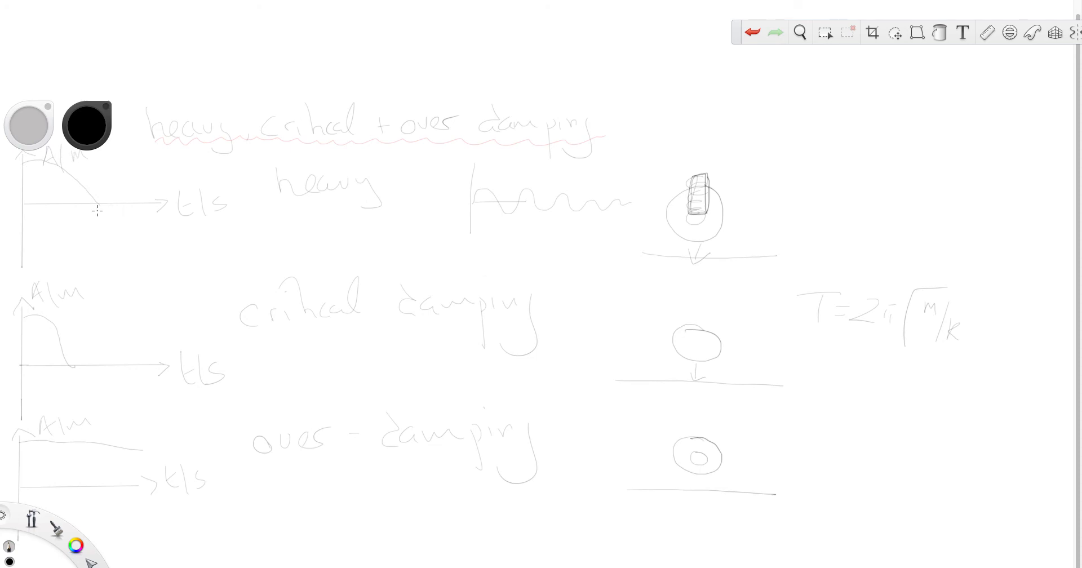
mouse_move(25, 327)
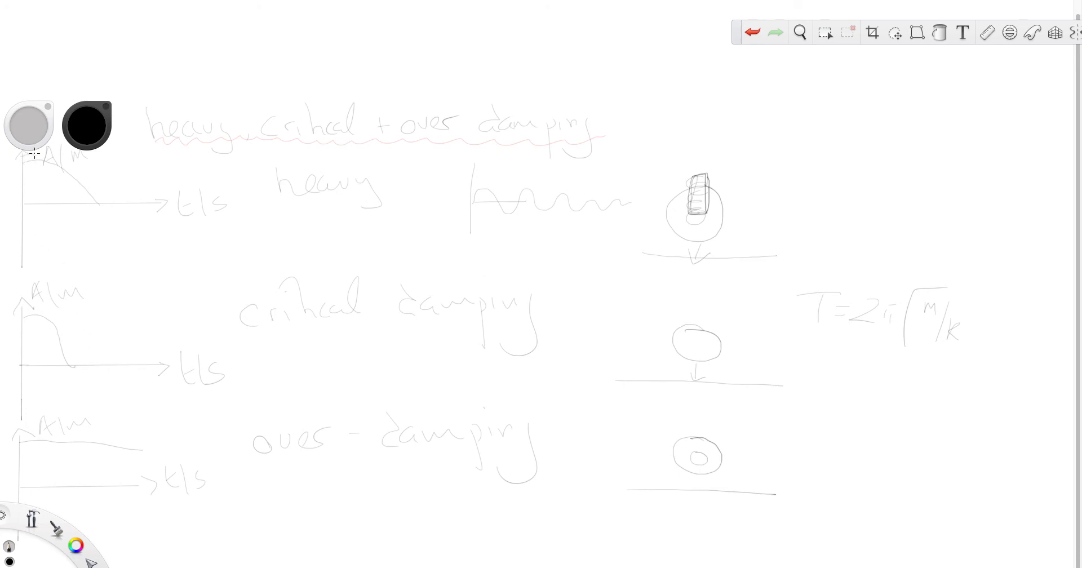
Draw a higher decay curve on the top graph and extend the over-damping curve below
left_click_drag(31, 151, 148, 192)
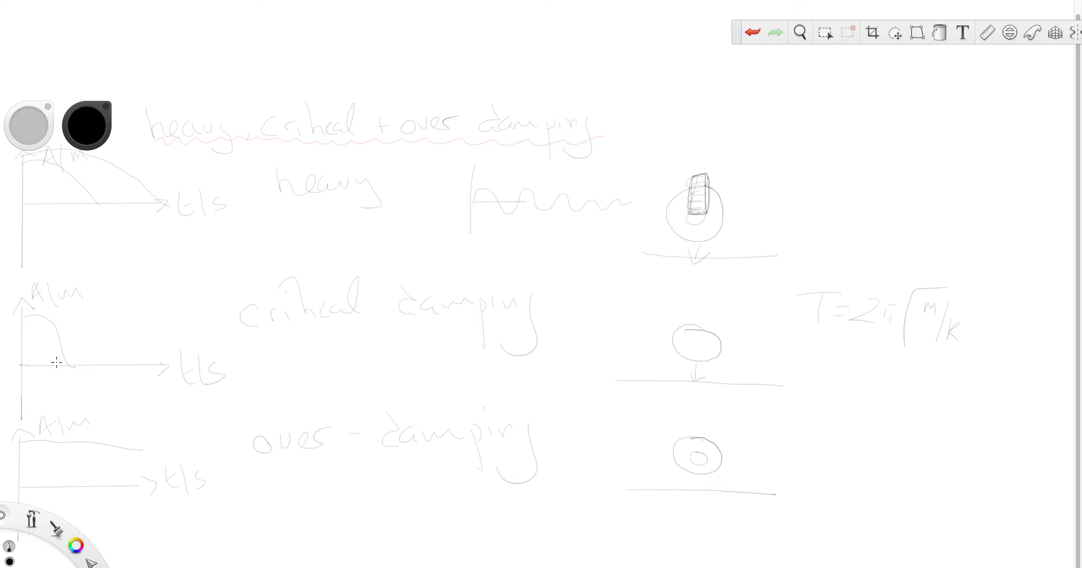
mouse_move(24, 443)
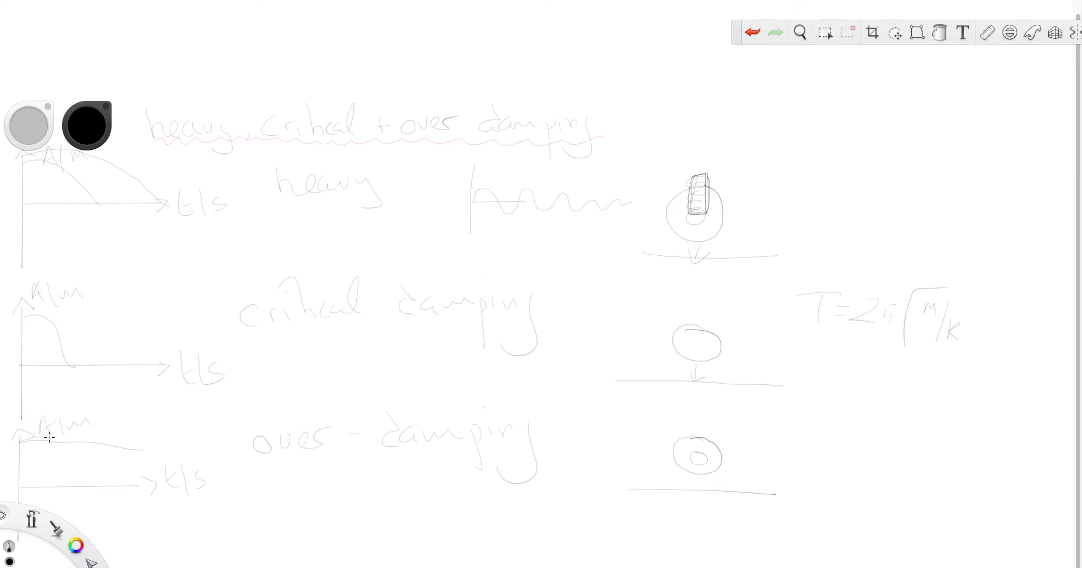
left_click_drag(48, 438, 157, 442)
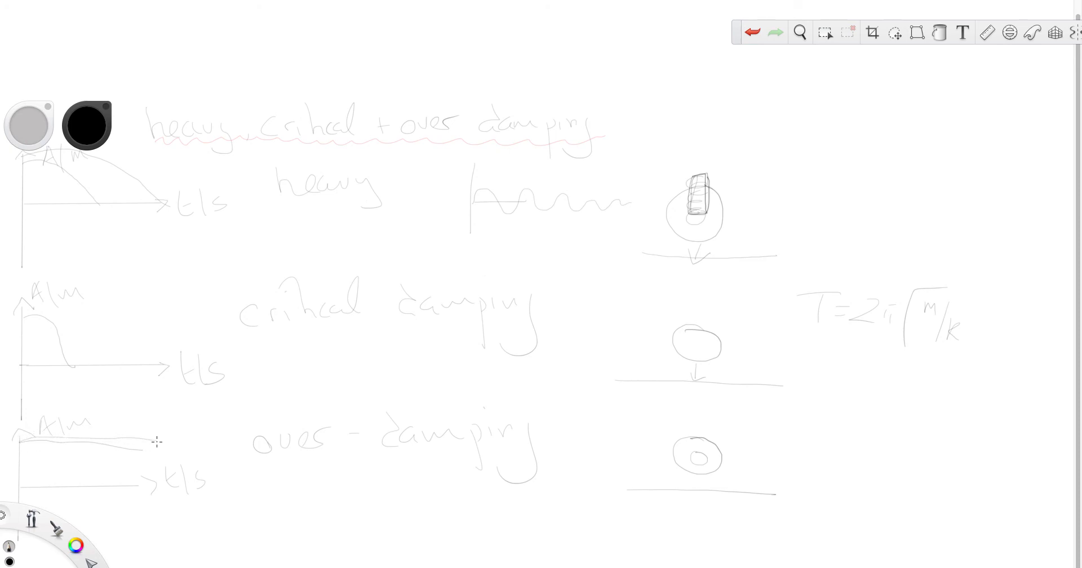
mouse_move(675, 427)
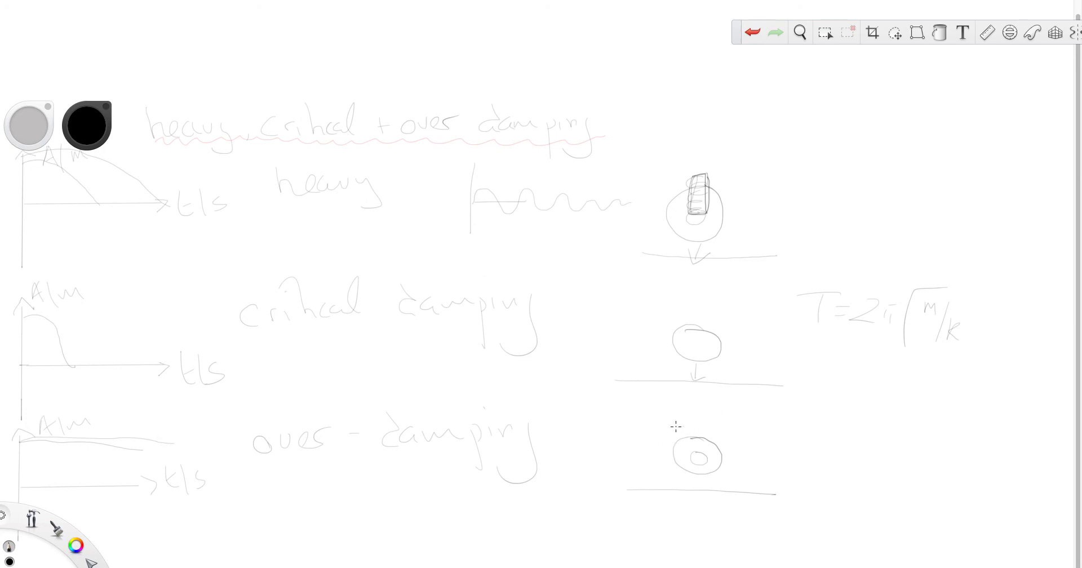